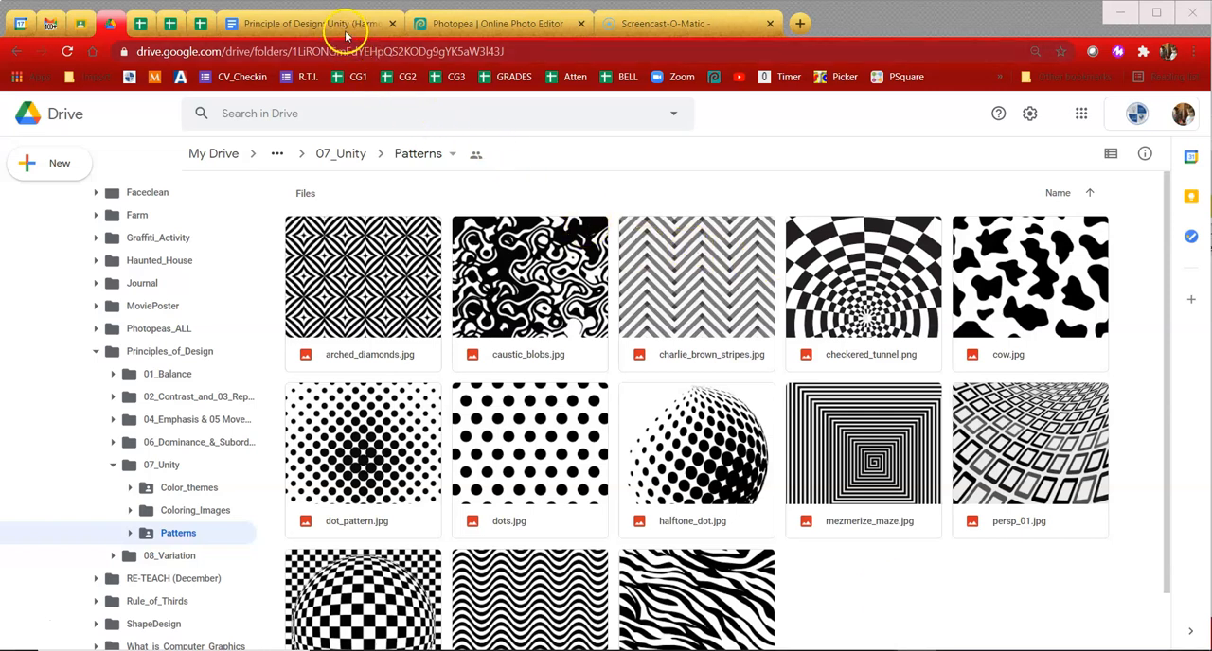
Review the assignment instructions document before starting
{"action": "left_click", "coordinate": [303, 23]}
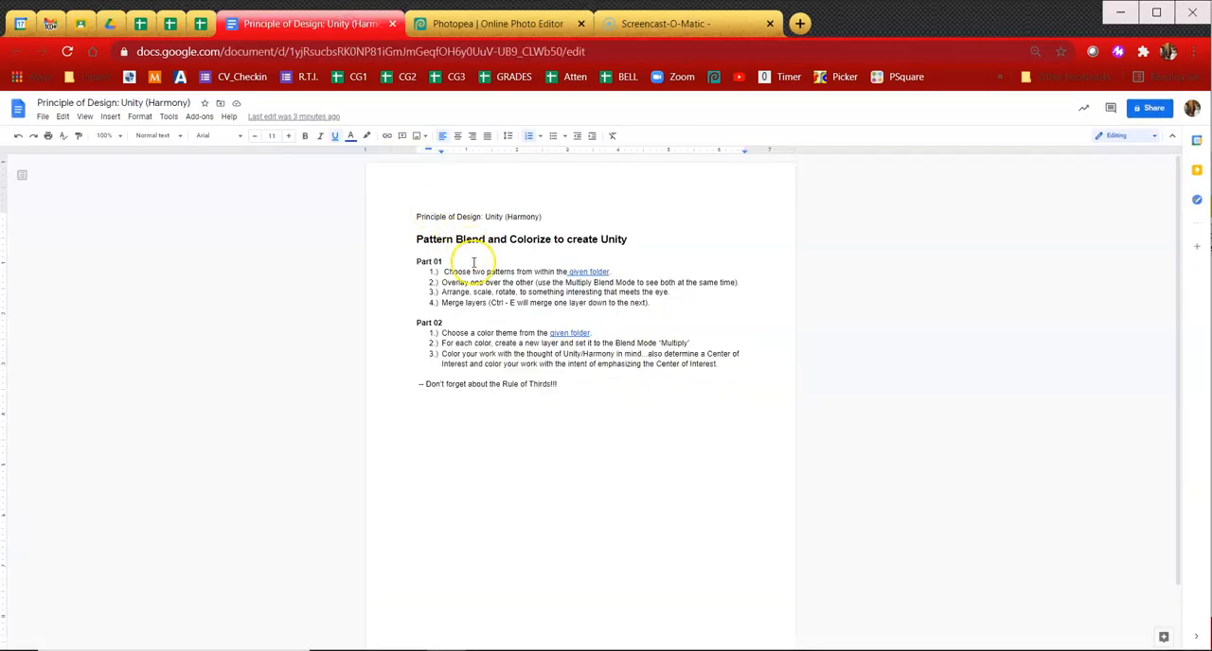
{"action": "mouse_move", "coordinate": [547, 253]}
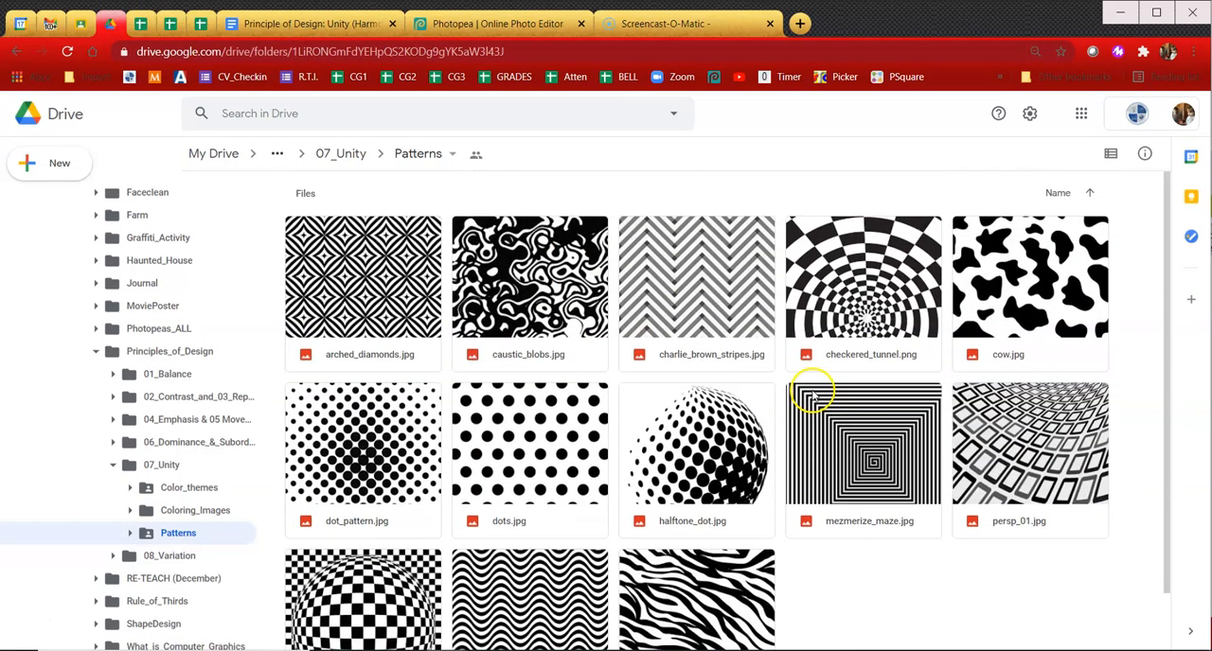
{"action": "mouse_move", "coordinate": [927, 488]}
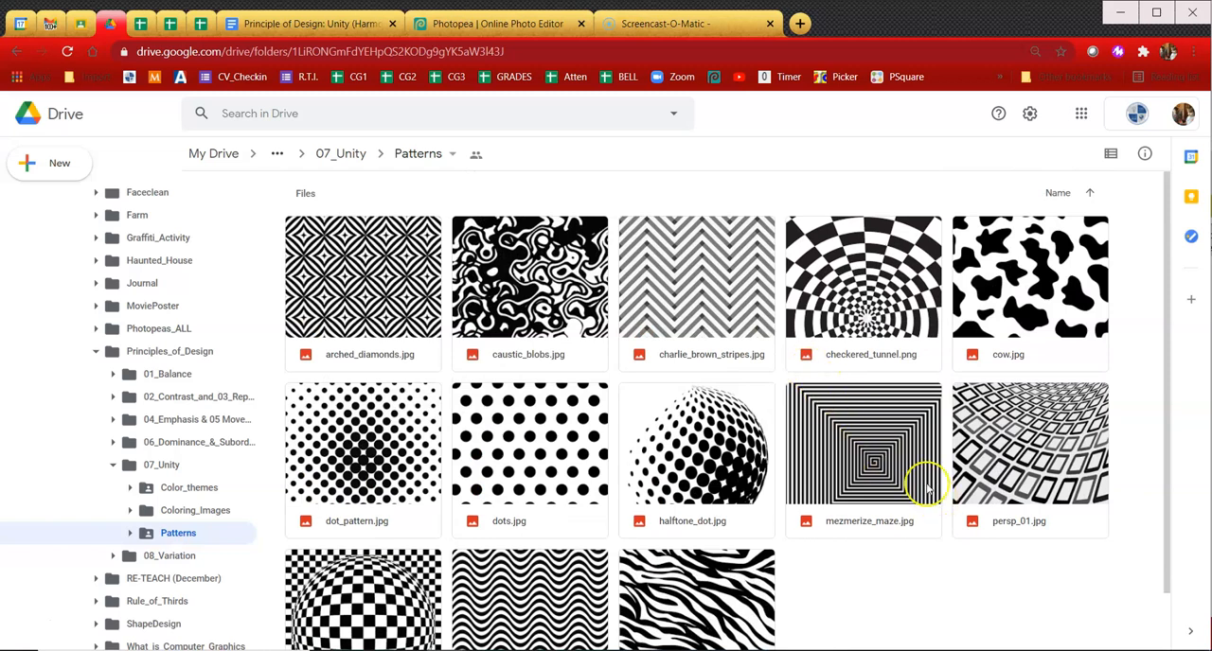
{"action": "mouse_move", "coordinate": [945, 496]}
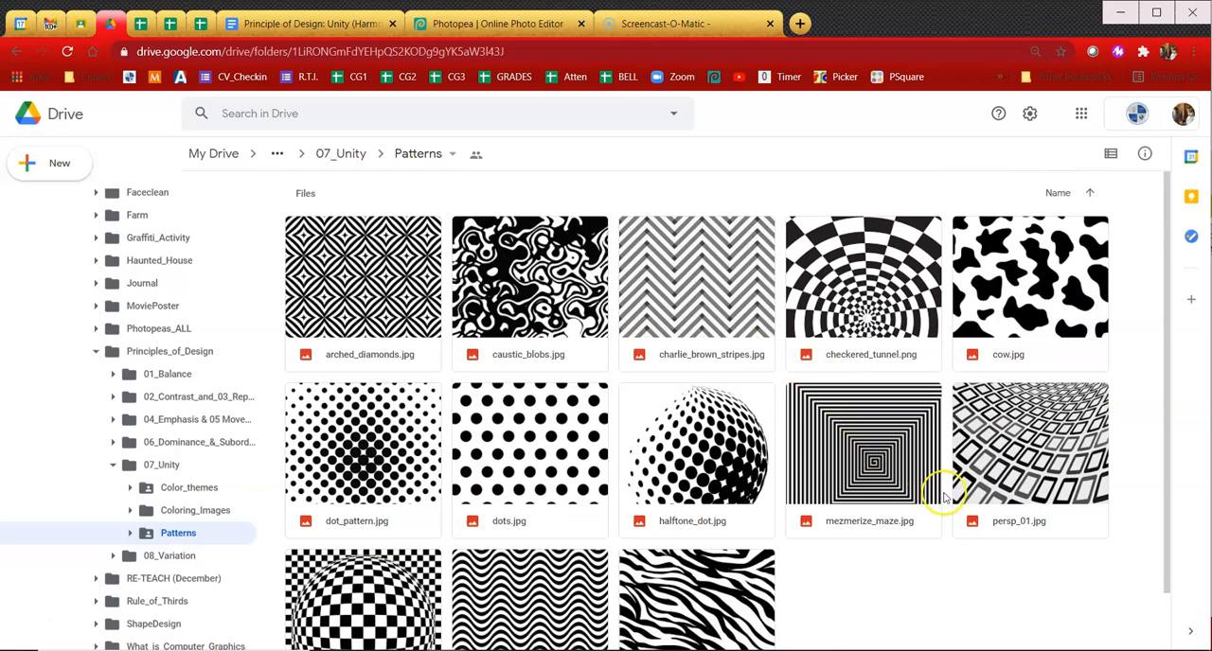
{"action": "scroll", "scroll_direction": "down", "scroll_amount": 3}
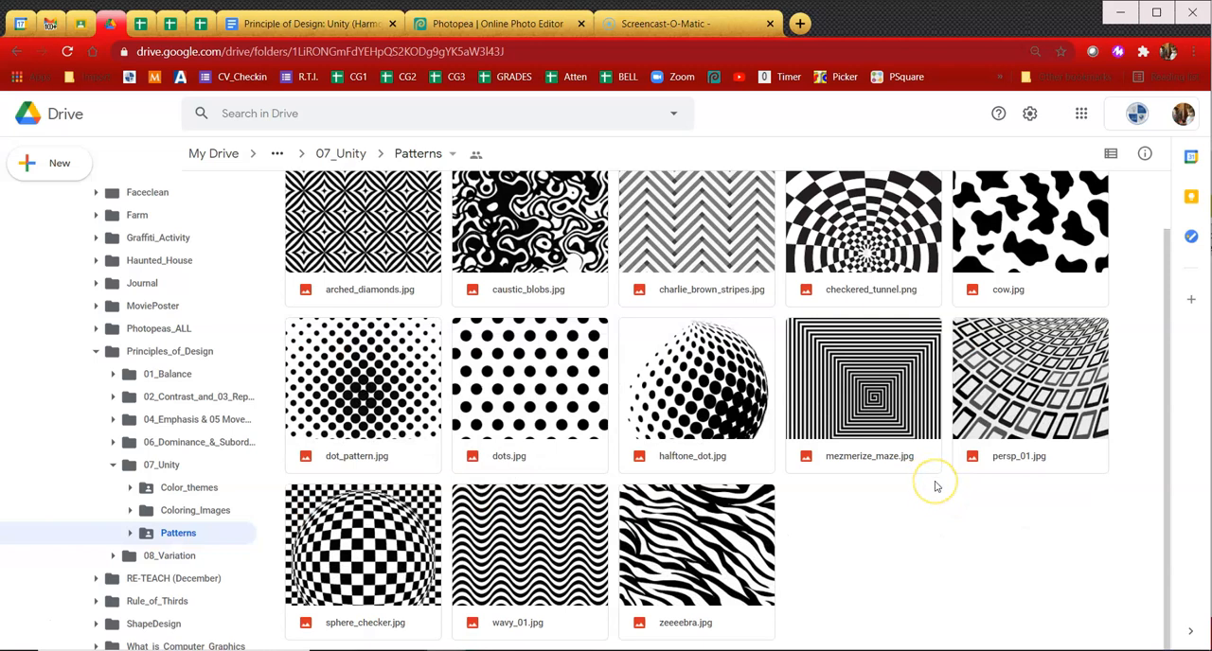
{"action": "mouse_move", "coordinate": [386, 496]}
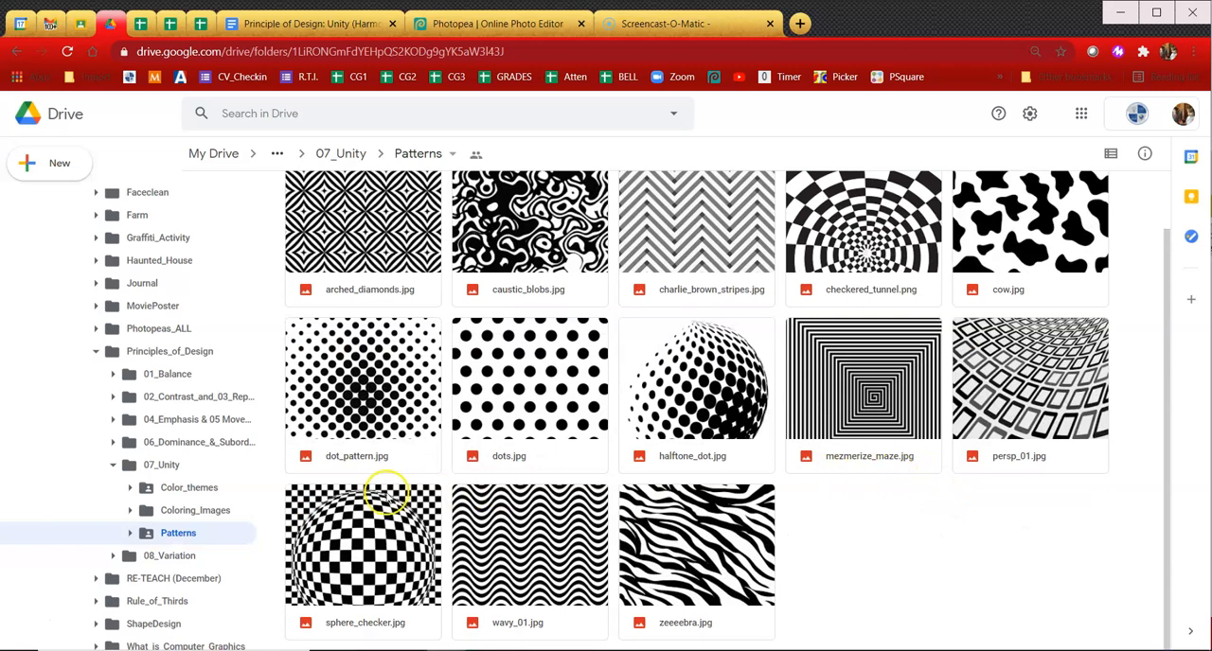
{"action": "mouse_move", "coordinate": [363, 596]}
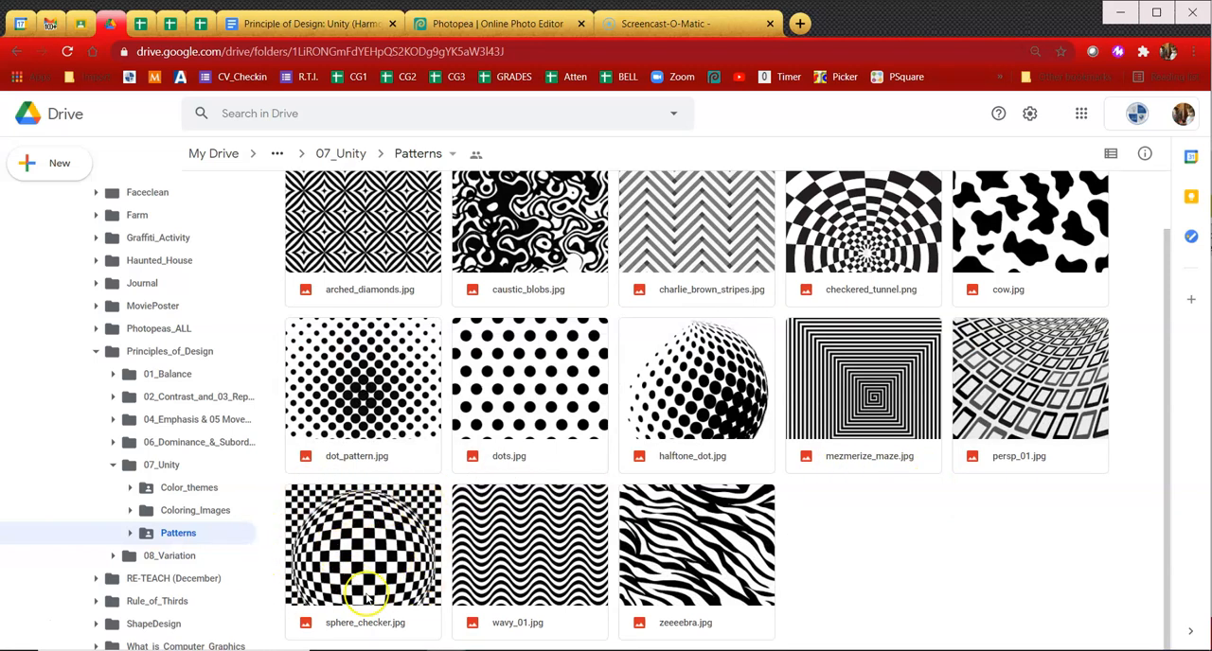
{"action": "mouse_move", "coordinate": [663, 320]}
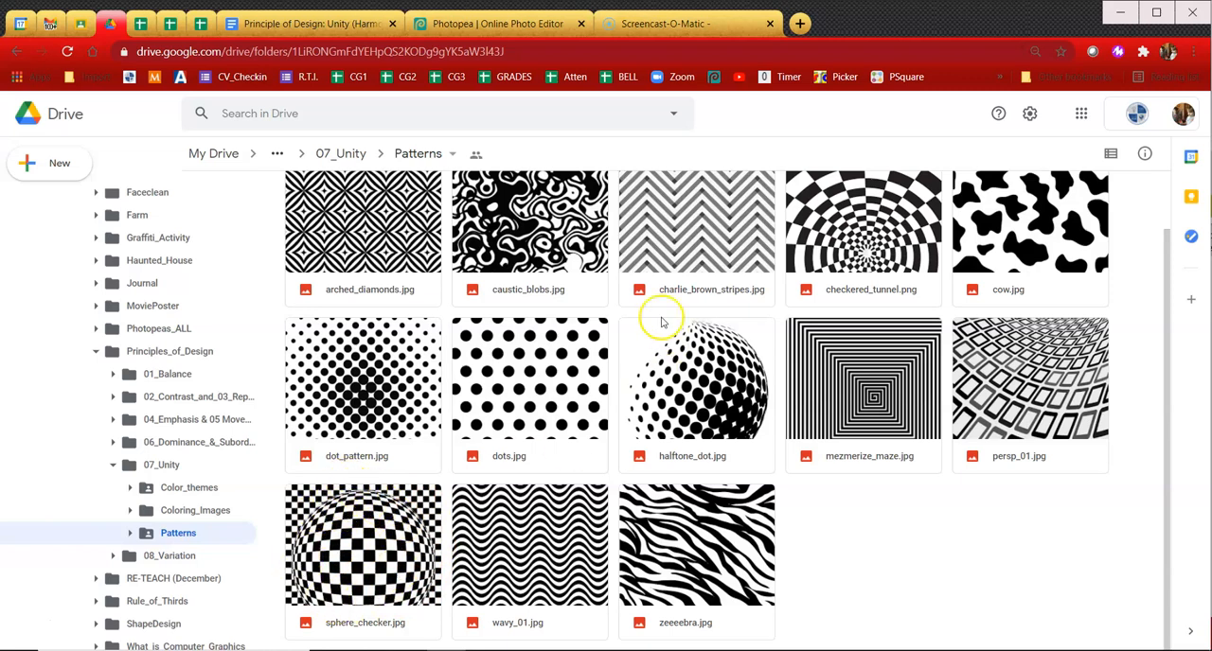
{"action": "mouse_move", "coordinate": [345, 537]}
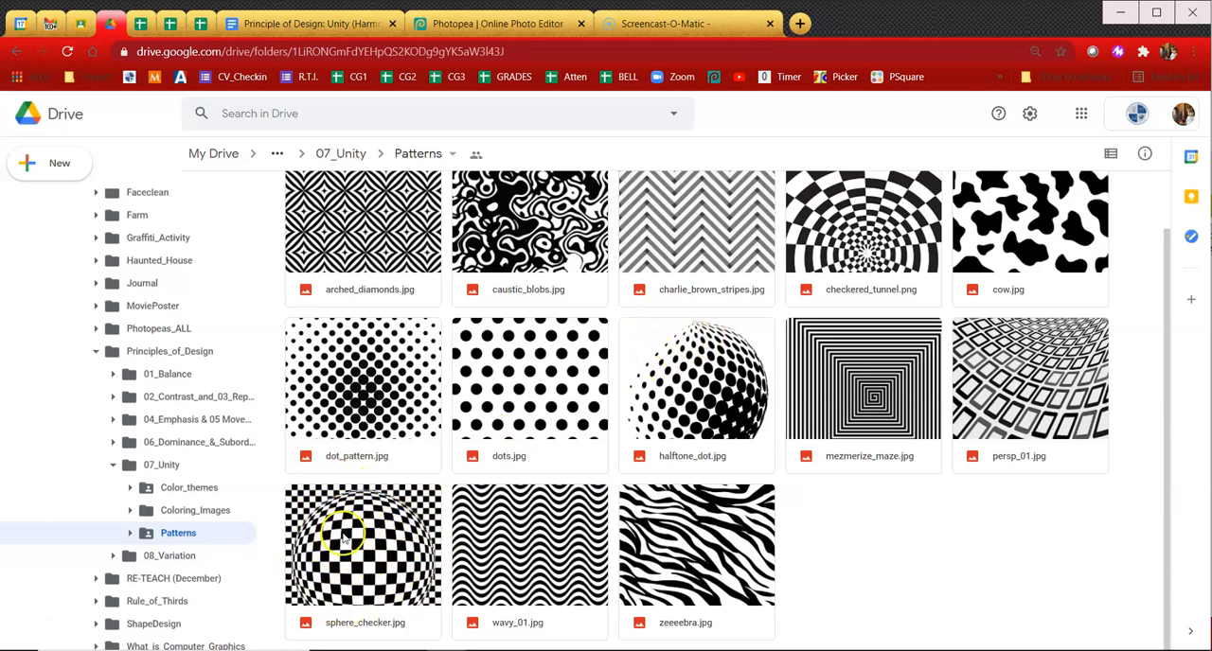
{"action": "mouse_move", "coordinate": [894, 219]}
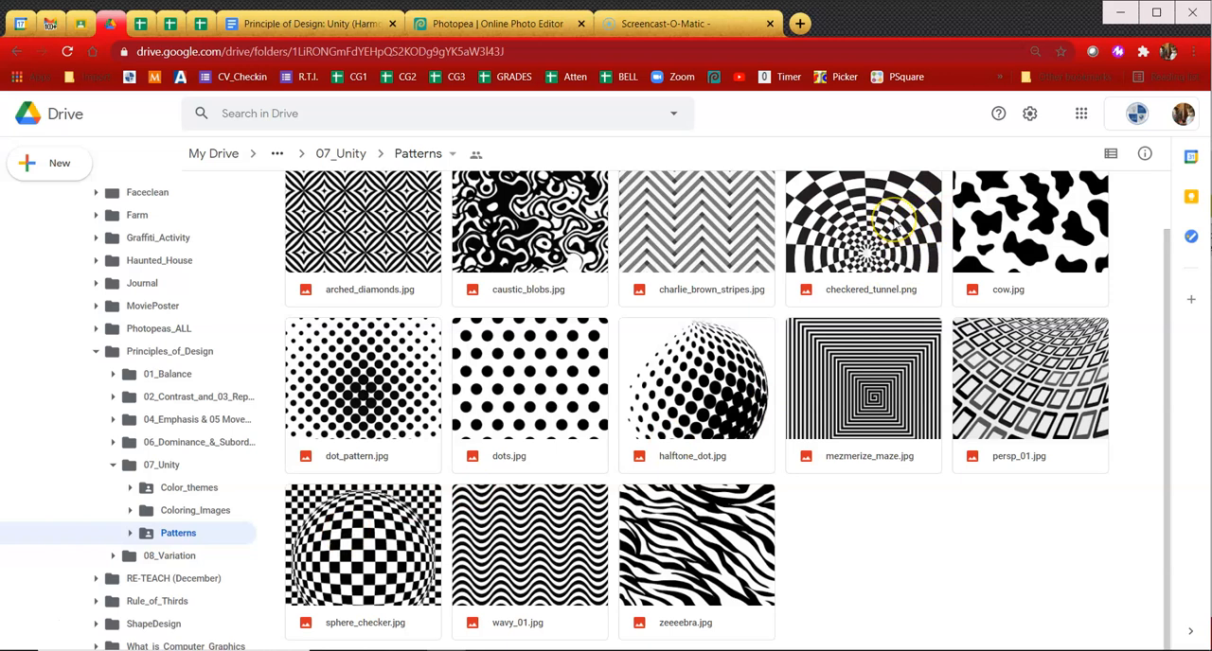
{"action": "mouse_move", "coordinate": [984, 355]}
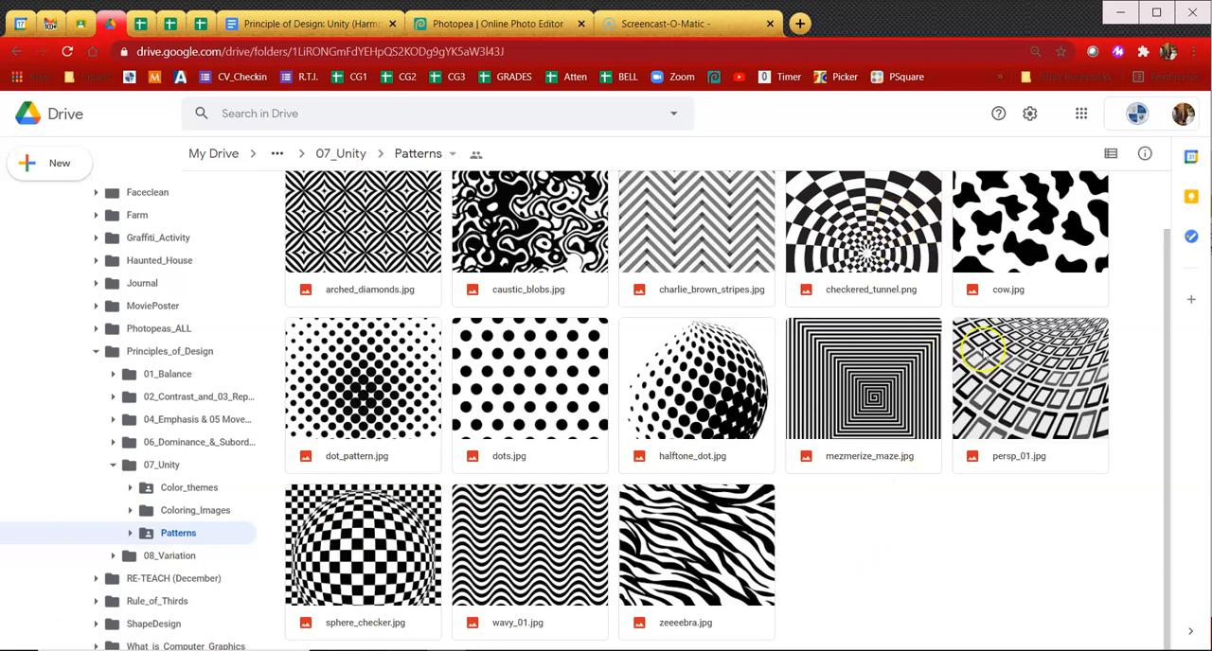
{"action": "mouse_move", "coordinate": [730, 579]}
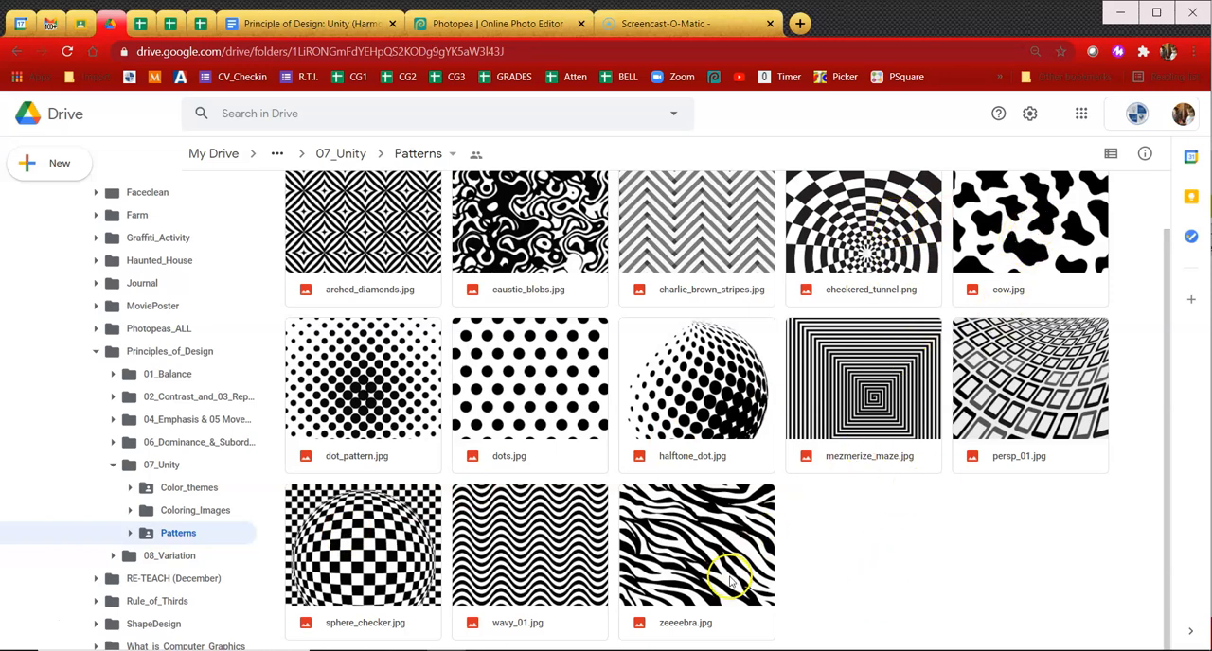
{"action": "mouse_move", "coordinate": [954, 541]}
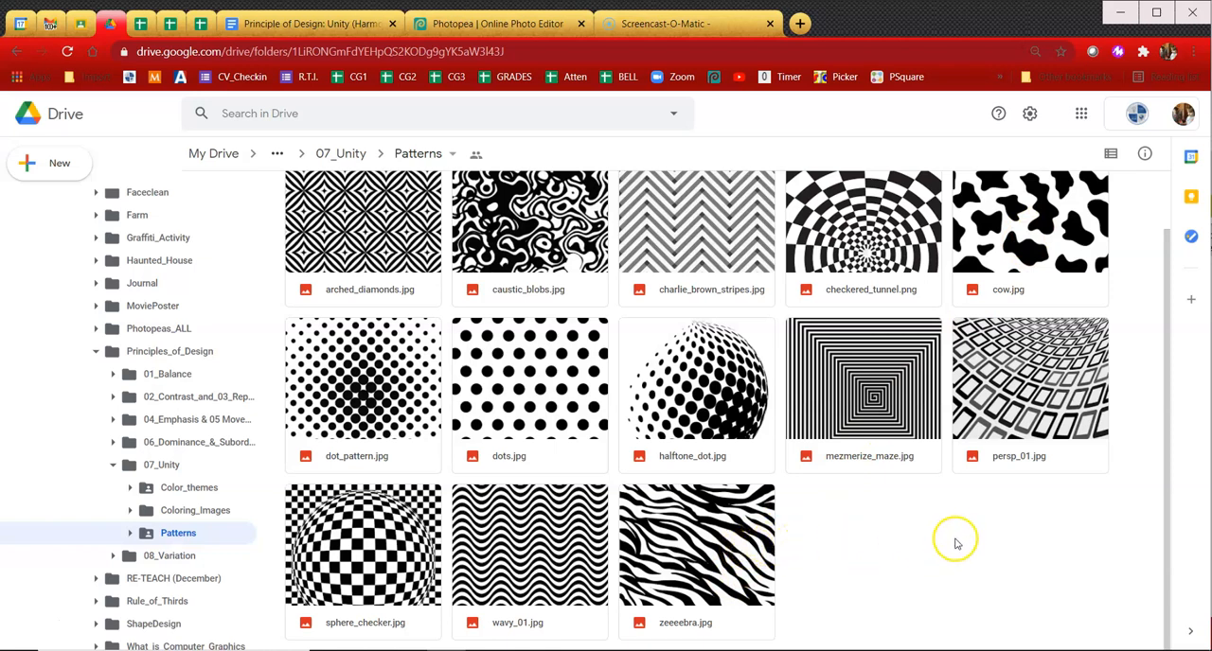
{"action": "mouse_move", "coordinate": [691, 394]}
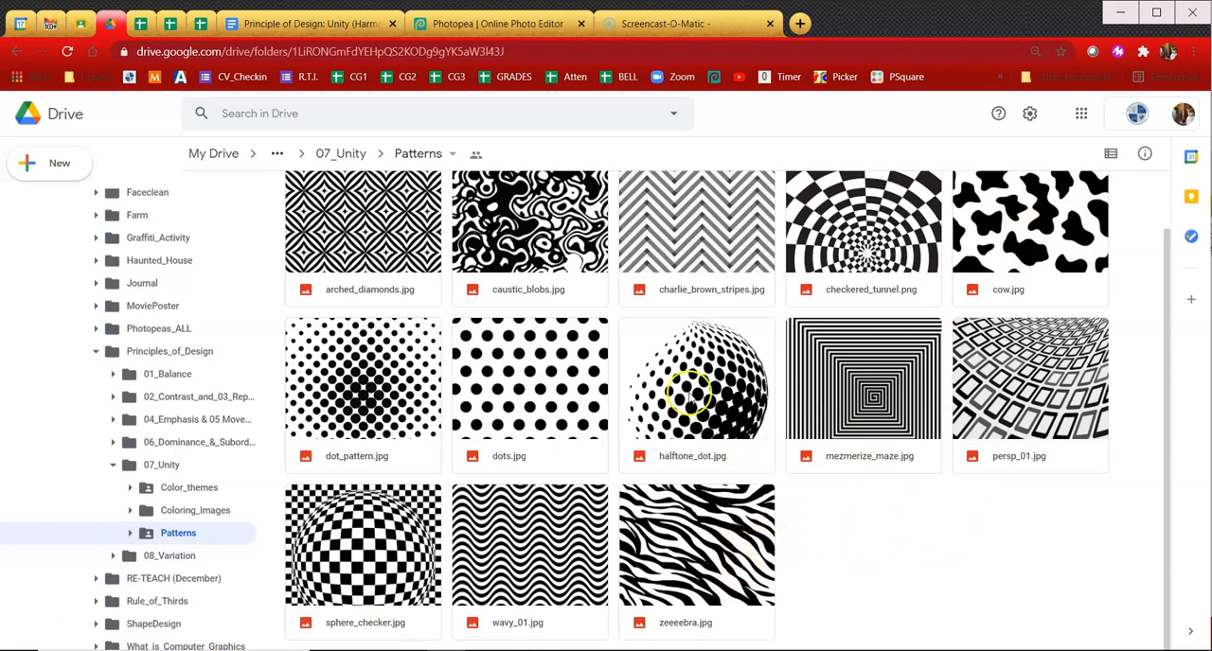
{"action": "mouse_move", "coordinate": [416, 386]}
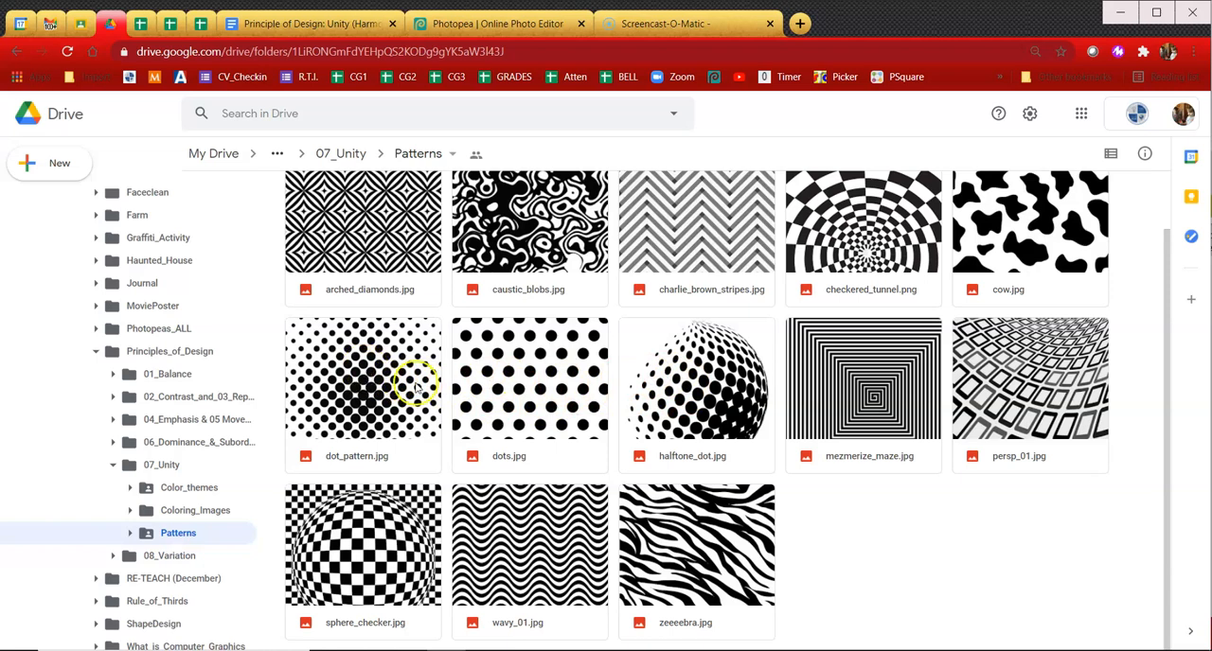
{"action": "mouse_move", "coordinate": [528, 376]}
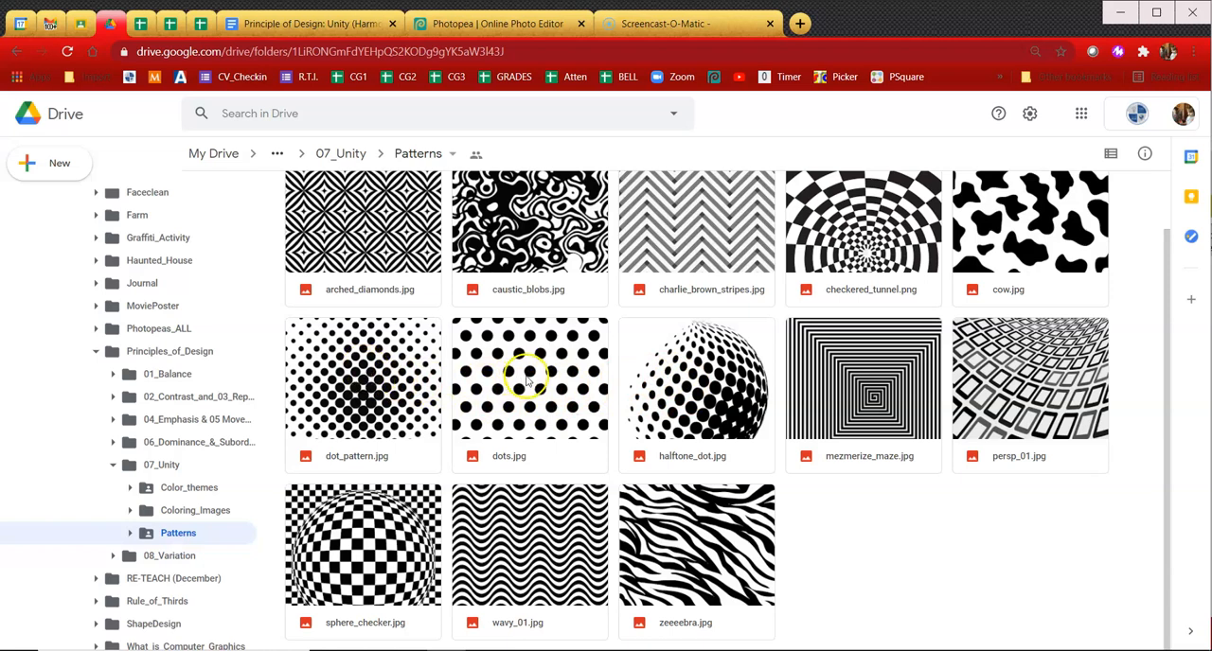
{"action": "mouse_move", "coordinate": [547, 375]}
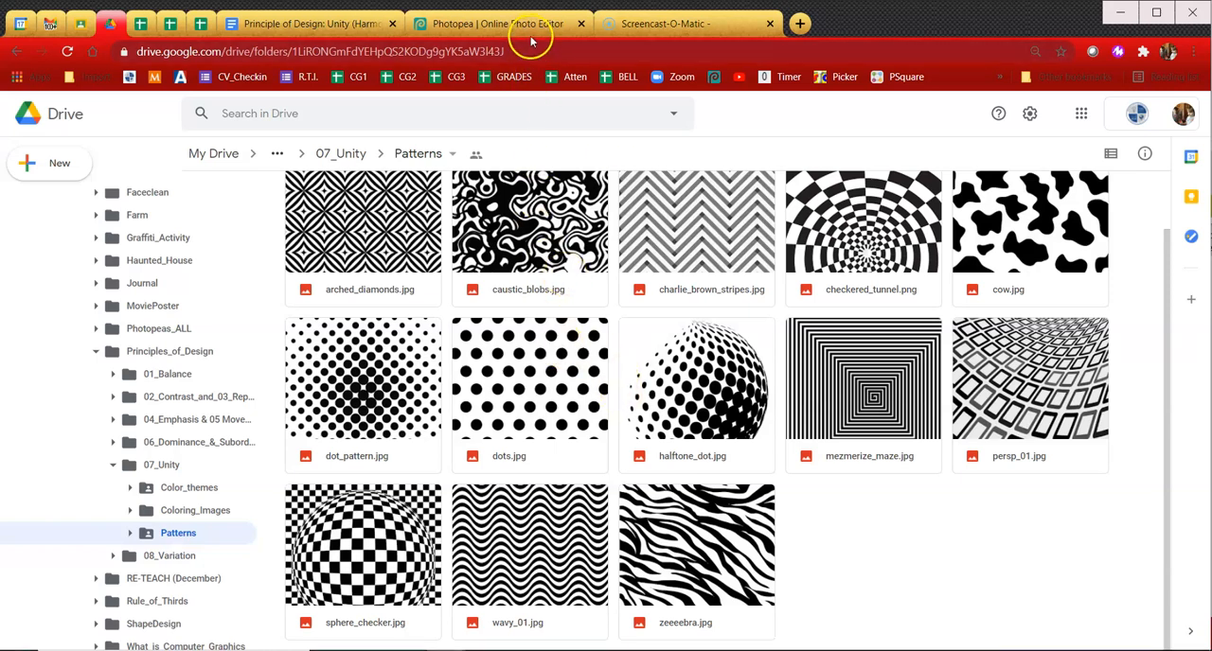
{"action": "mouse_move", "coordinate": [496, 22]}
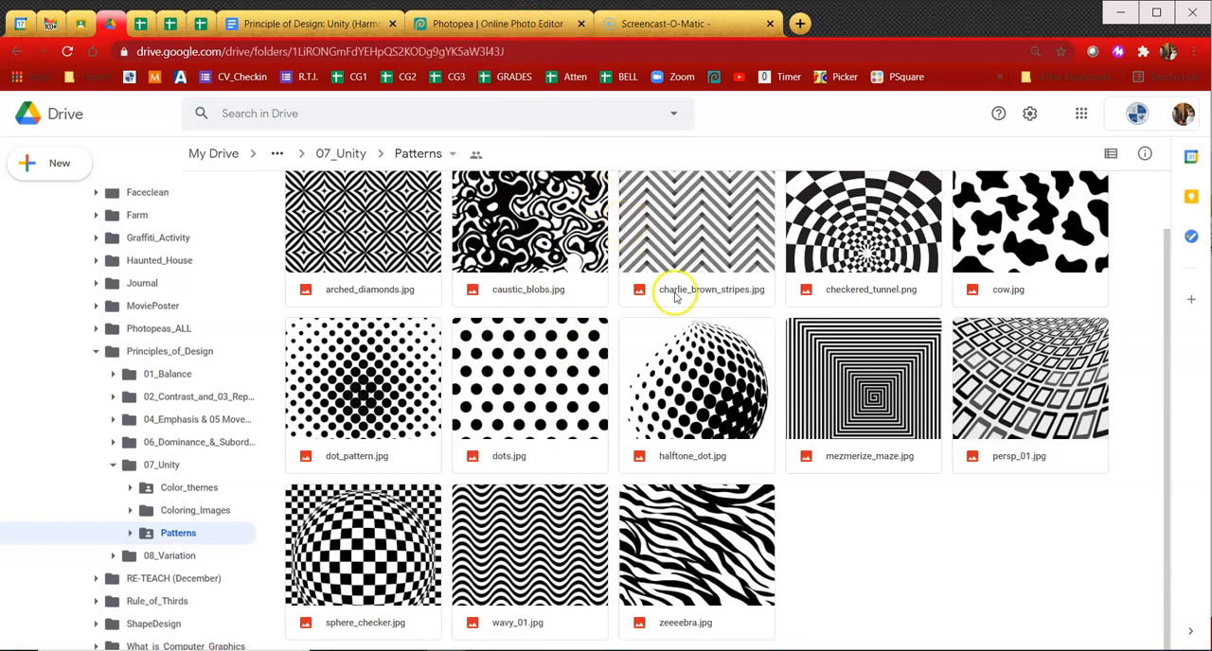
{"action": "mouse_move", "coordinate": [689, 367]}
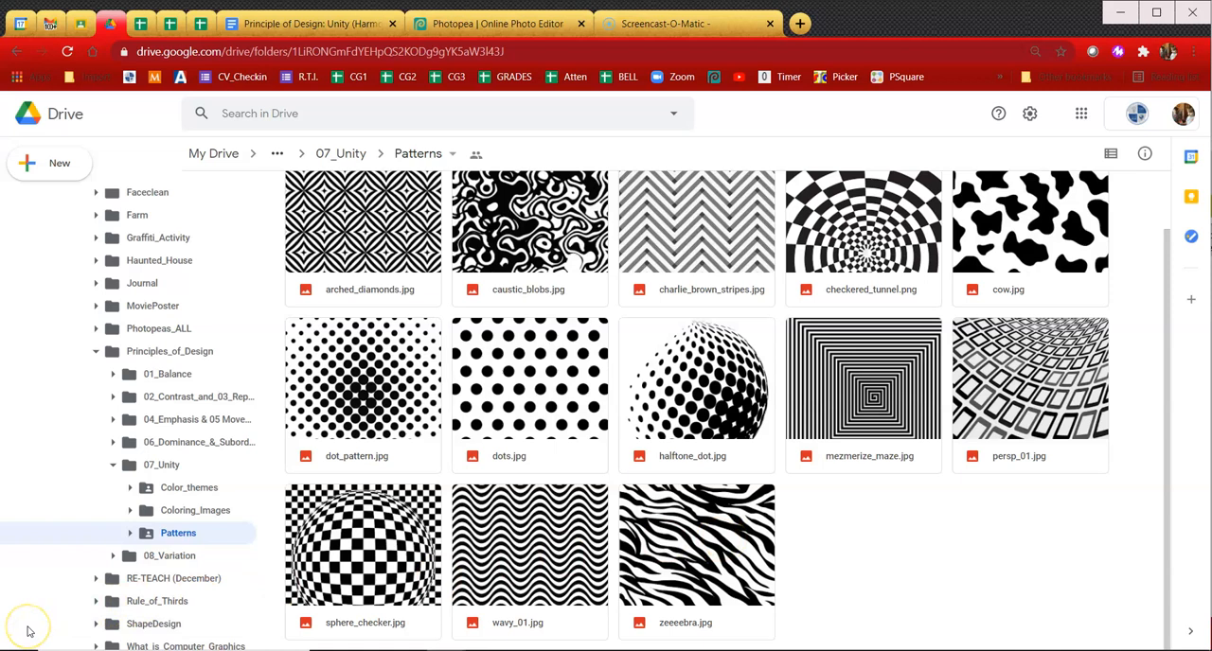
Load zeeeebra.jpg and persp_01.jpg as two documents and flip between them to compare
{"action": "left_click", "coordinate": [496, 22]}
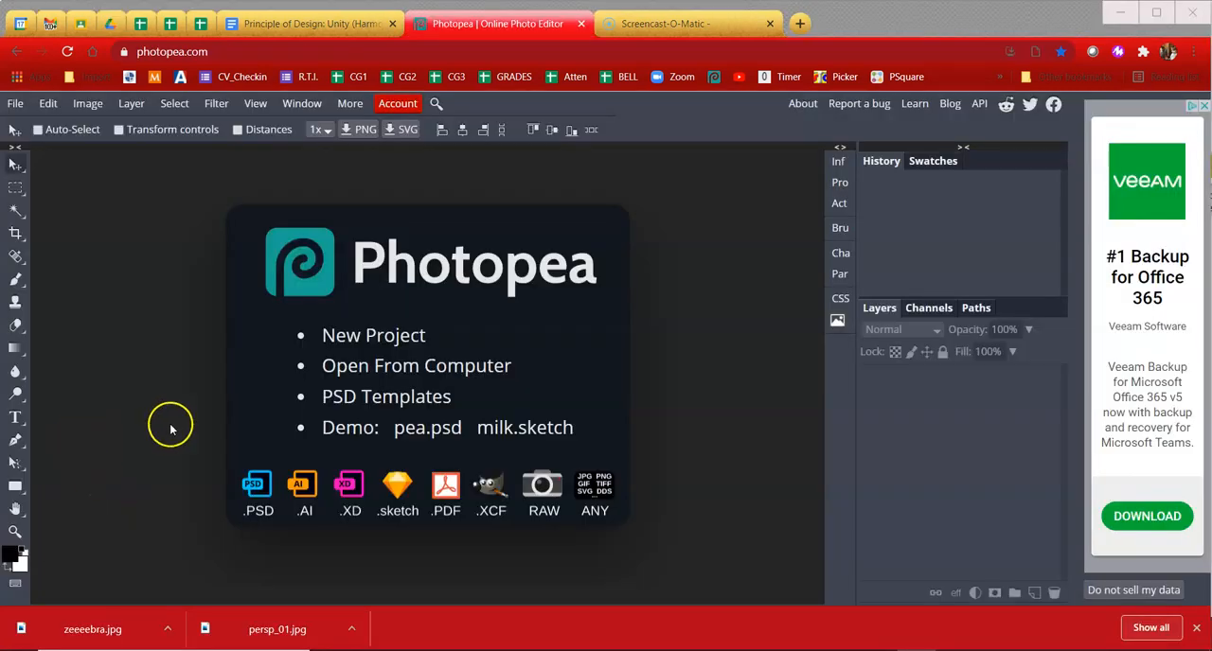
{"action": "left_click", "coordinate": [417, 366]}
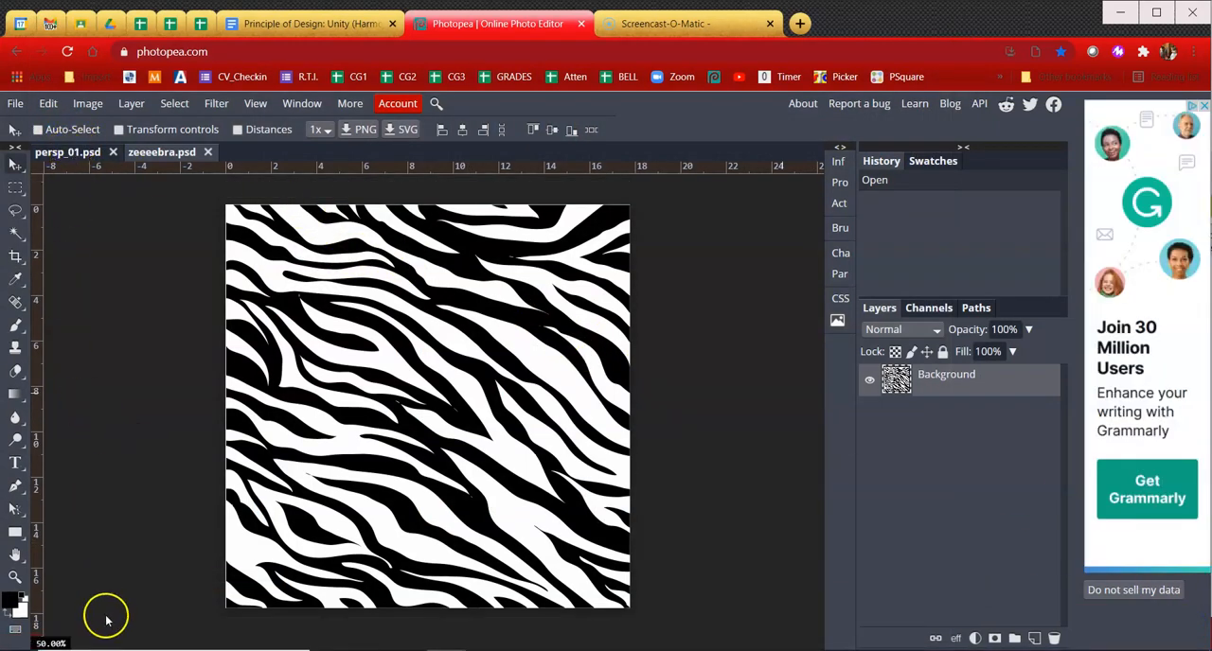
{"action": "mouse_move", "coordinate": [142, 454]}
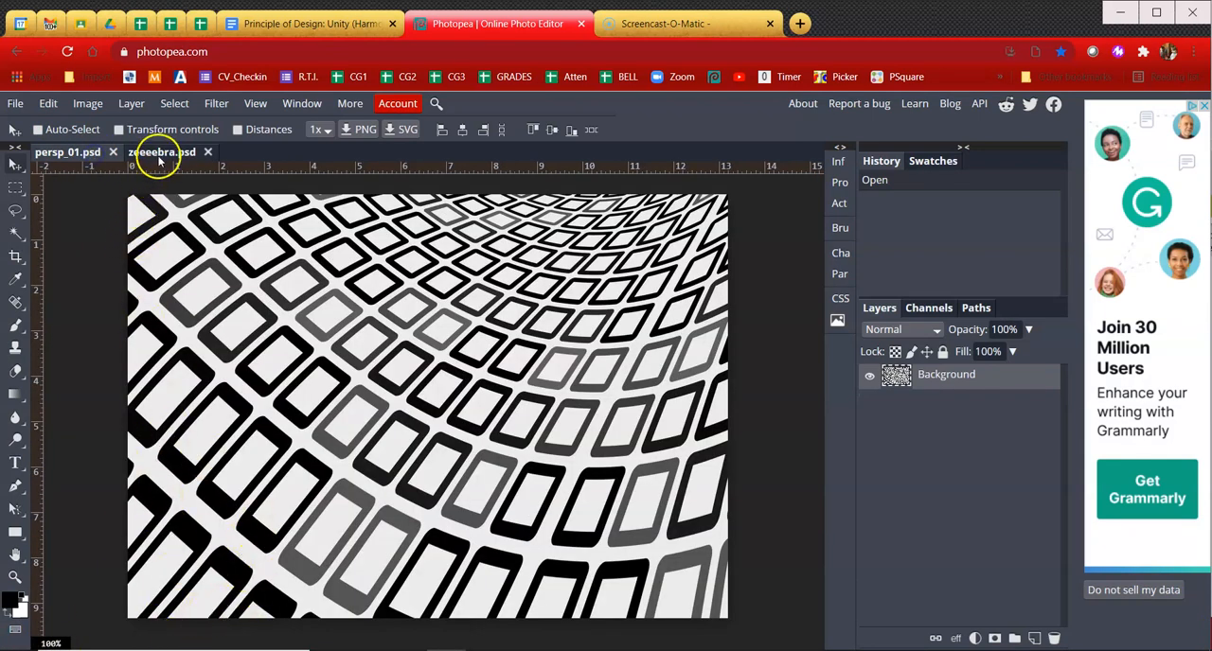
{"action": "left_click", "coordinate": [67, 151]}
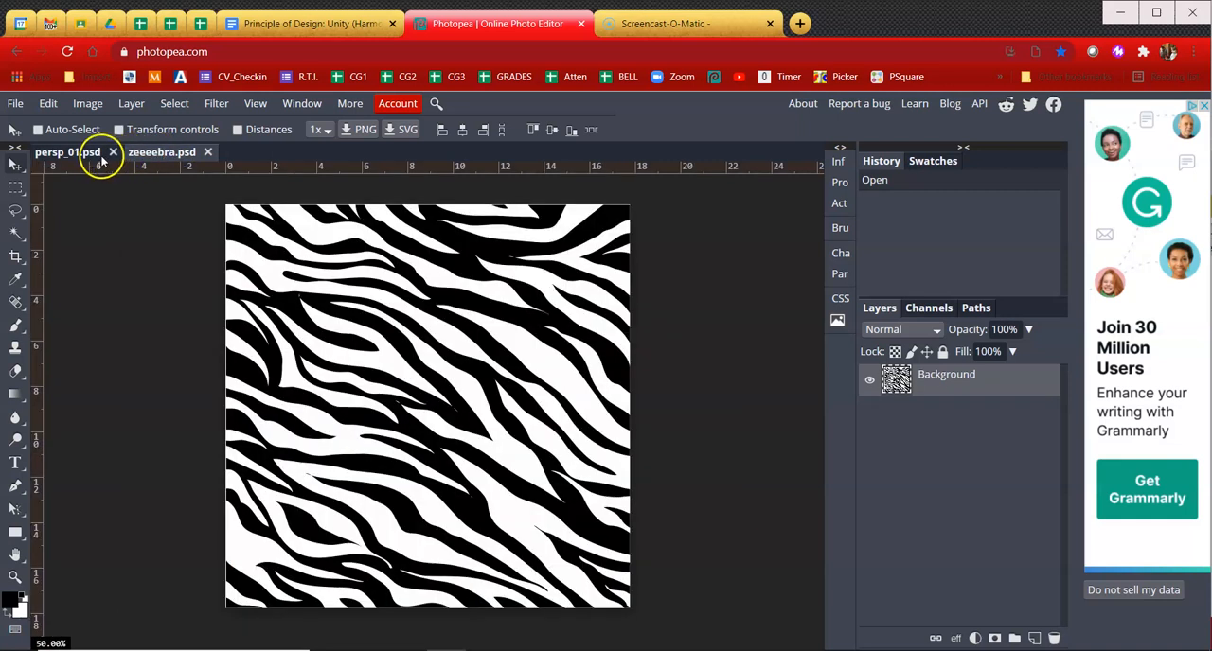
{"action": "left_click", "coordinate": [161, 151]}
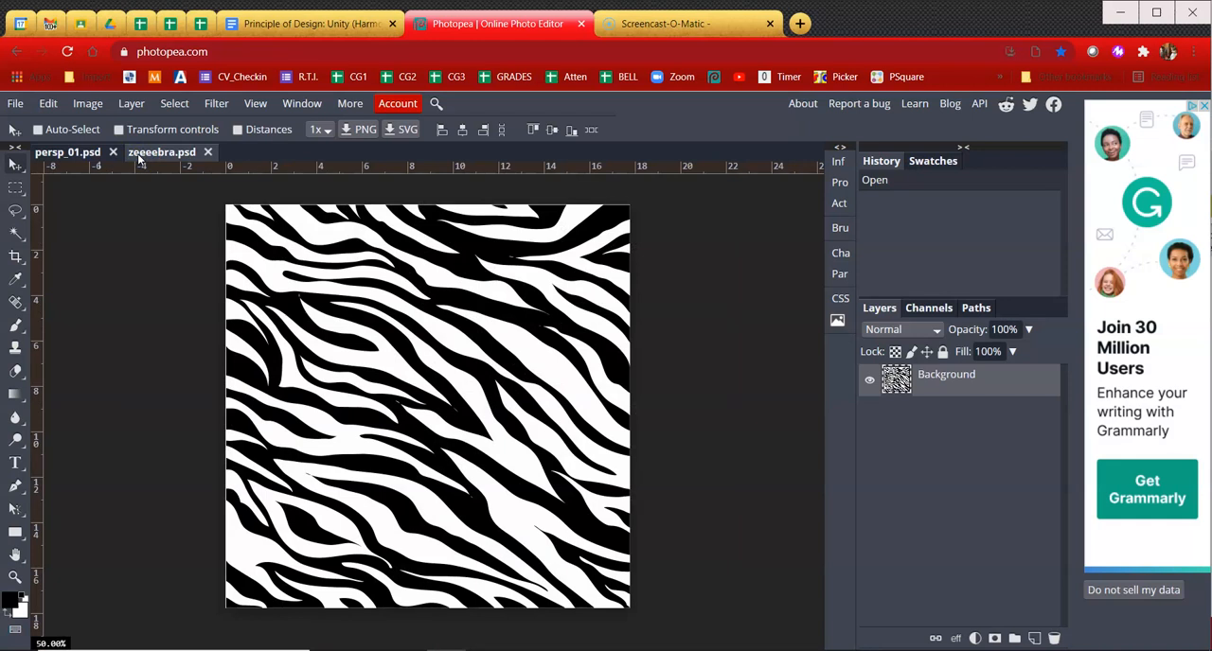
{"action": "left_click", "coordinate": [68, 152]}
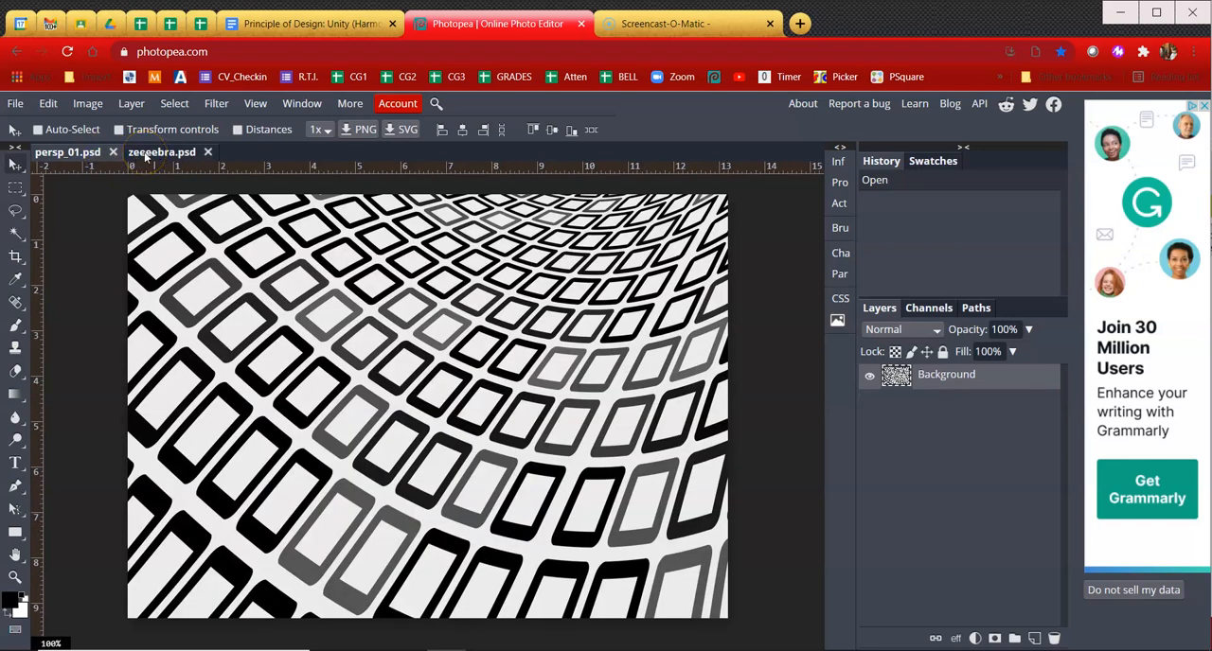
{"action": "left_click", "coordinate": [67, 151]}
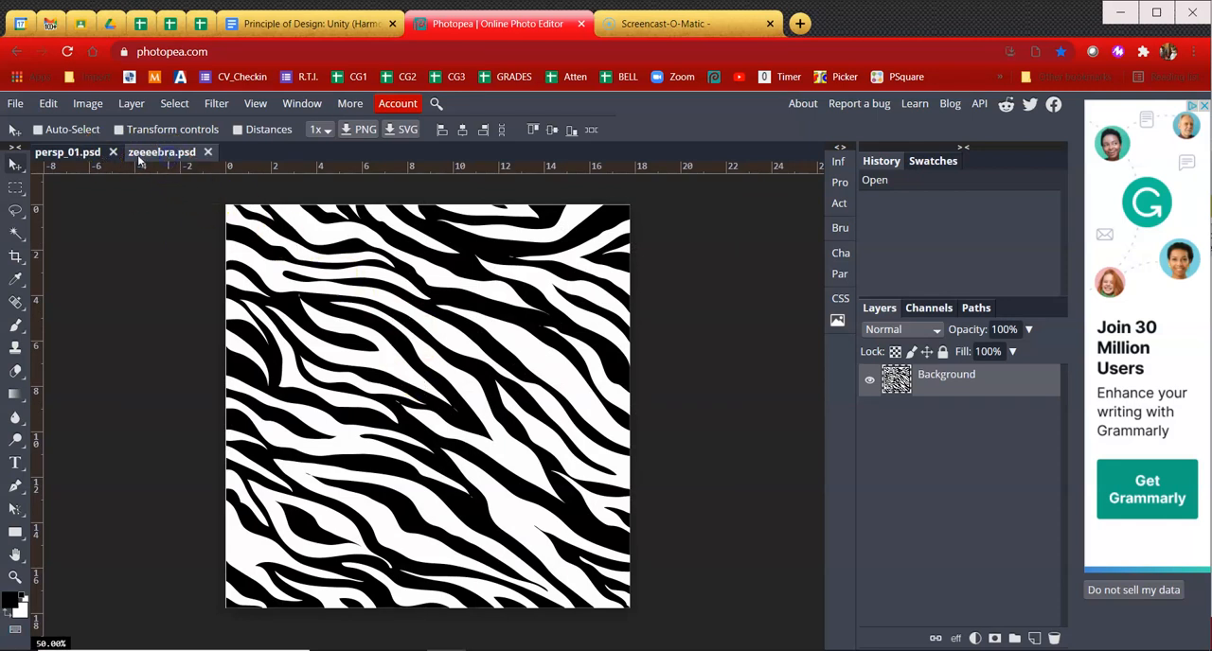
{"action": "left_click", "coordinate": [68, 151]}
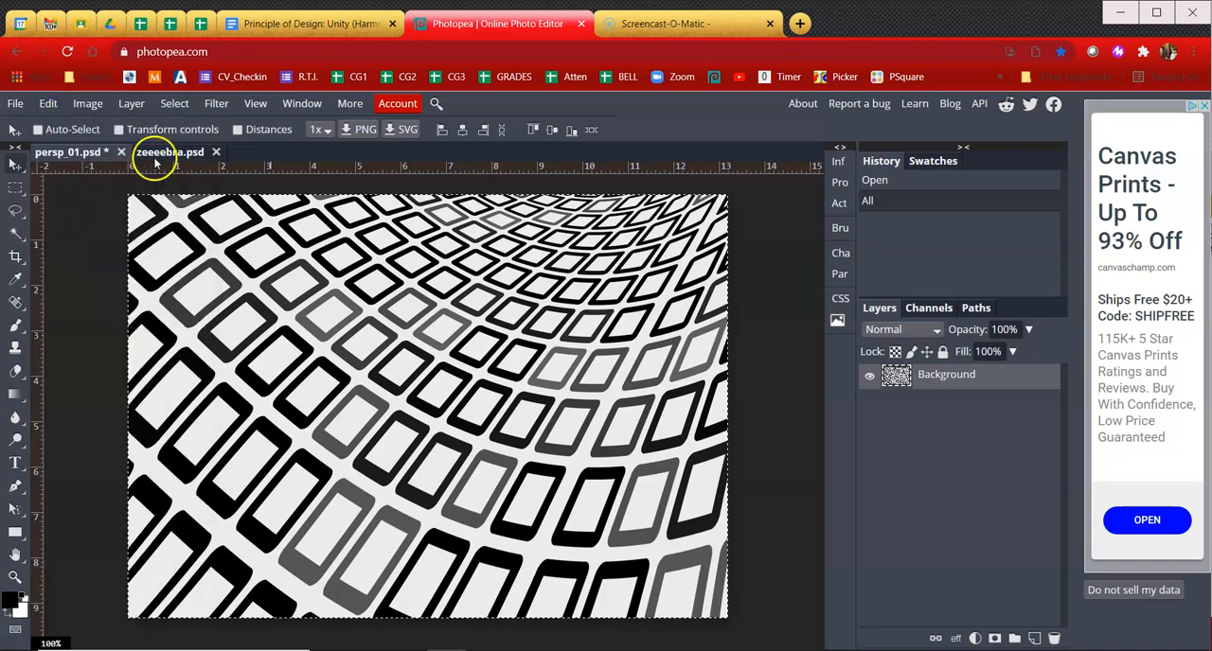
In the zebra document, select the entire canvas via Select > All
{"action": "left_click", "coordinate": [48, 102]}
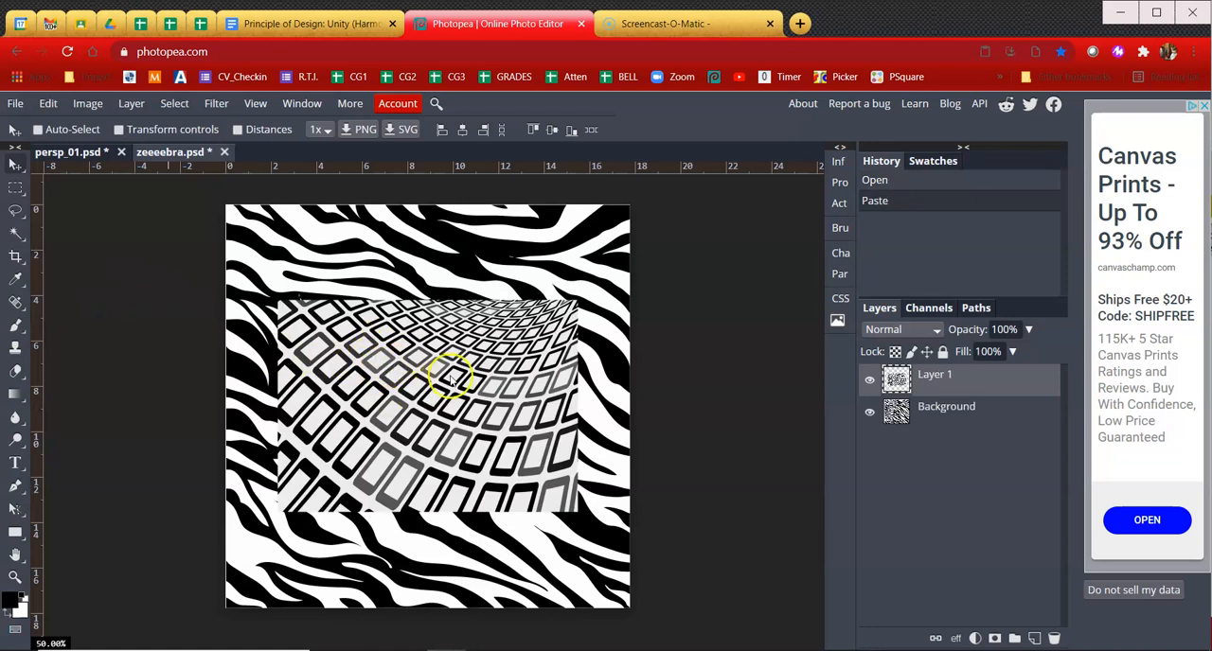
{"action": "mouse_move", "coordinate": [489, 384]}
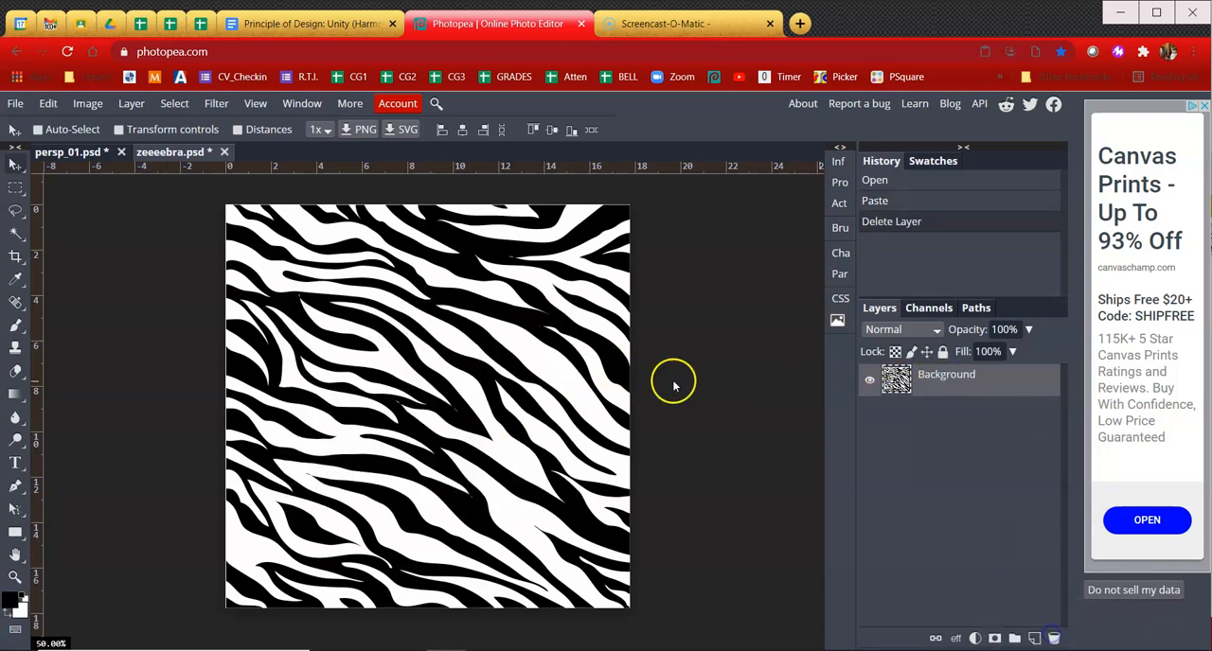
{"action": "left_click", "coordinate": [174, 103]}
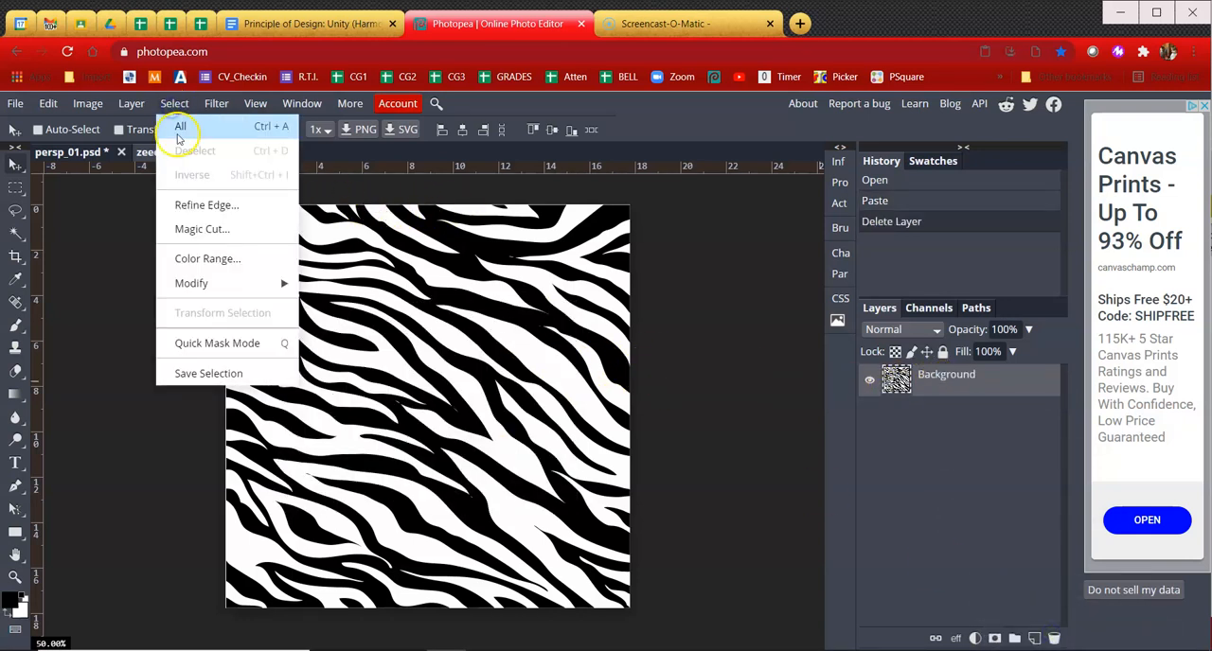
{"action": "left_click", "coordinate": [180, 125]}
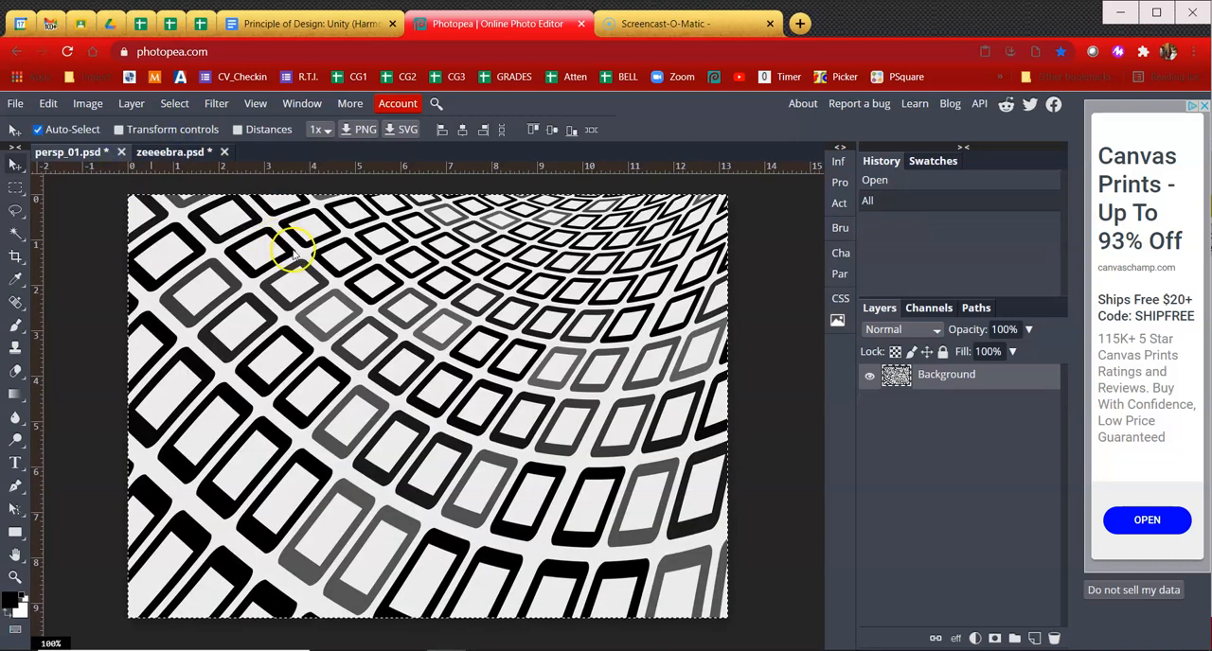
Paste the zebra pattern as Layer 1 and free-transform it to fill the canvas, then commit
{"action": "key", "text": "ctrl+v"}
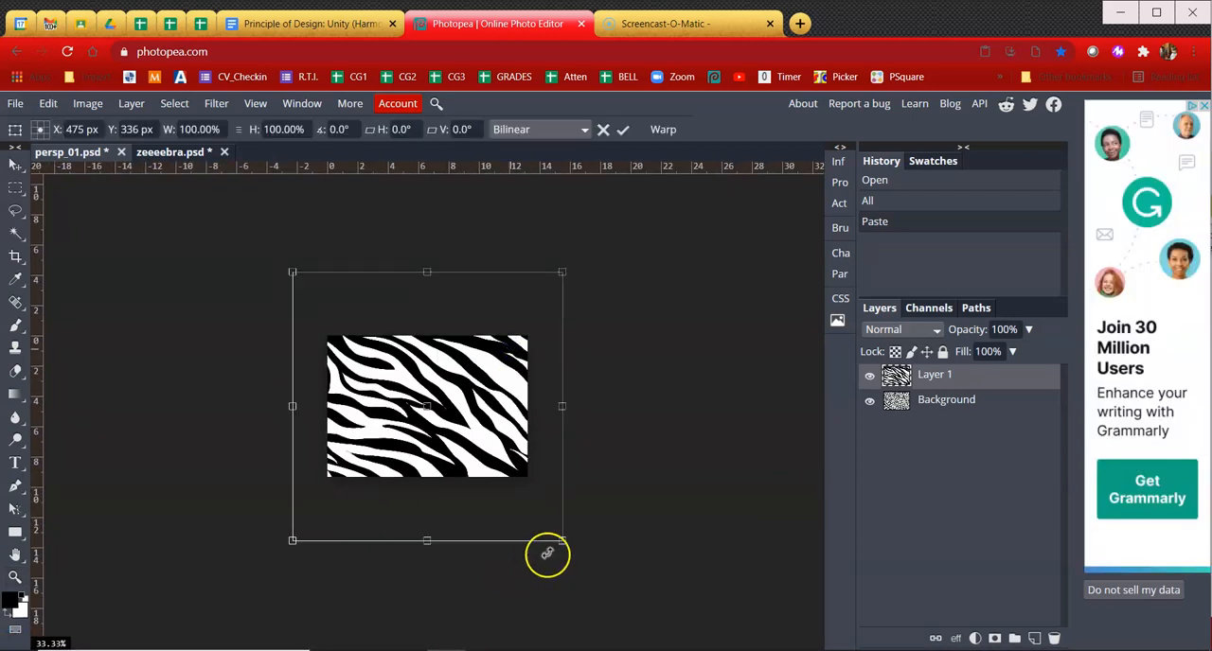
{"action": "left_click_drag", "start_coordinate": [562, 542], "coordinate": [557, 537]}
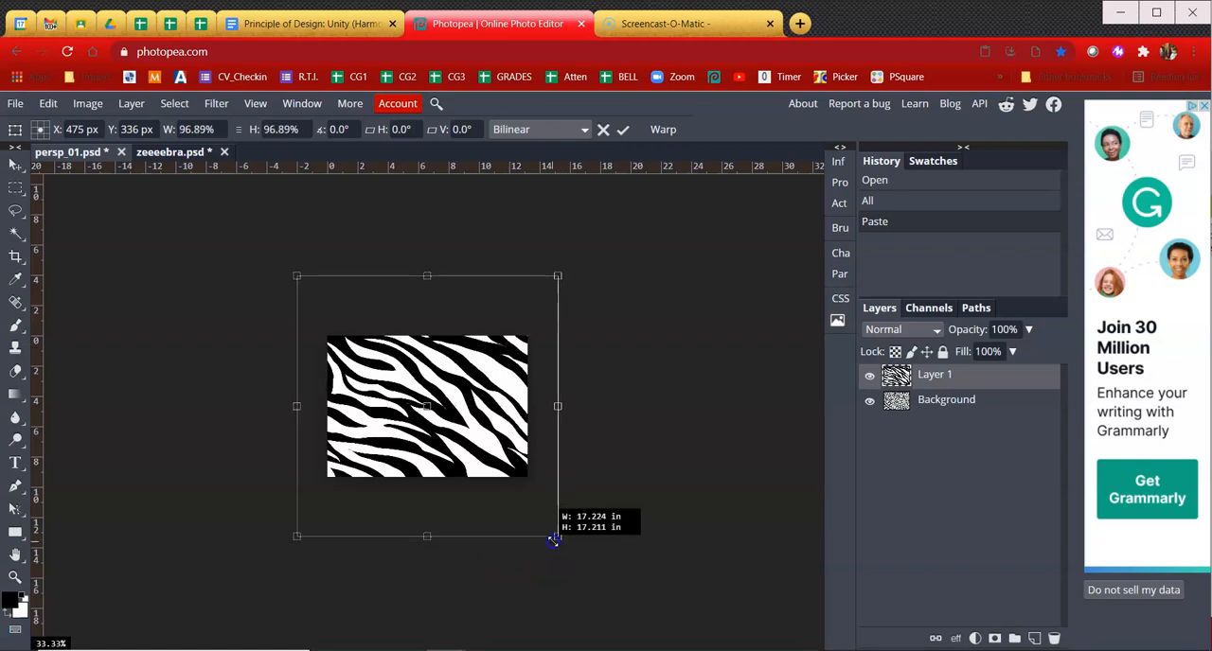
{"action": "left_click_drag", "start_coordinate": [556, 537], "coordinate": [534, 515]}
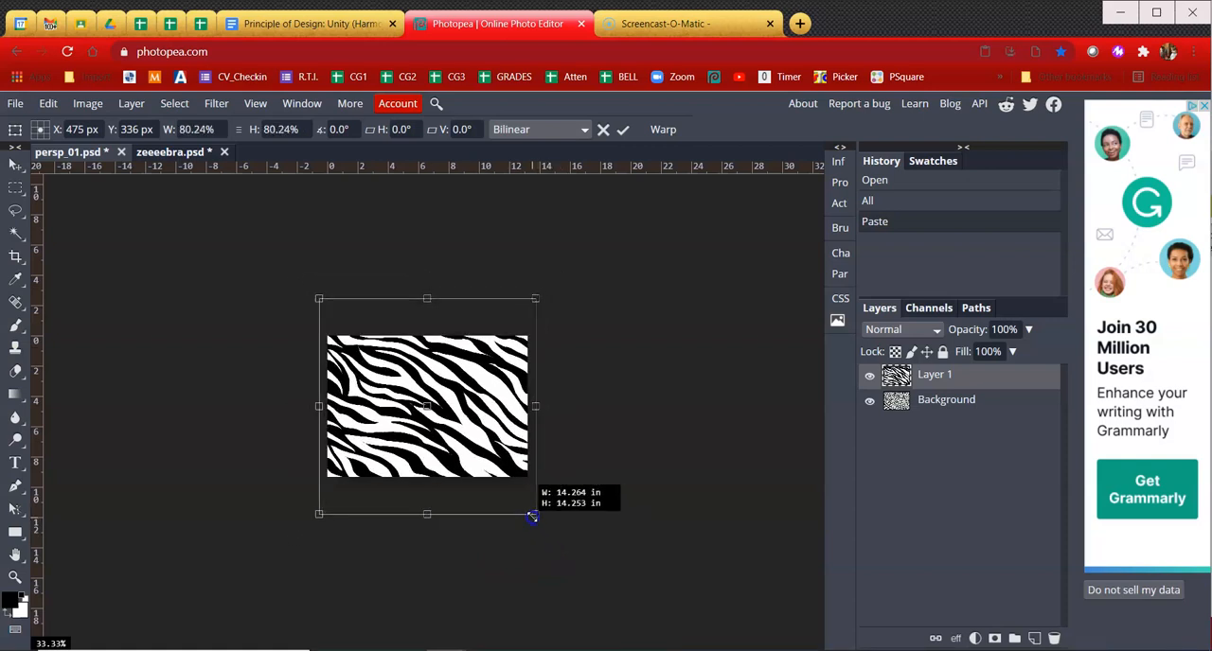
{"action": "left_click_drag", "start_coordinate": [534, 515], "coordinate": [511, 485]}
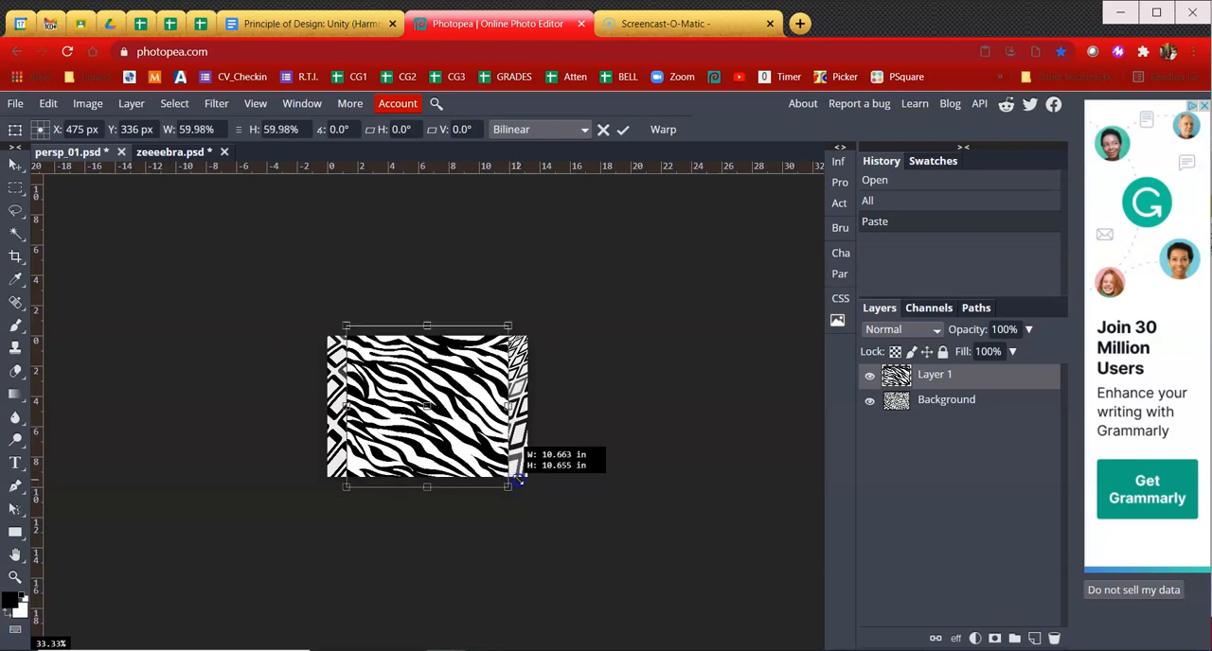
{"action": "left_click_drag", "start_coordinate": [511, 485], "coordinate": [526, 504]}
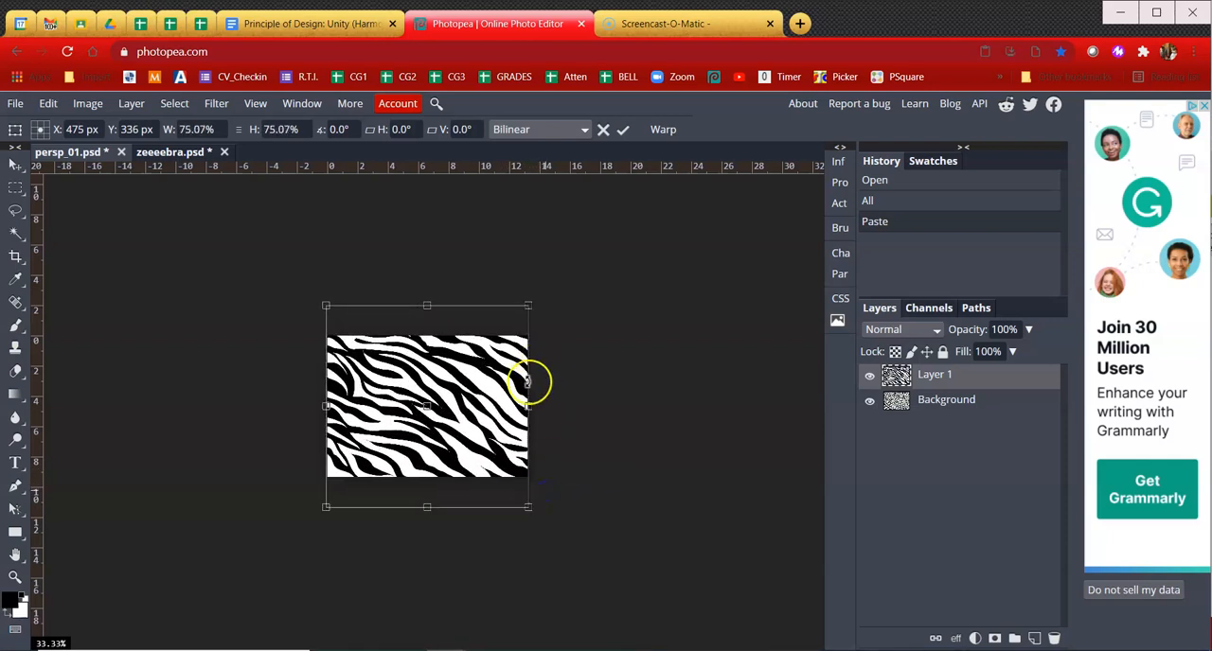
{"action": "left_click", "coordinate": [620, 129]}
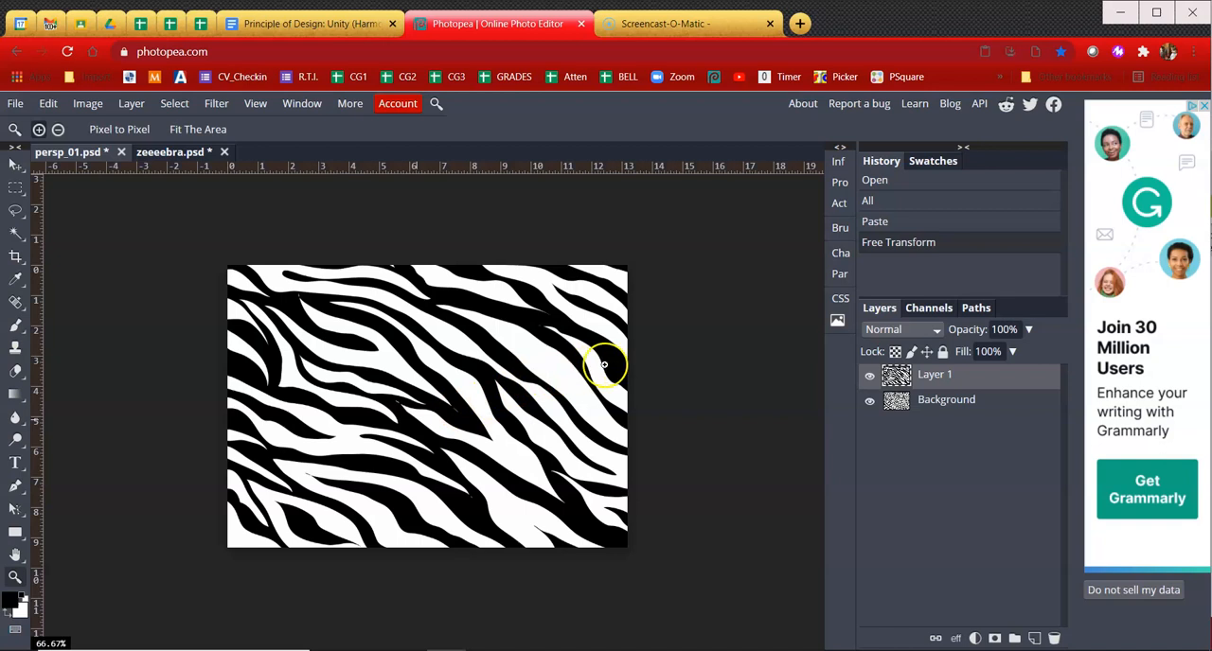
Blend Layer 1 with Multiply and apply a Levels adjustment to the Background
{"action": "left_click", "coordinate": [900, 329]}
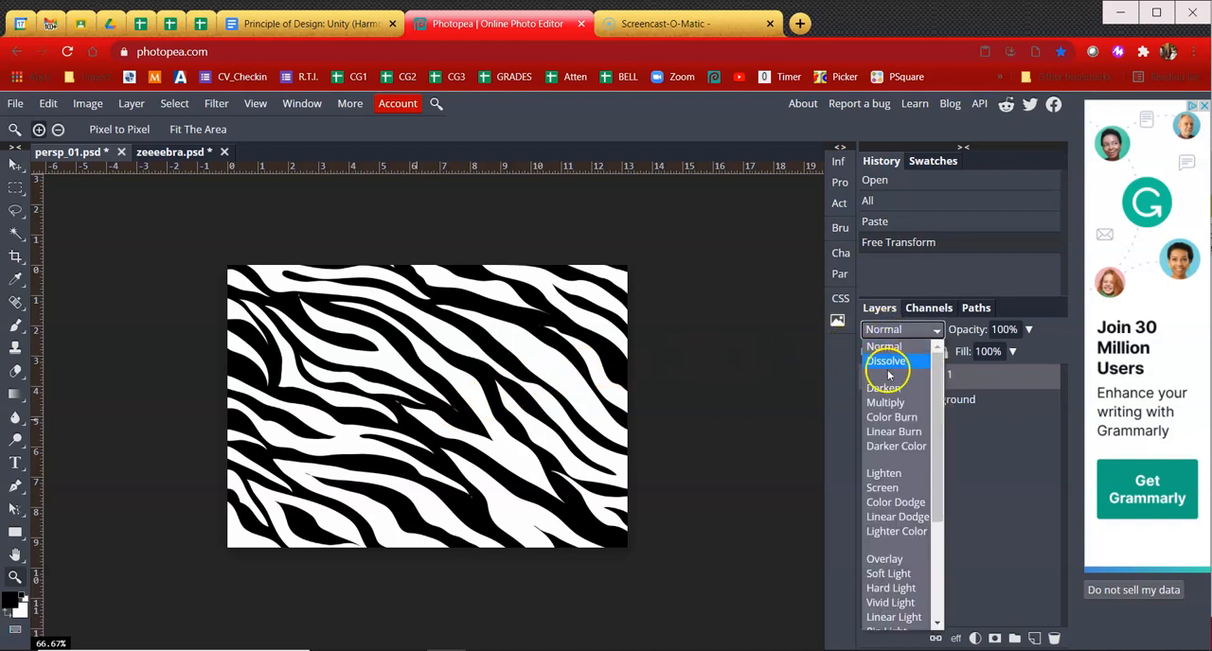
{"action": "left_click", "coordinate": [884, 401]}
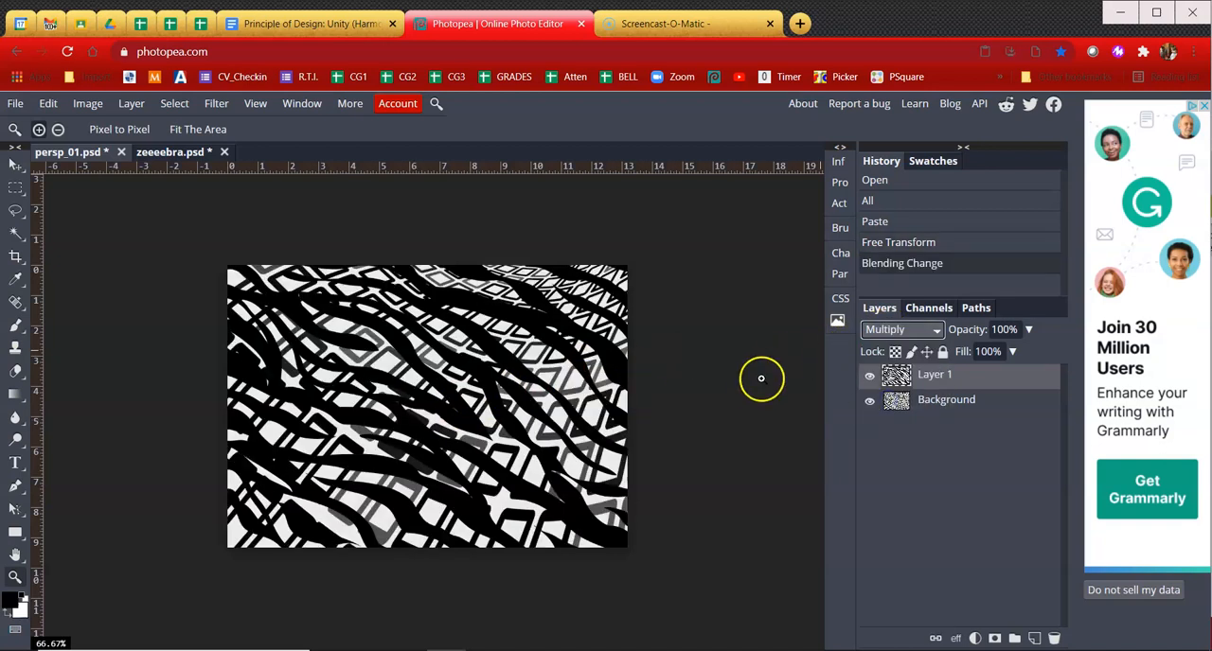
{"action": "mouse_move", "coordinate": [742, 392]}
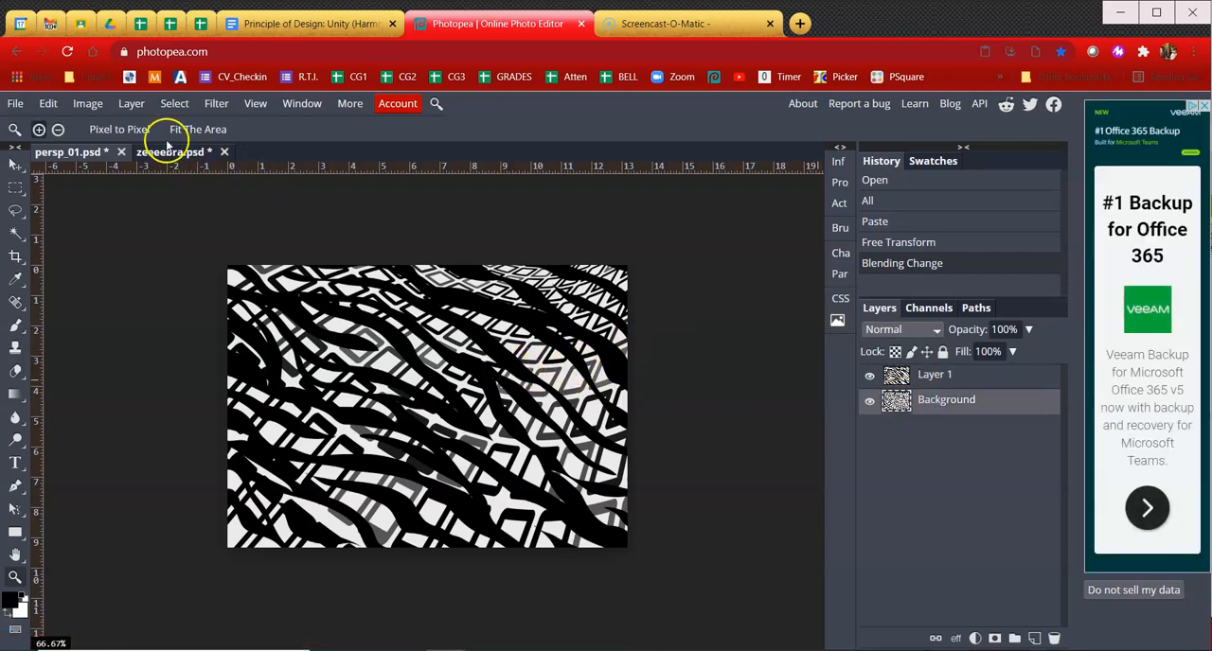
{"action": "left_click", "coordinate": [87, 102]}
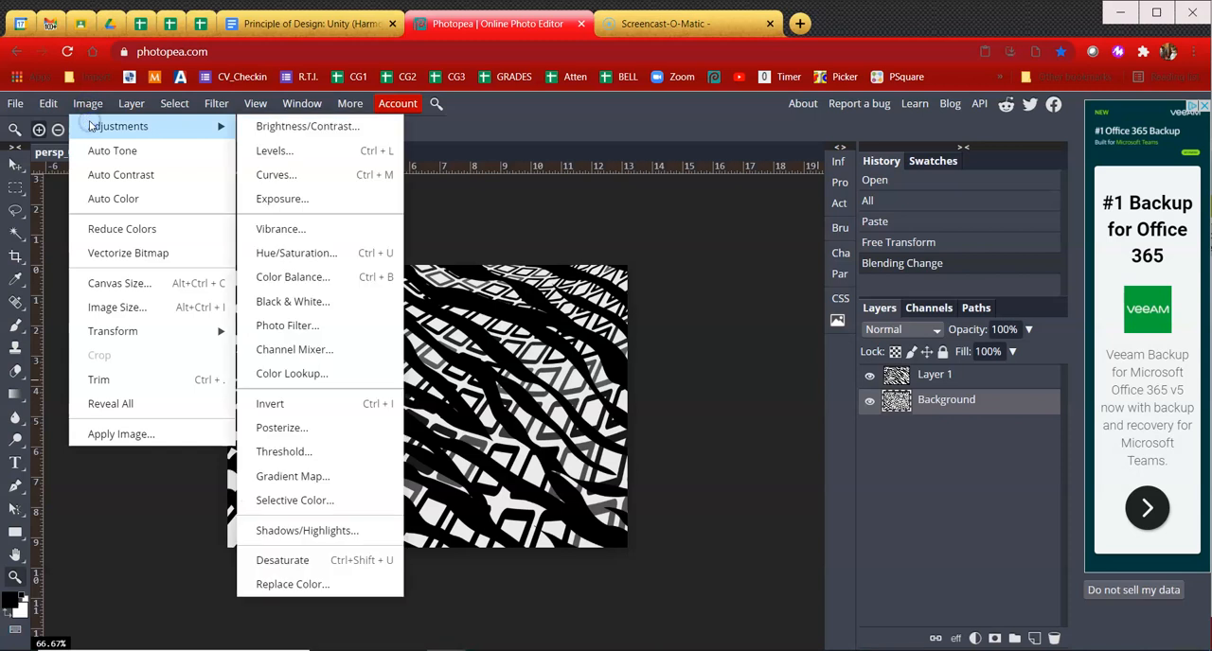
{"action": "mouse_move", "coordinate": [274, 152]}
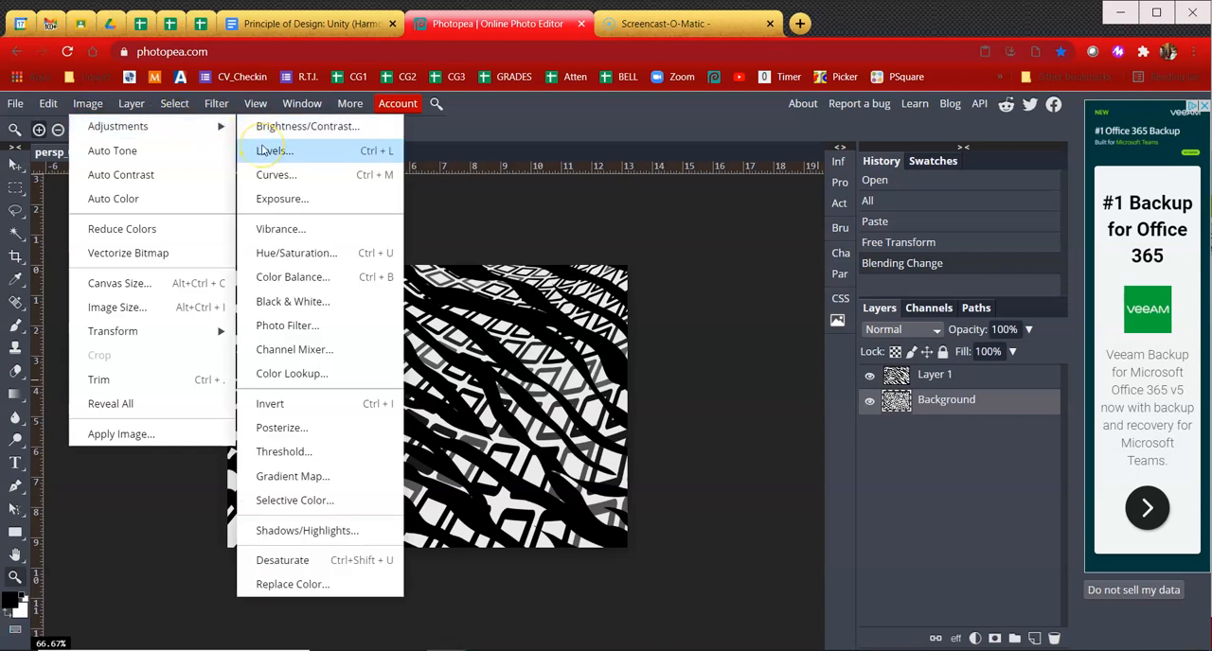
{"action": "left_click", "coordinate": [272, 151]}
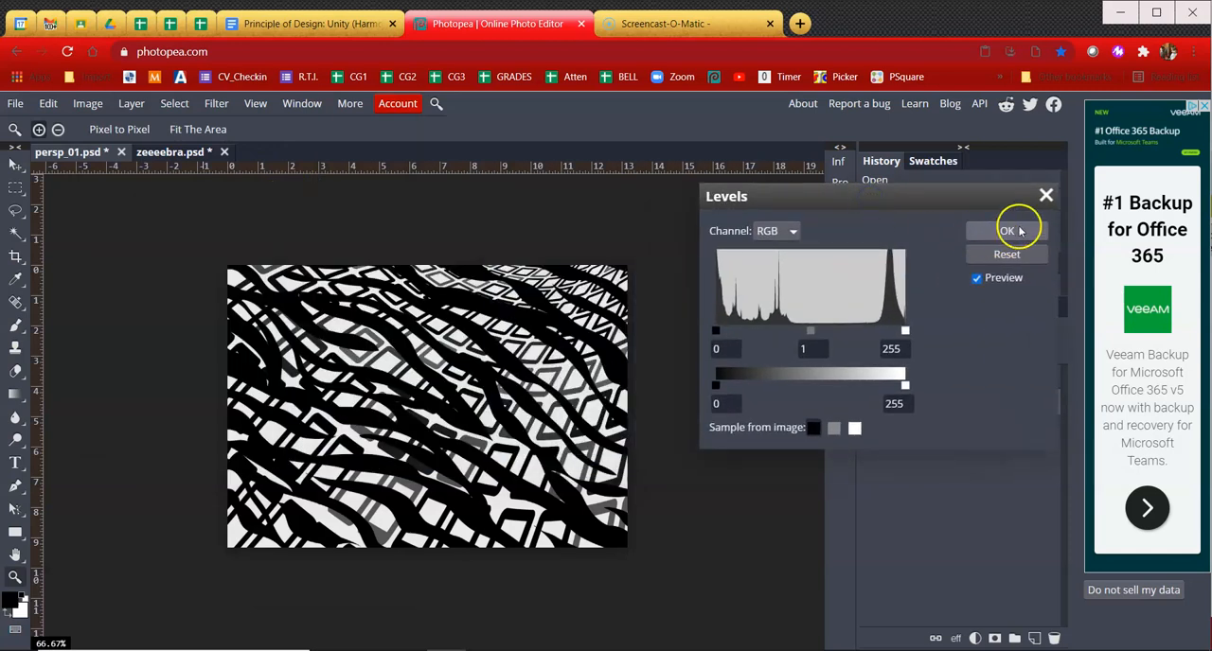
{"action": "left_click", "coordinate": [1007, 231]}
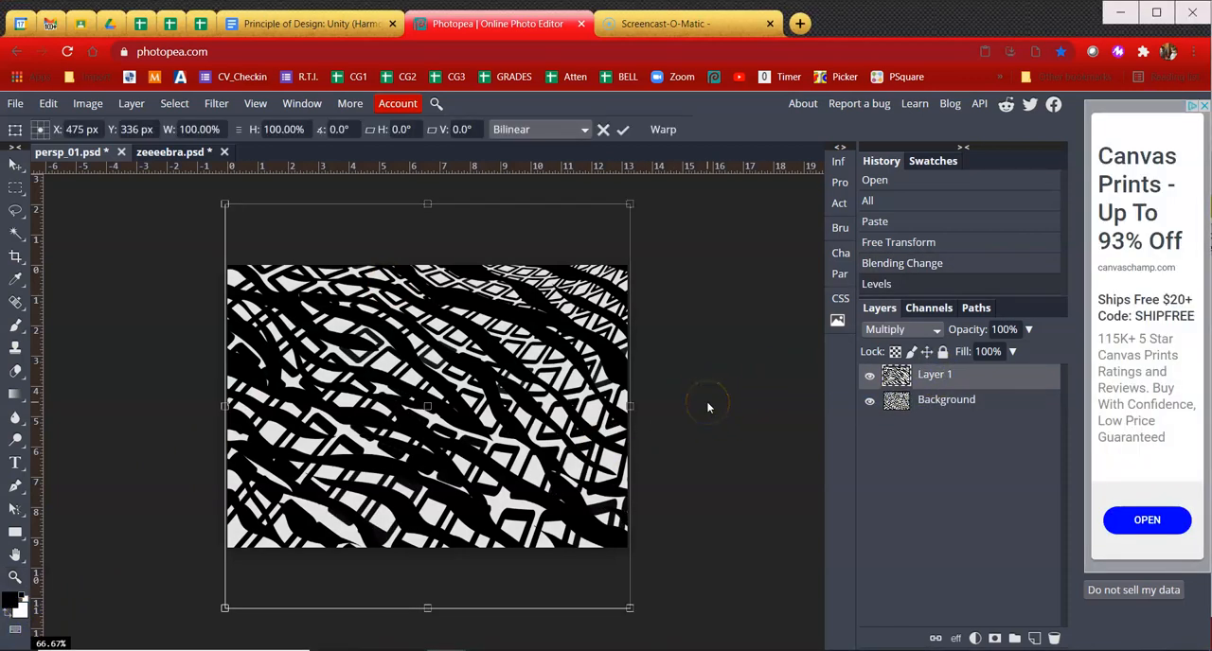
Rotate the multiplied zebra layer about 90 degrees so its stripes cross the background
{"action": "left_click_drag", "start_coordinate": [628, 204], "coordinate": [666, 255]}
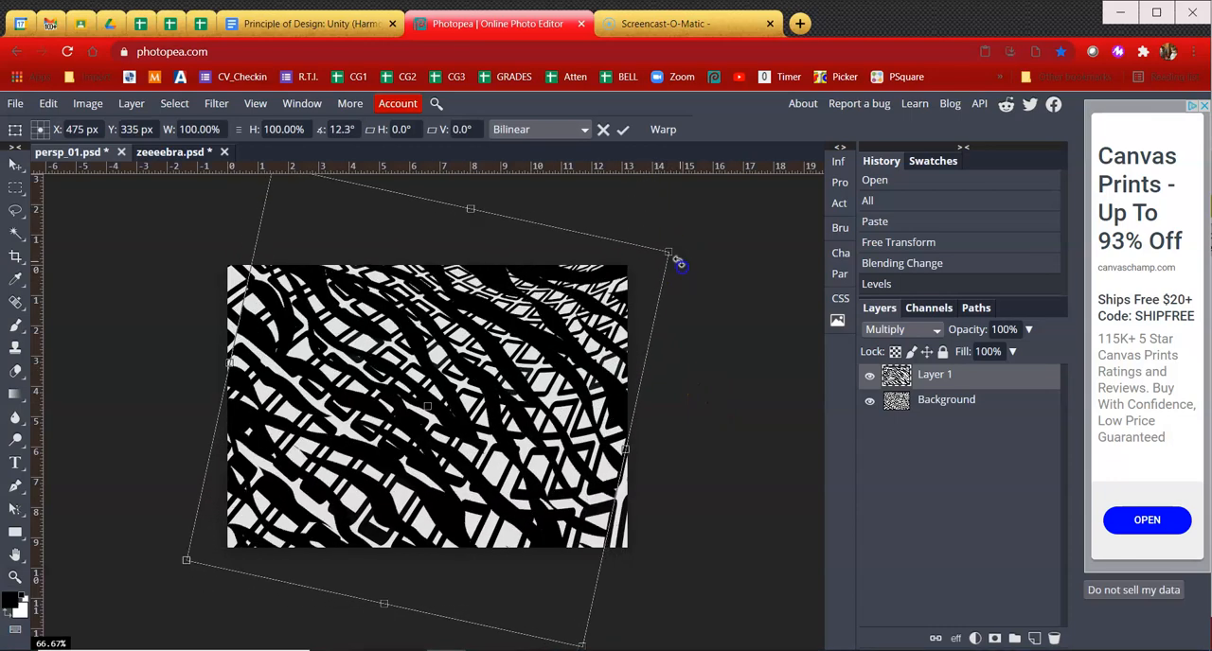
{"action": "left_click_drag", "start_coordinate": [670, 257], "coordinate": [690, 473]}
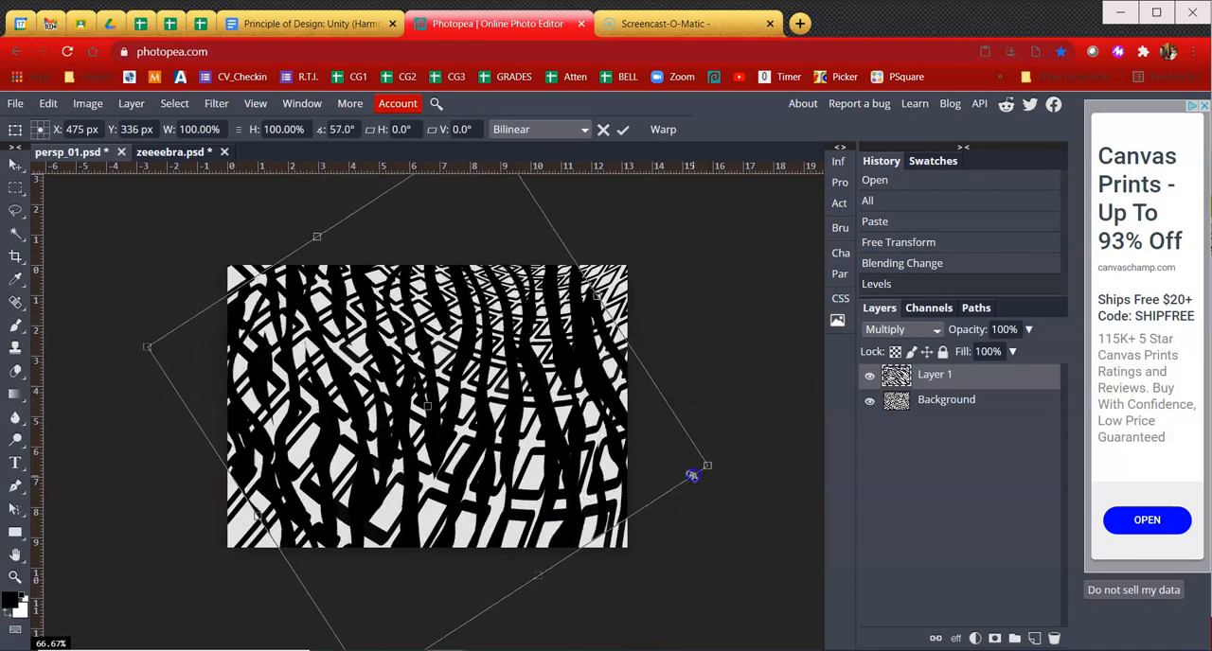
{"action": "left_click_drag", "start_coordinate": [693, 477], "coordinate": [625, 594]}
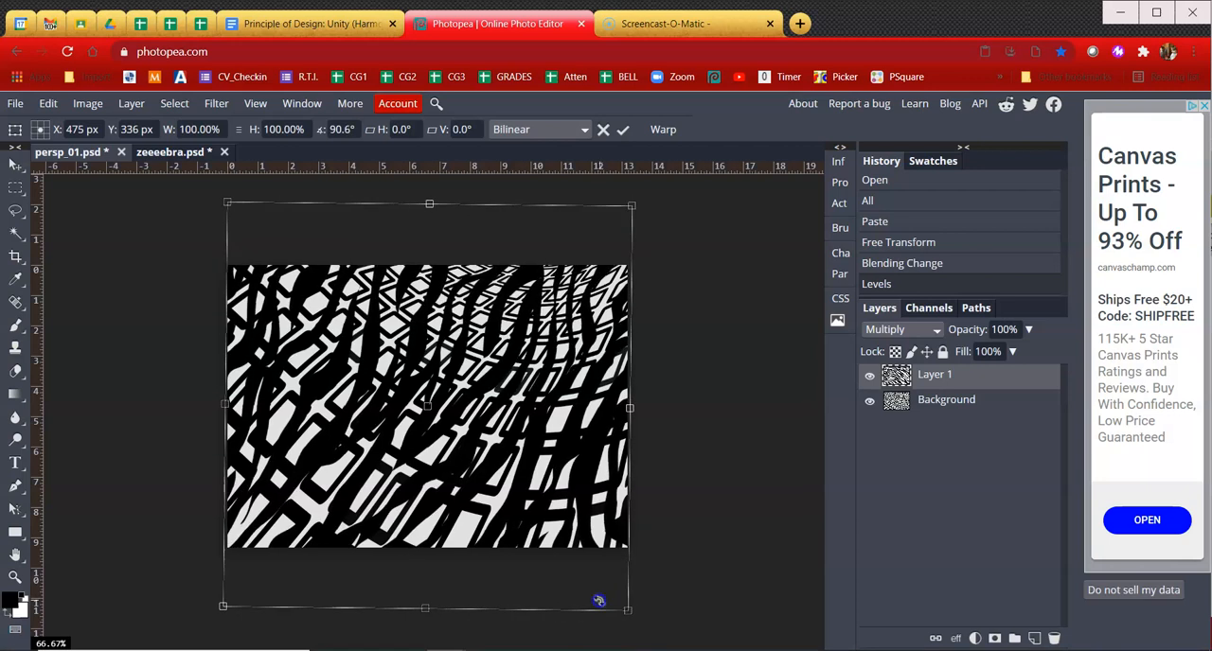
{"action": "left_click_drag", "start_coordinate": [599, 600], "coordinate": [611, 602]}
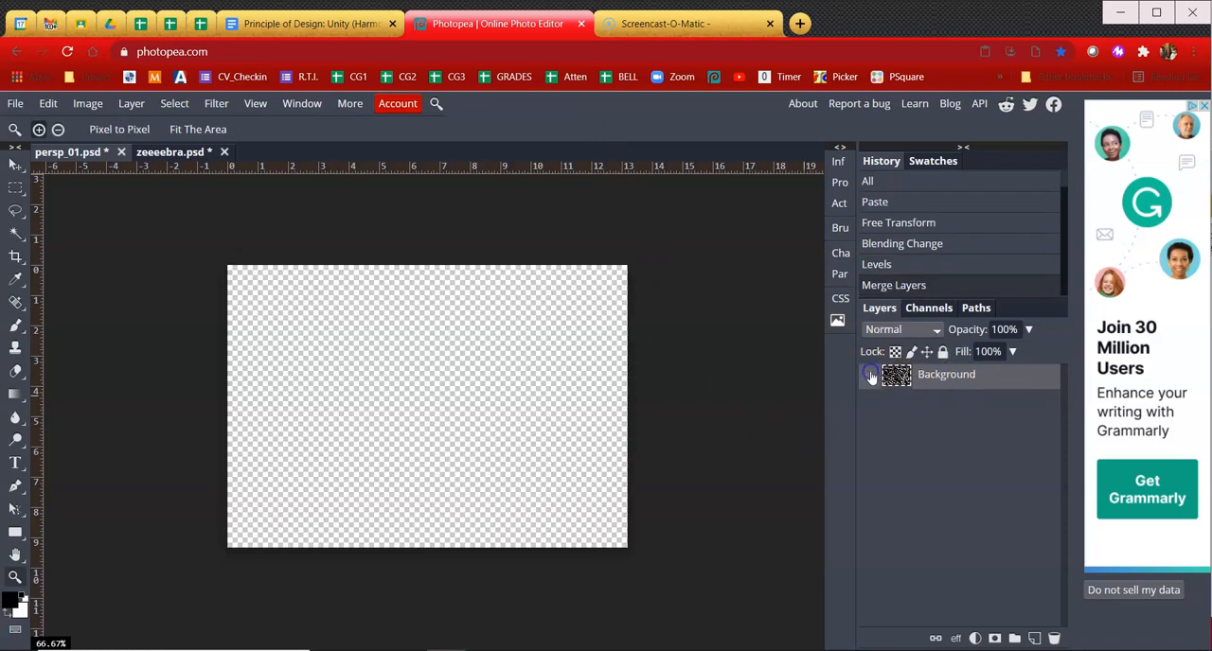
Re-show the merged Background layer and switch to the Drive 07_Unity folder
{"action": "left_click", "coordinate": [869, 375]}
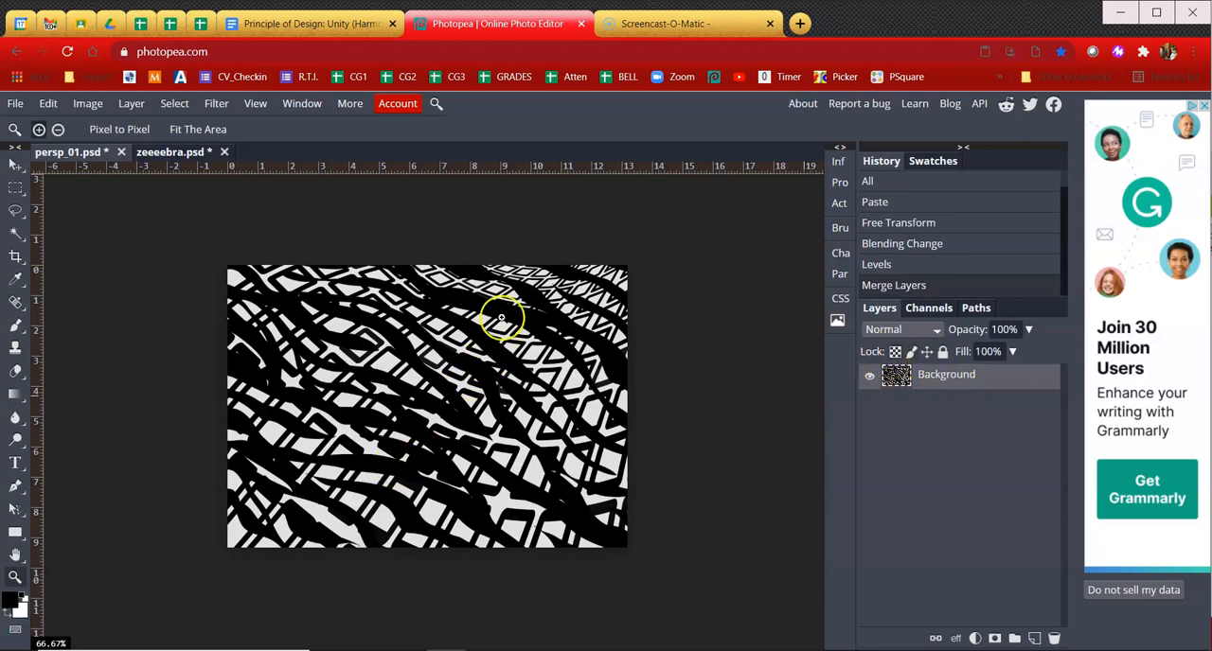
{"action": "left_click", "coordinate": [306, 23]}
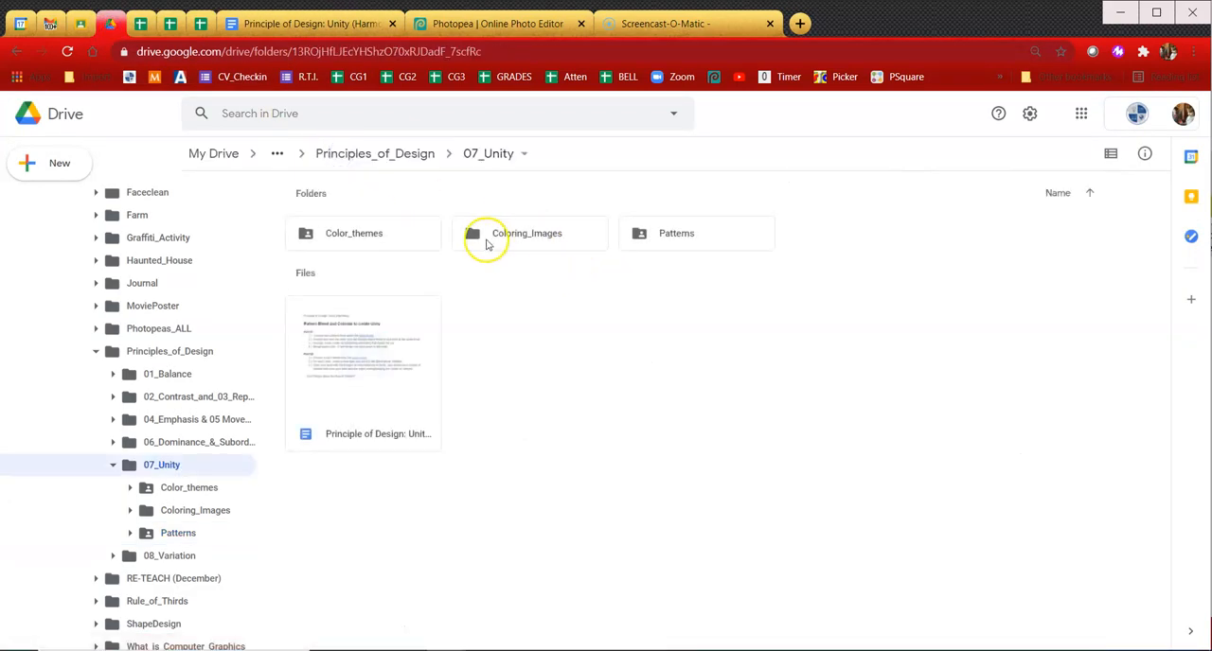
Download AdobeColor-Fashion from Color_themes into the local 07_Unity folder and return to Photopea
{"action": "double_click", "coordinate": [527, 233]}
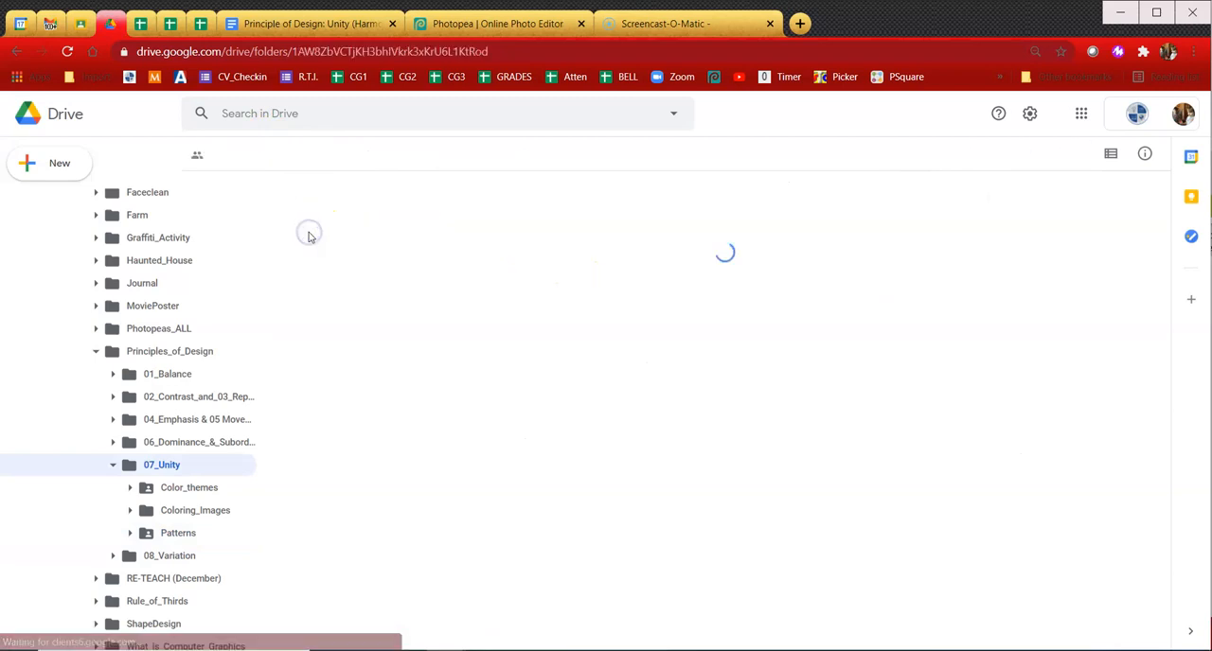
{"action": "left_click", "coordinate": [190, 489]}
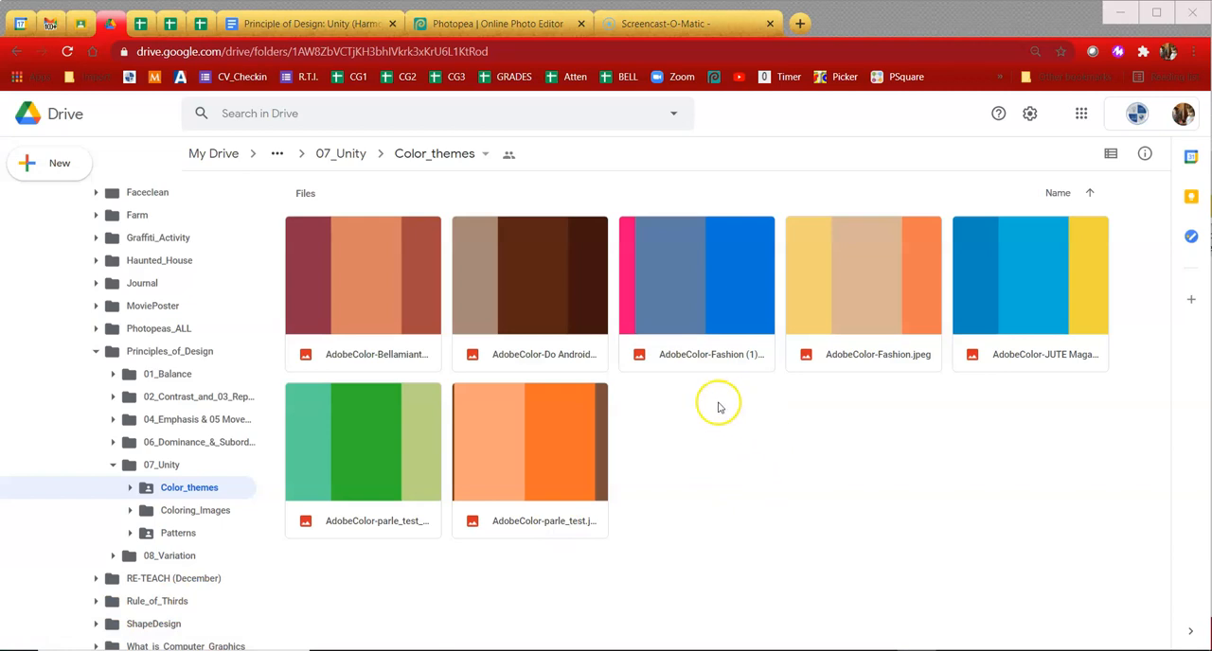
{"action": "mouse_move", "coordinate": [530, 280]}
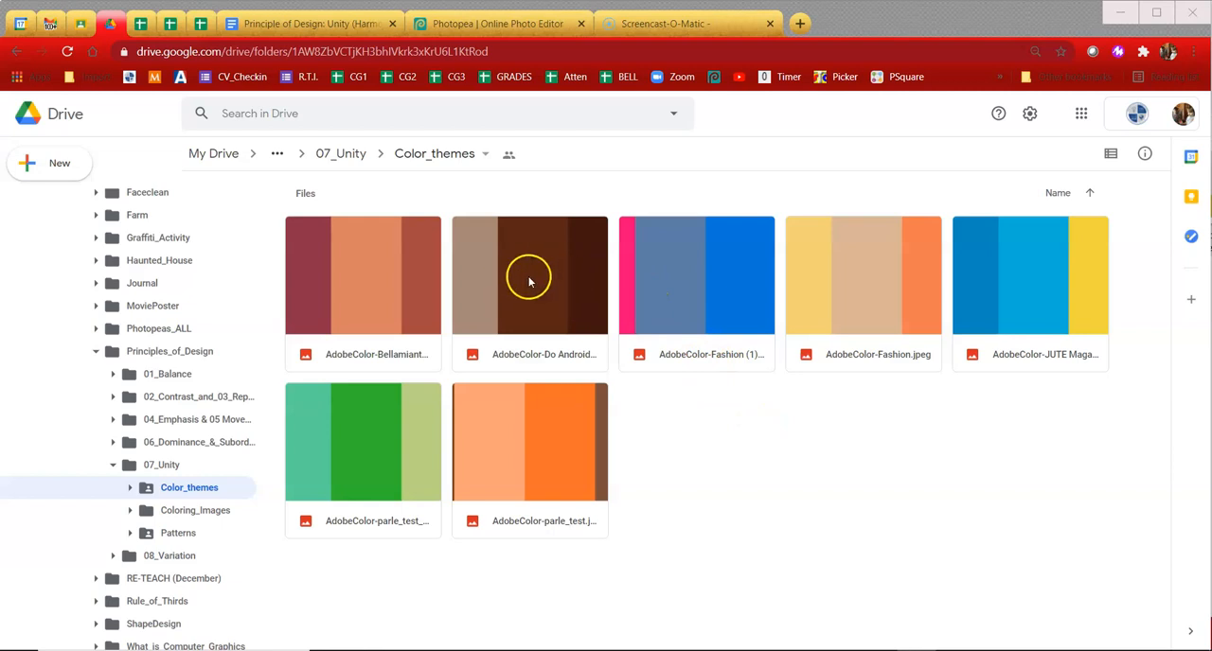
{"action": "mouse_move", "coordinate": [348, 299]}
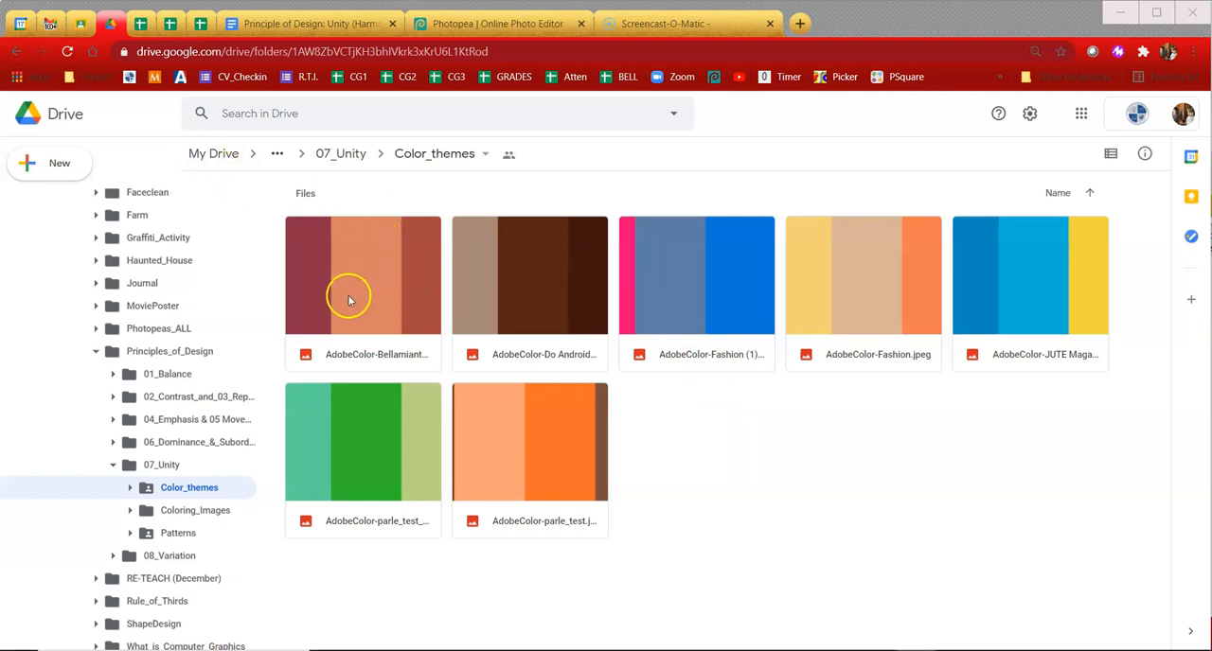
{"action": "mouse_move", "coordinate": [394, 301]}
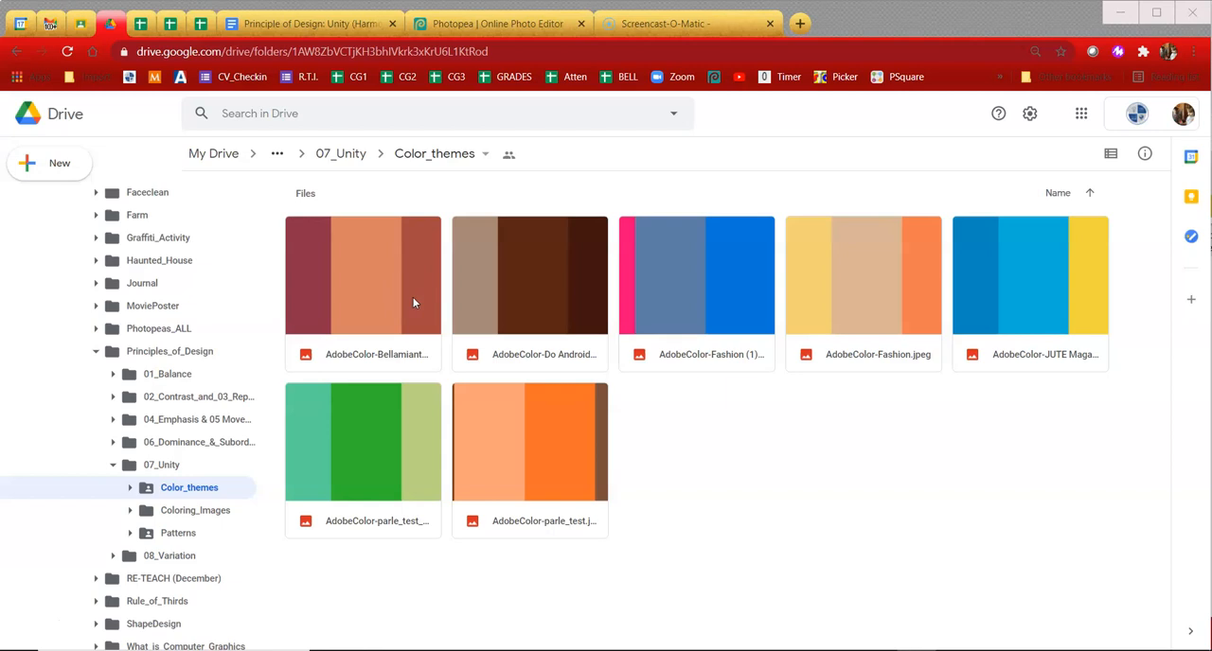
{"action": "mouse_move", "coordinate": [680, 295]}
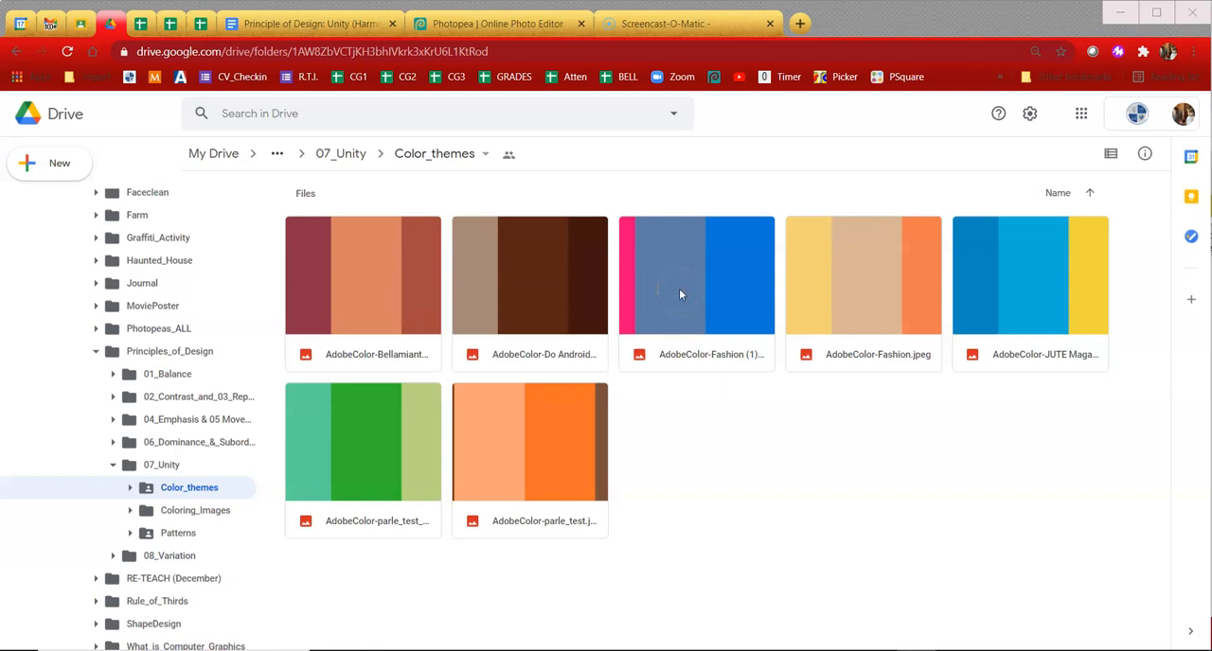
{"action": "mouse_move", "coordinate": [684, 295]}
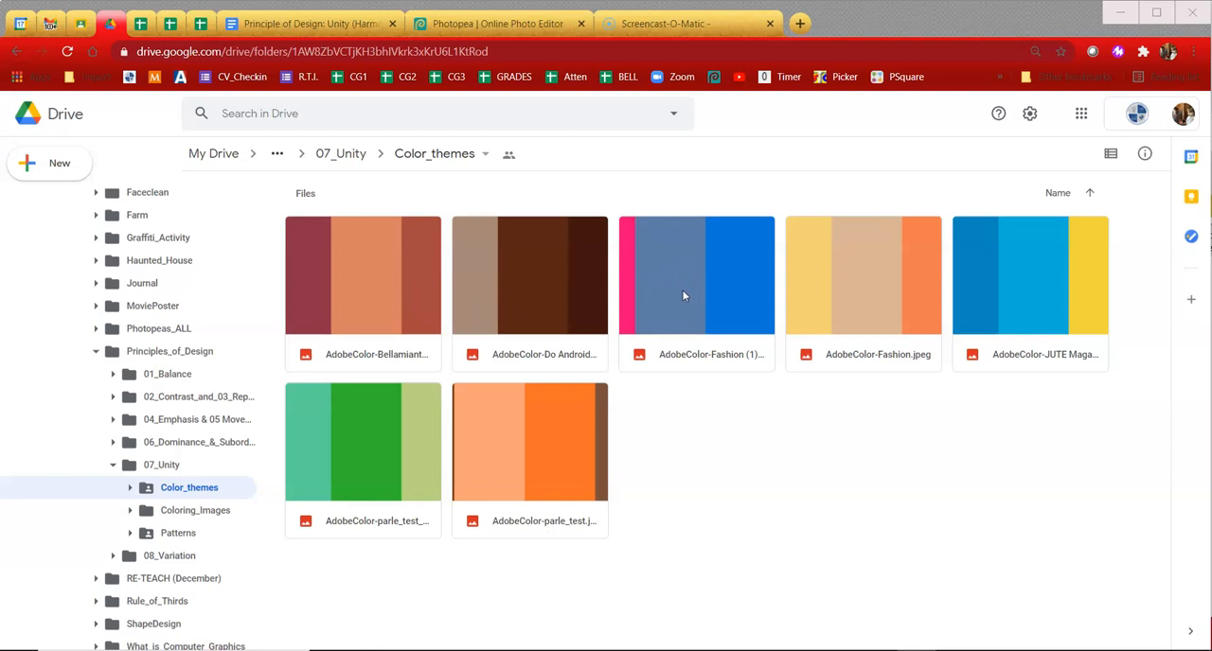
{"action": "right_click", "coordinate": [697, 293]}
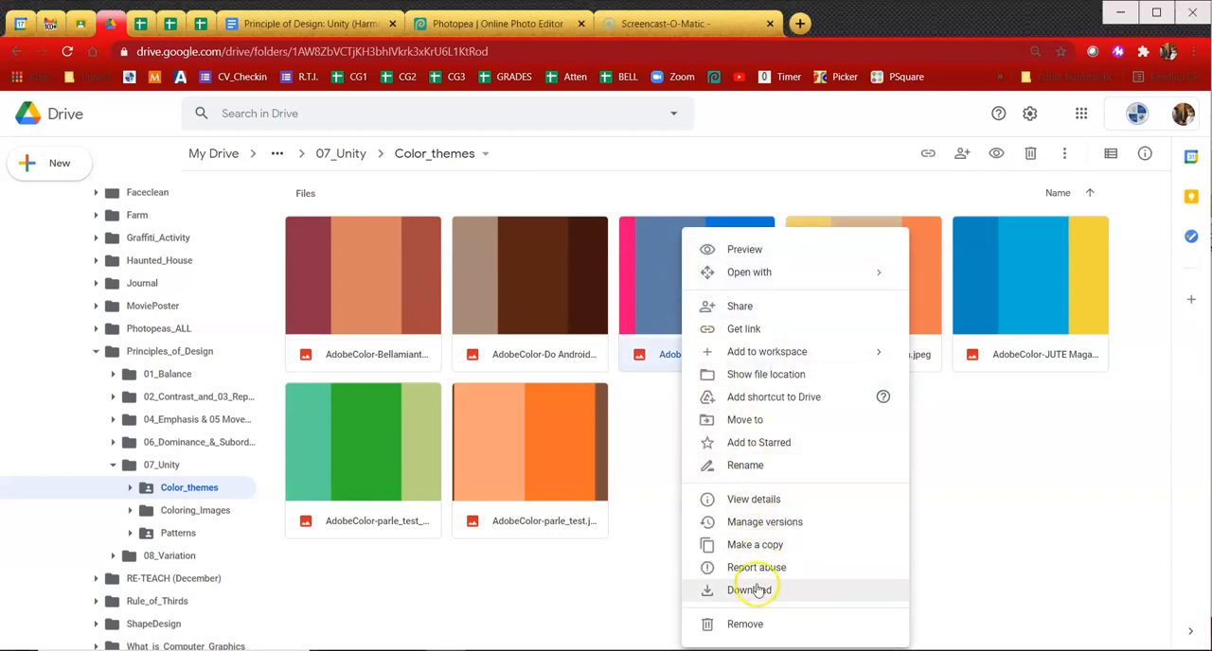
{"action": "left_click", "coordinate": [750, 591]}
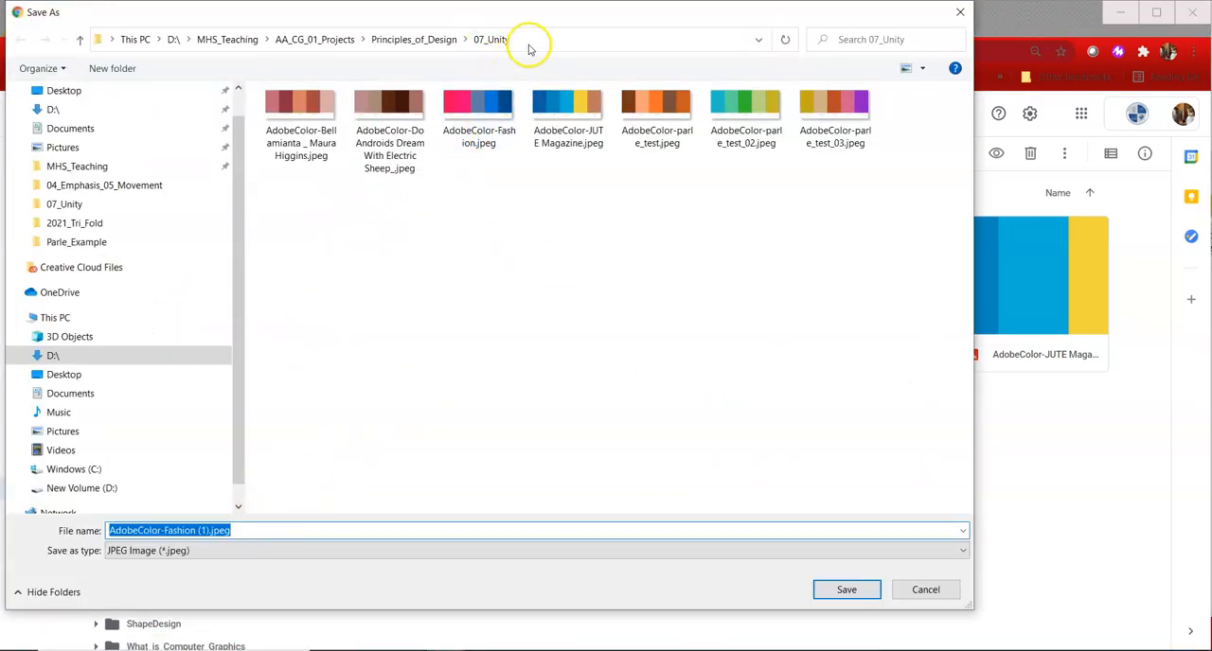
{"action": "mouse_move", "coordinate": [880, 578]}
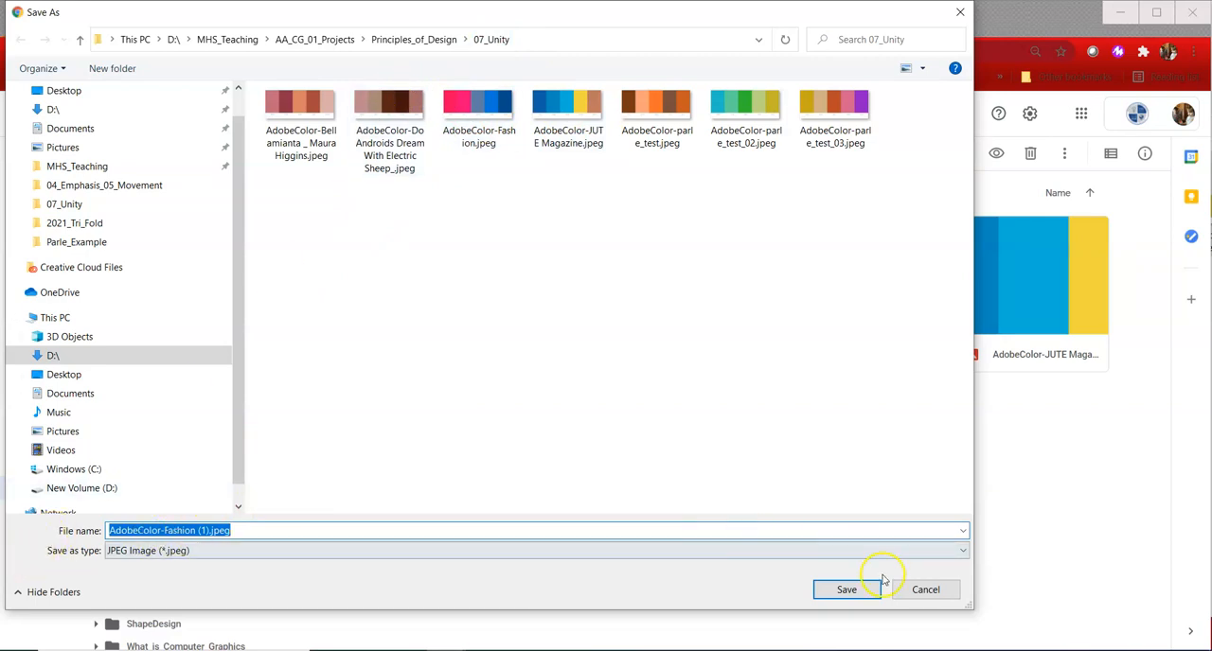
{"action": "left_click", "coordinate": [844, 591]}
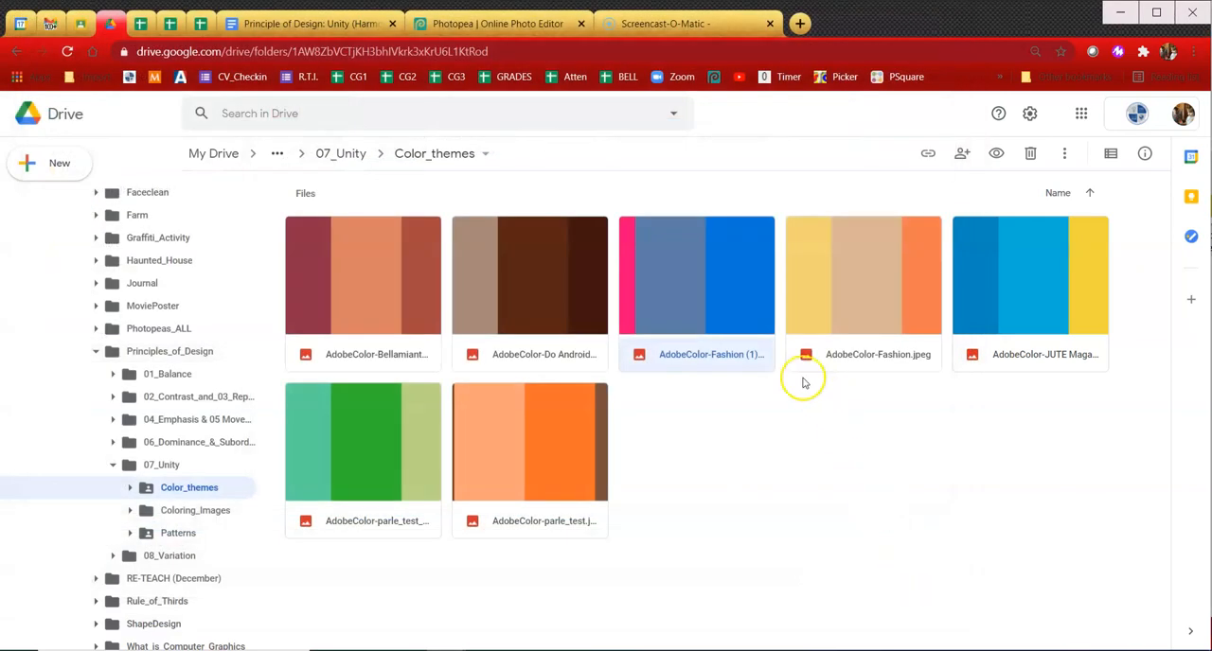
{"action": "left_click", "coordinate": [496, 22]}
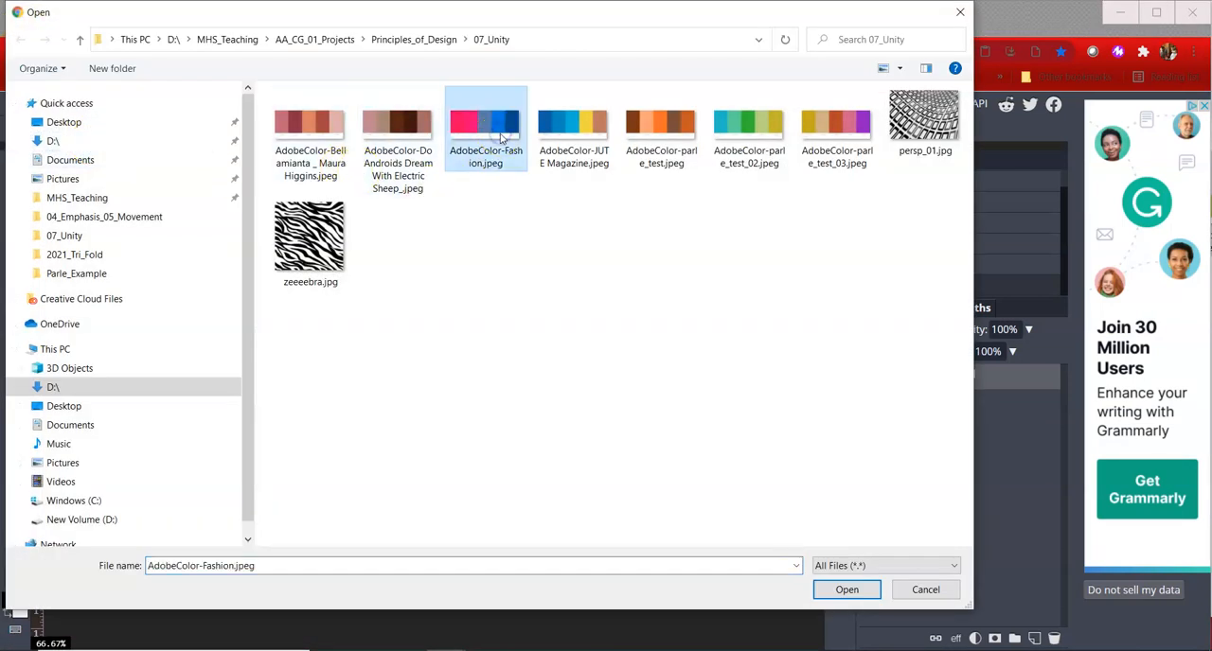
{"action": "mouse_move", "coordinate": [787, 490]}
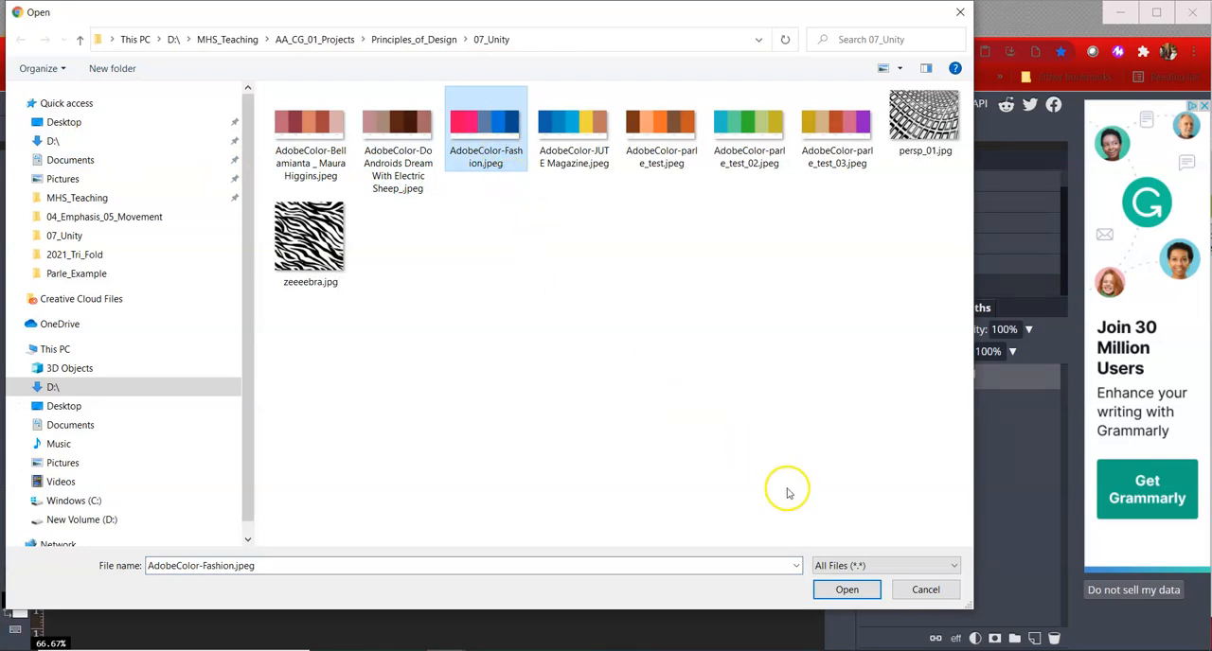
Paste the Fashion palette onto persp_01 as its own layer, position it, and show the Swatches panel
{"action": "left_click", "coordinate": [844, 588]}
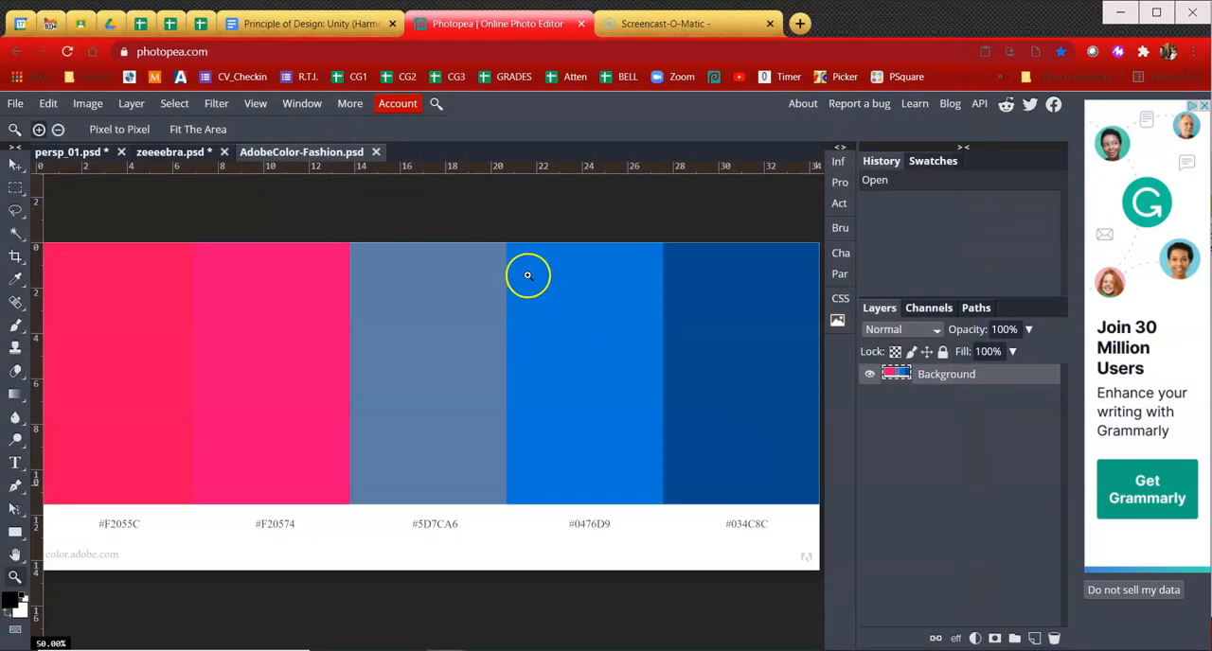
{"action": "mouse_move", "coordinate": [526, 291]}
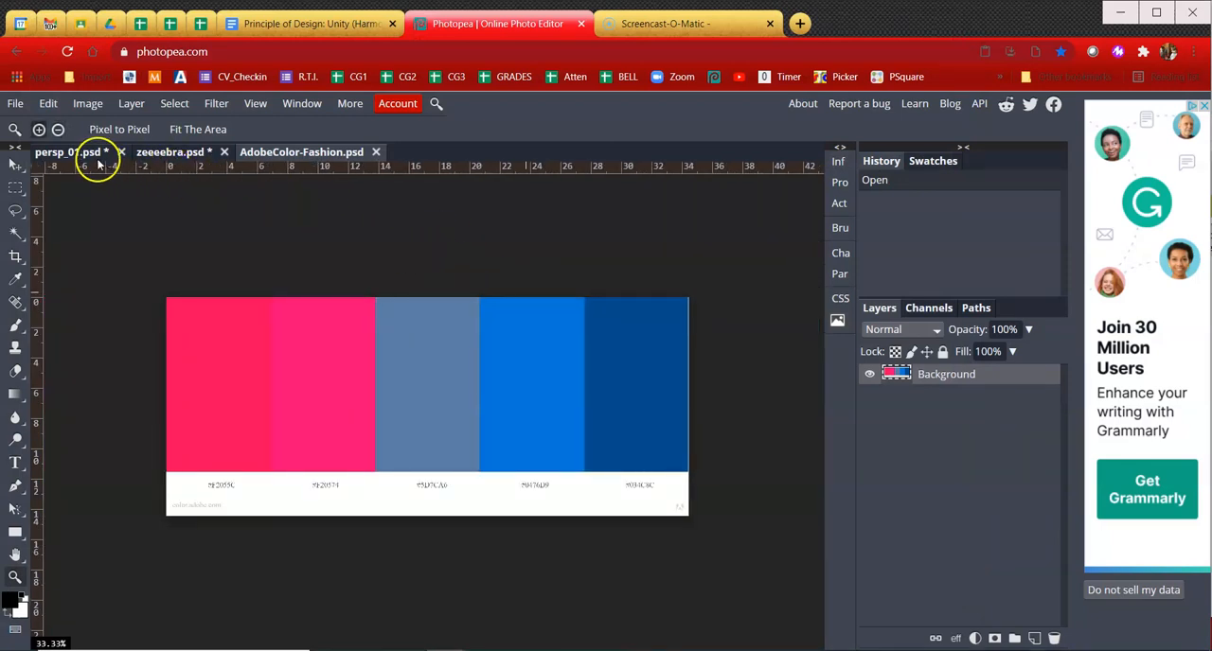
{"action": "left_click", "coordinate": [67, 152]}
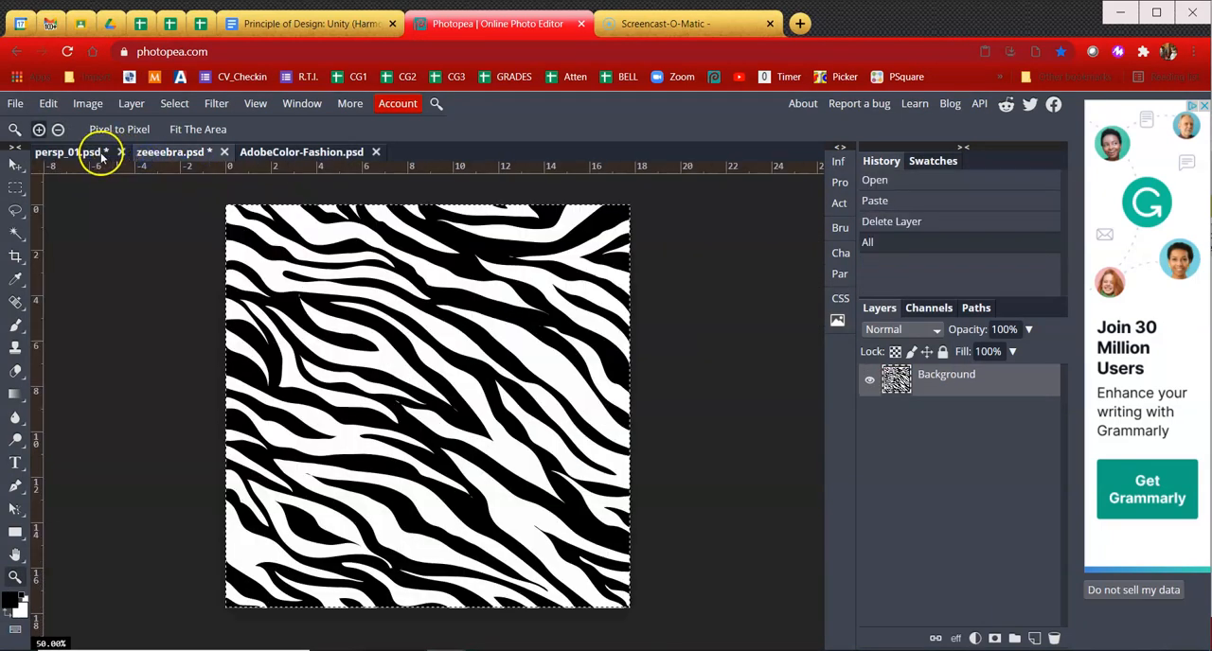
{"action": "left_click", "coordinate": [301, 151]}
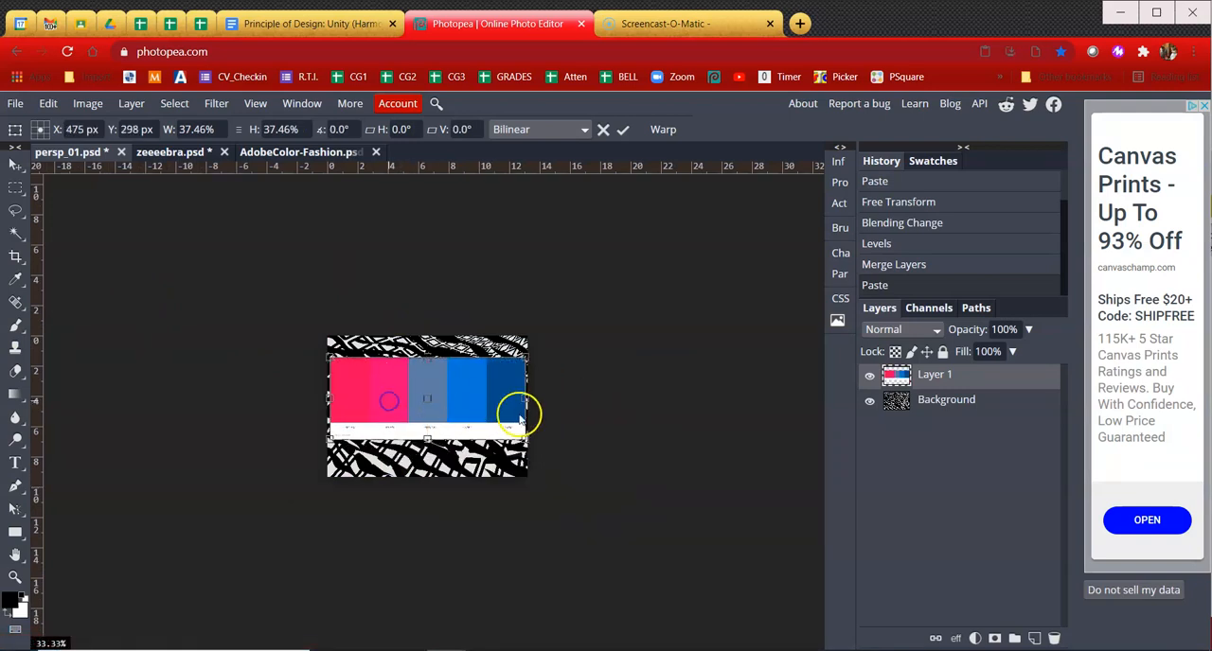
{"action": "left_click_drag", "start_coordinate": [515, 416], "coordinate": [469, 407]}
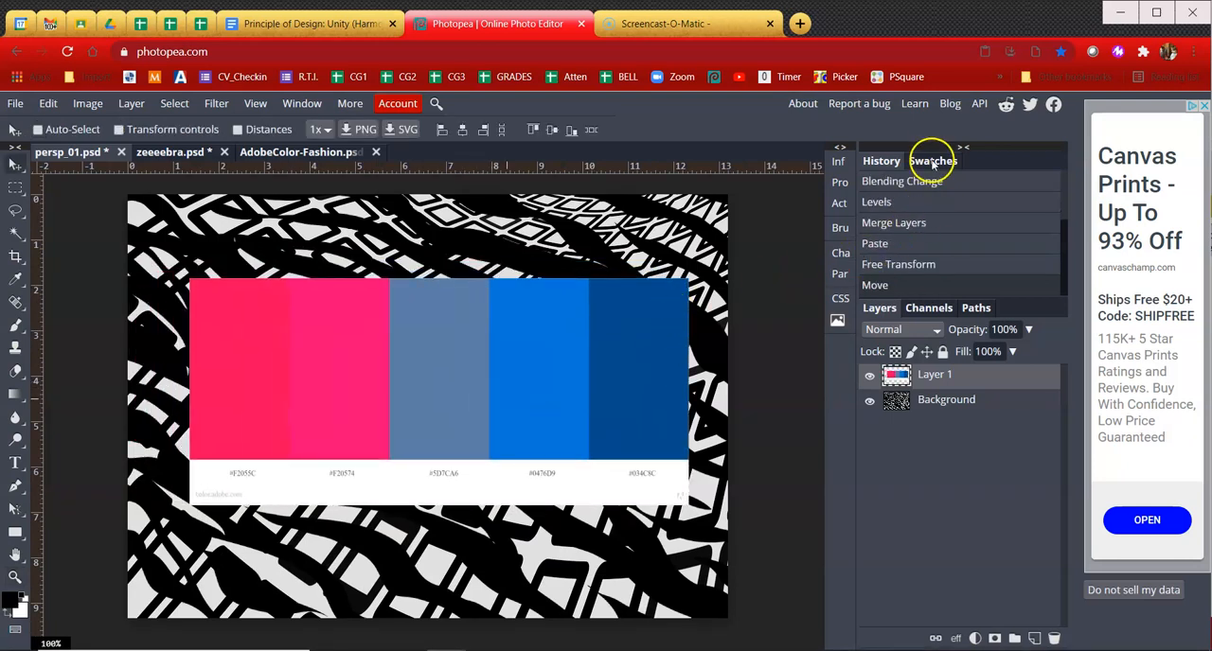
{"action": "left_click", "coordinate": [931, 159]}
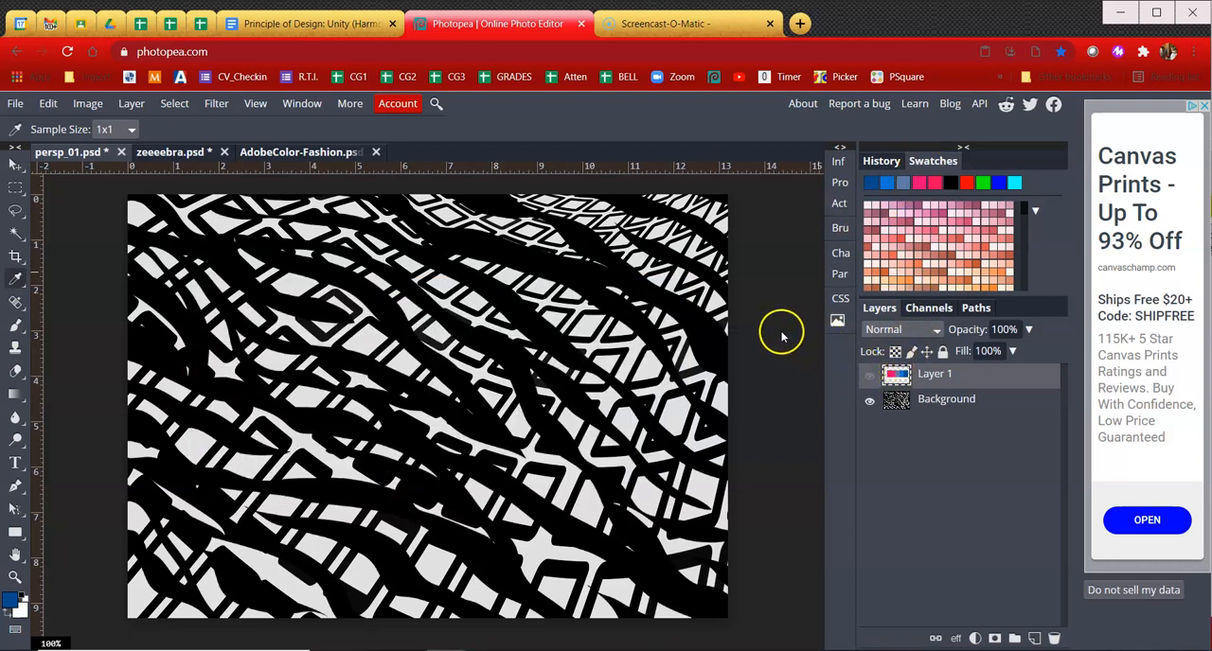
{"action": "mouse_move", "coordinate": [511, 357]}
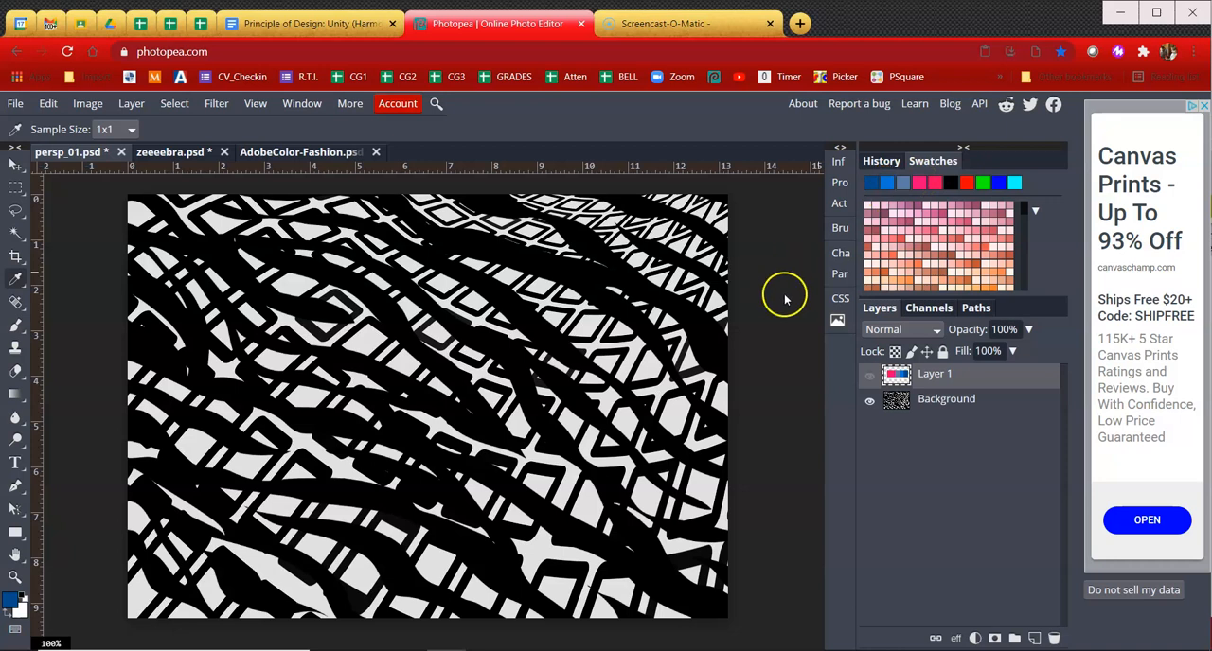
{"action": "mouse_move", "coordinate": [806, 305]}
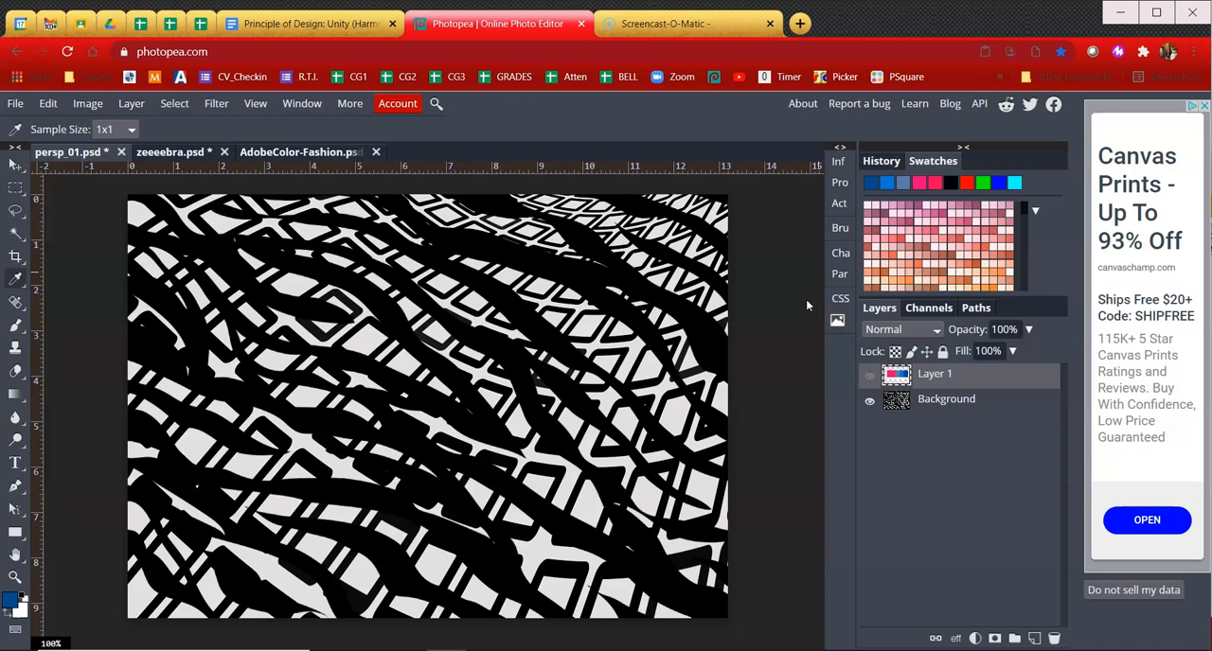
{"action": "mouse_move", "coordinate": [805, 307]}
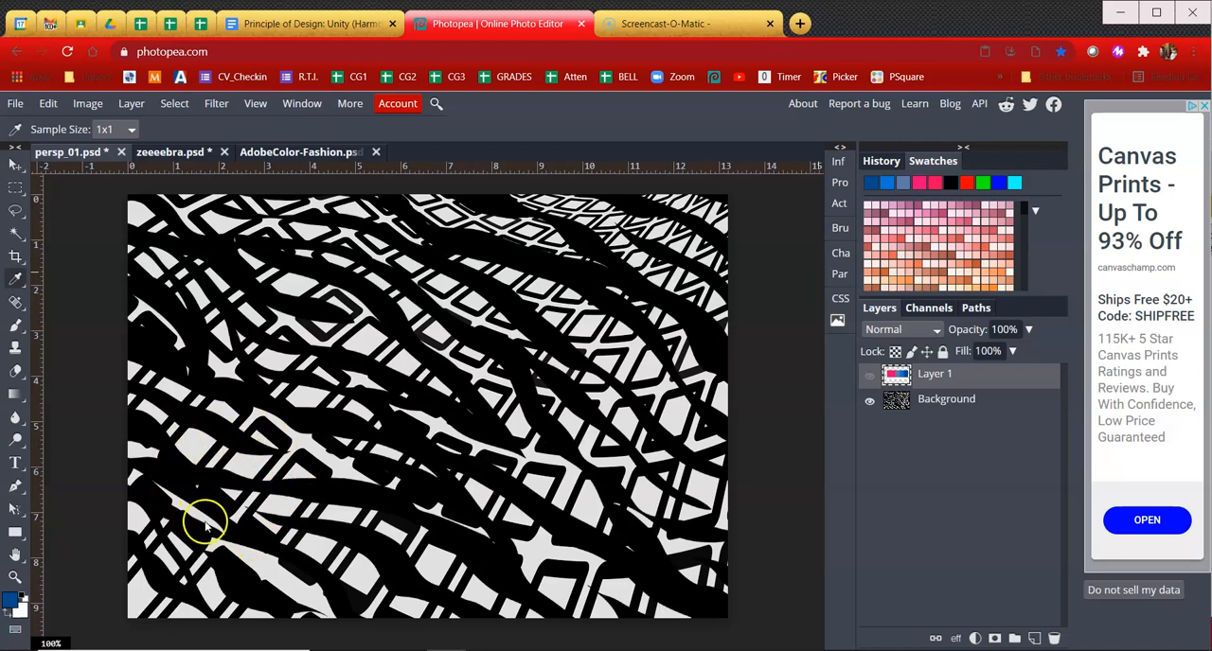
{"action": "mouse_move", "coordinate": [212, 490]}
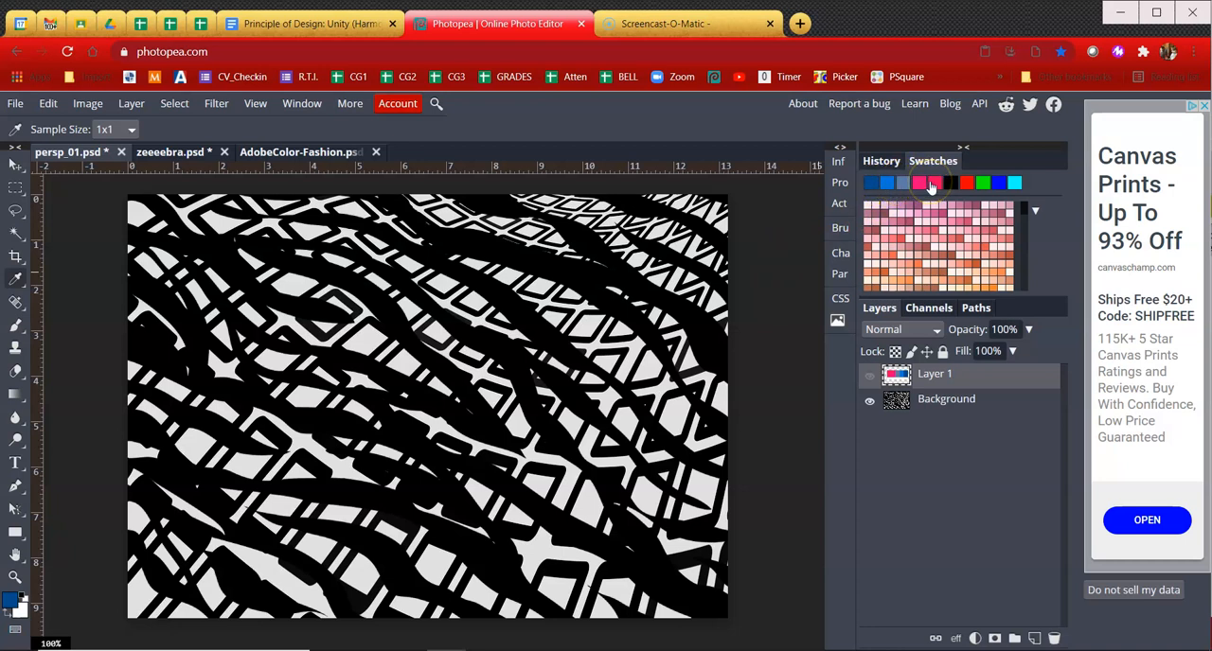
{"action": "left_click", "coordinate": [886, 182]}
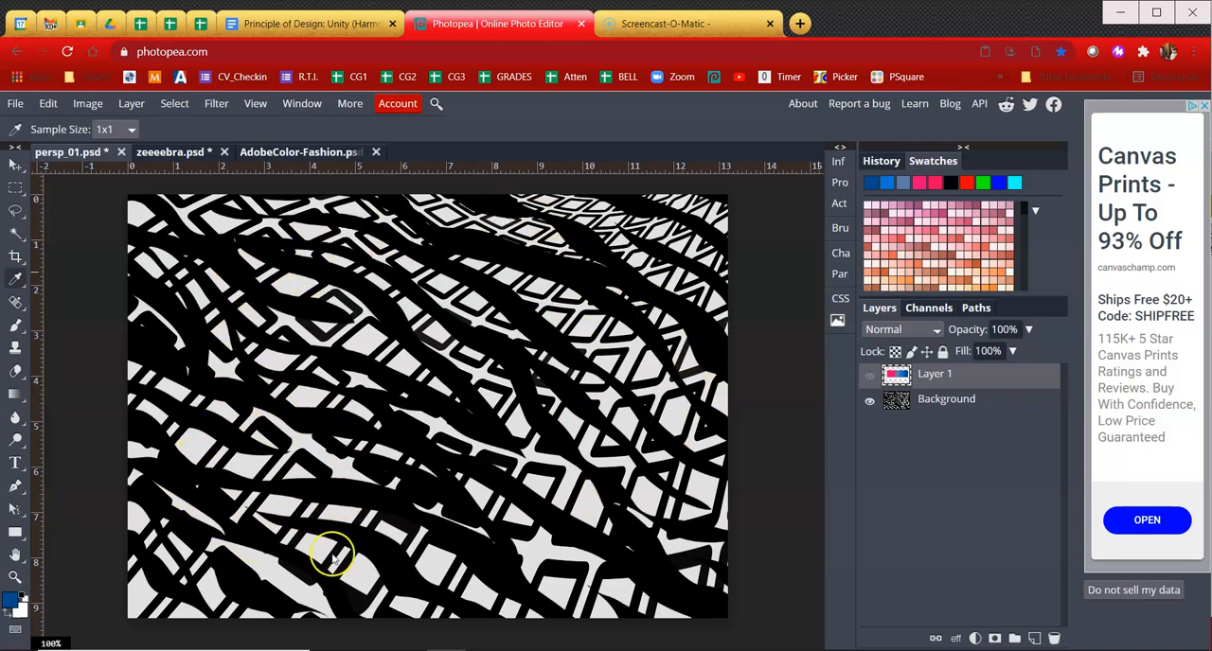
{"action": "mouse_move", "coordinate": [274, 484]}
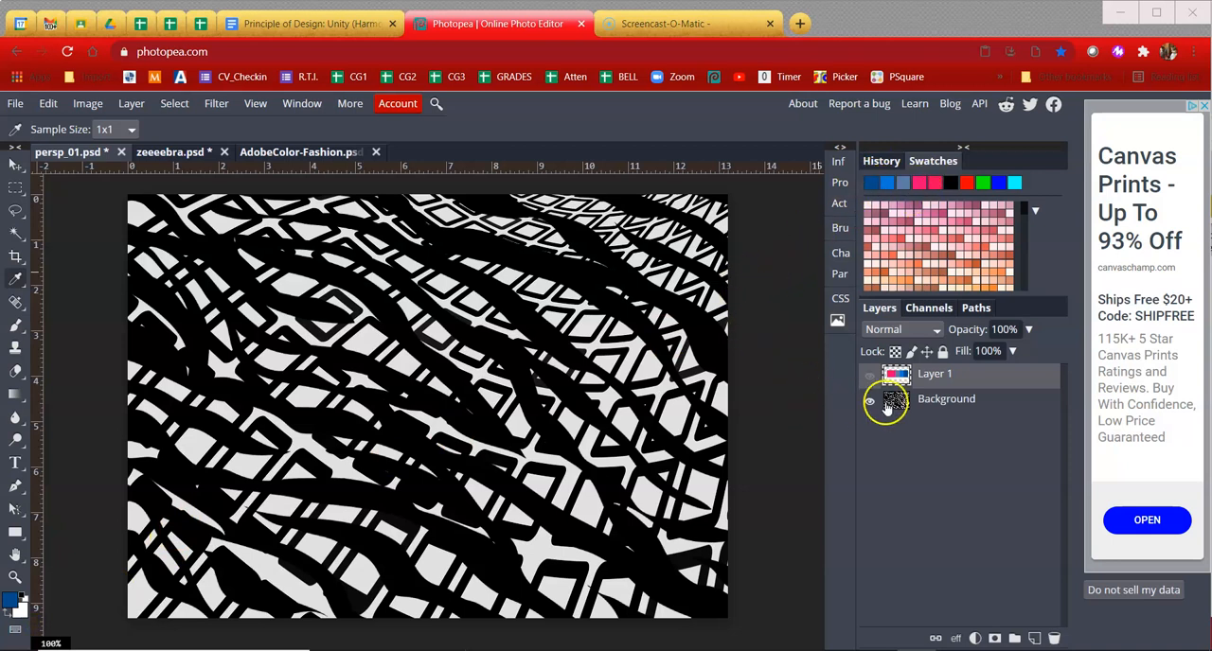
Add an empty layer above the background and rename it 'pink'
{"action": "left_click", "coordinate": [946, 398]}
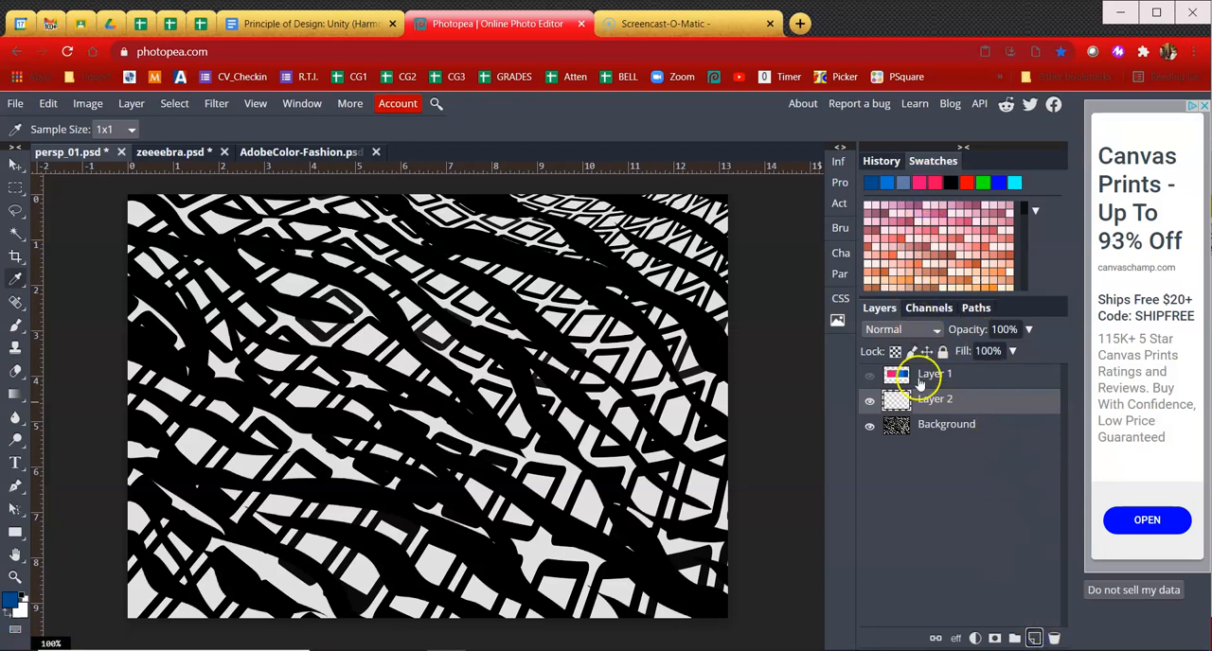
{"action": "double_click", "coordinate": [937, 397]}
{"action": "type", "text": "pink"}
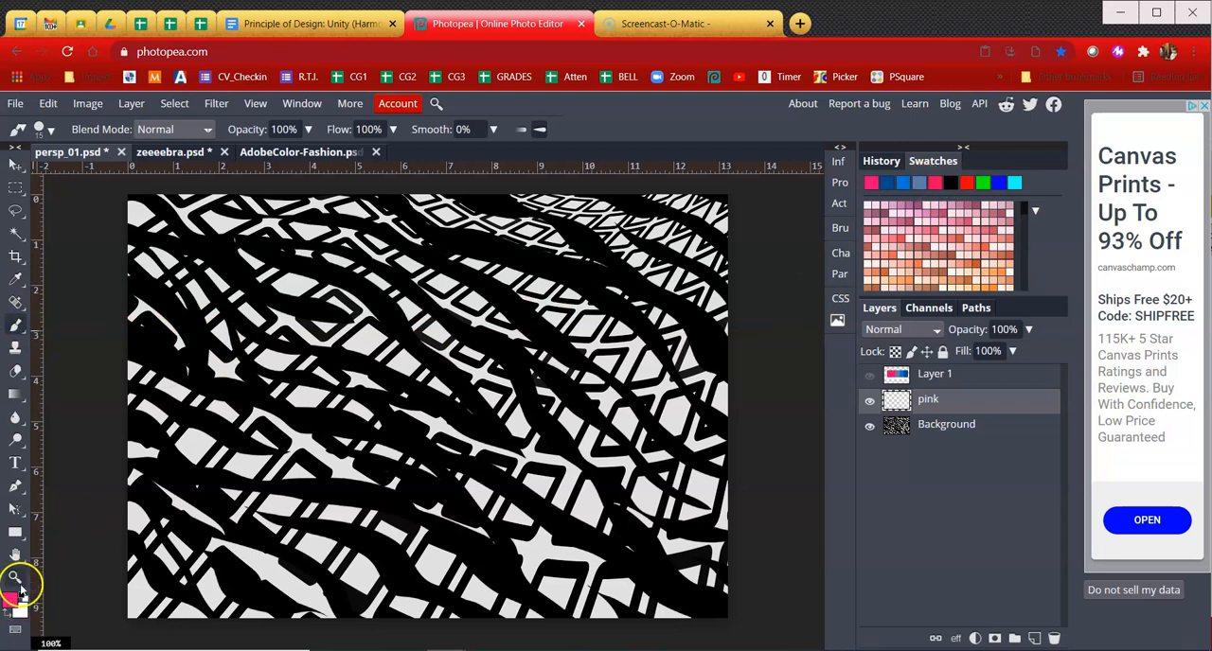
{"action": "left_click", "coordinate": [15, 578]}
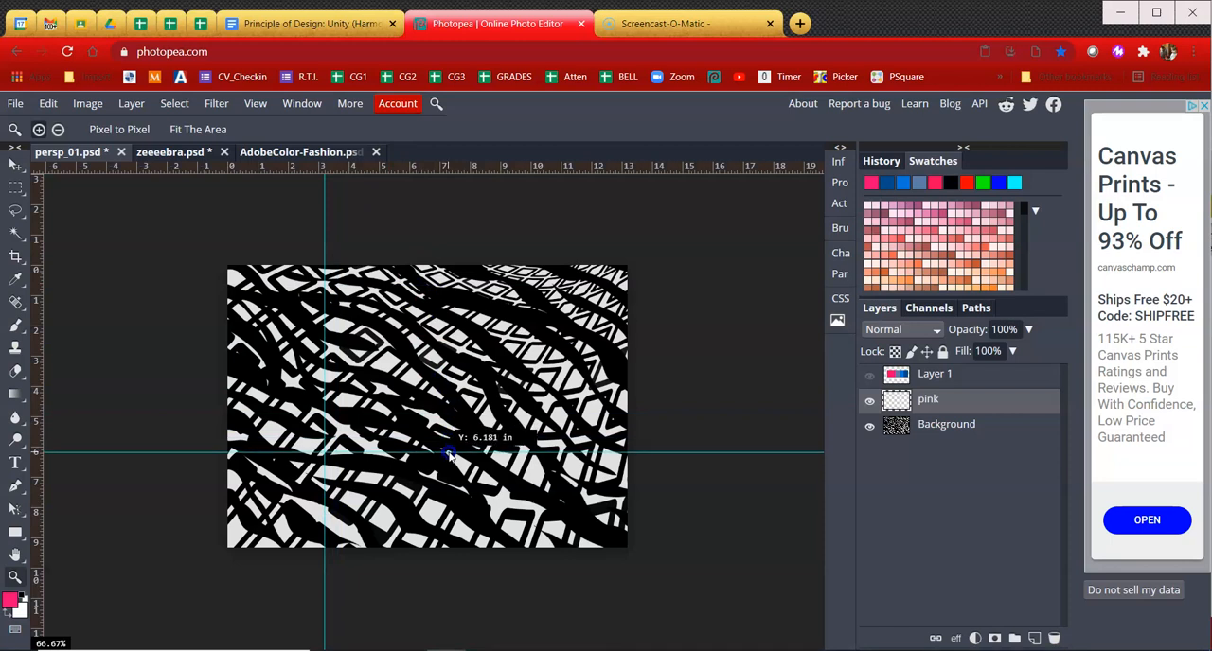
Zoom onto the central stripes and set the pink layer to Multiply
{"action": "left_click_drag", "start_coordinate": [450, 454], "coordinate": [450, 469]}
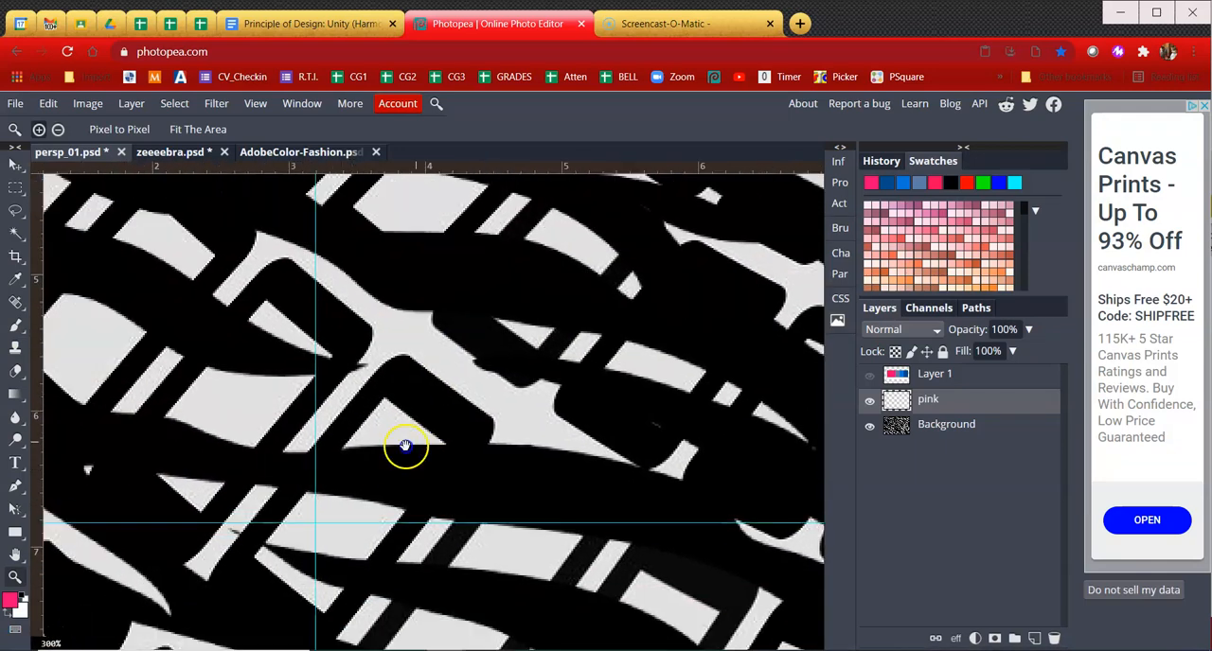
{"action": "left_click_drag", "start_coordinate": [405, 446], "coordinate": [534, 324]}
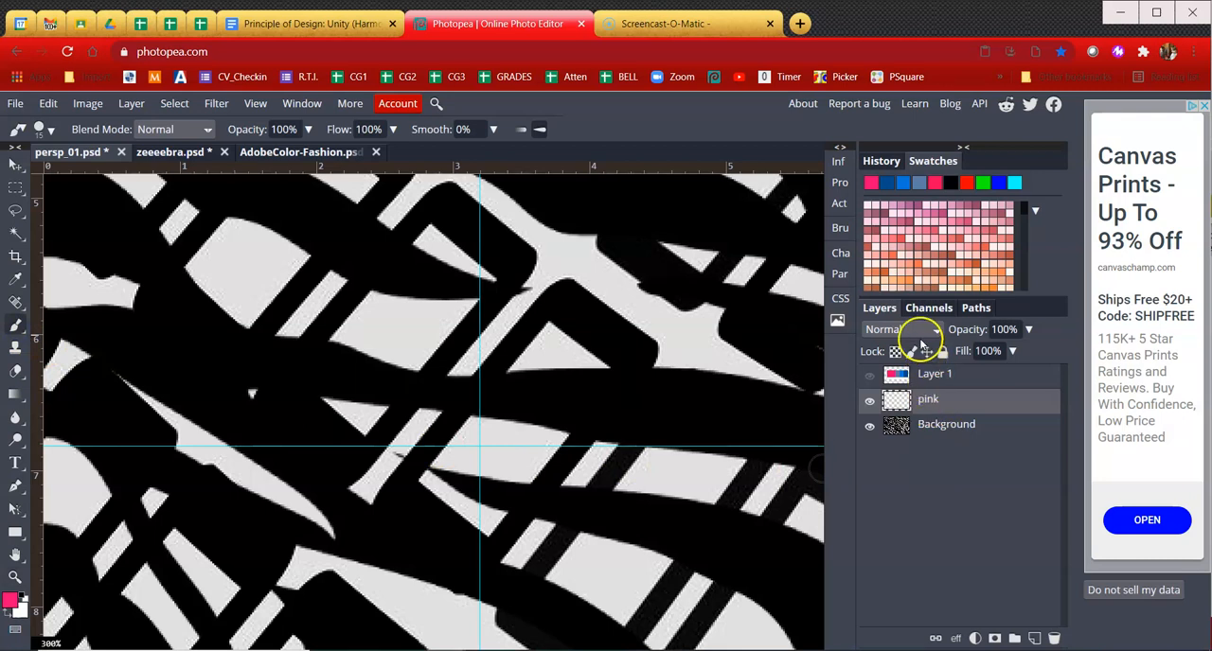
{"action": "left_click", "coordinate": [900, 329]}
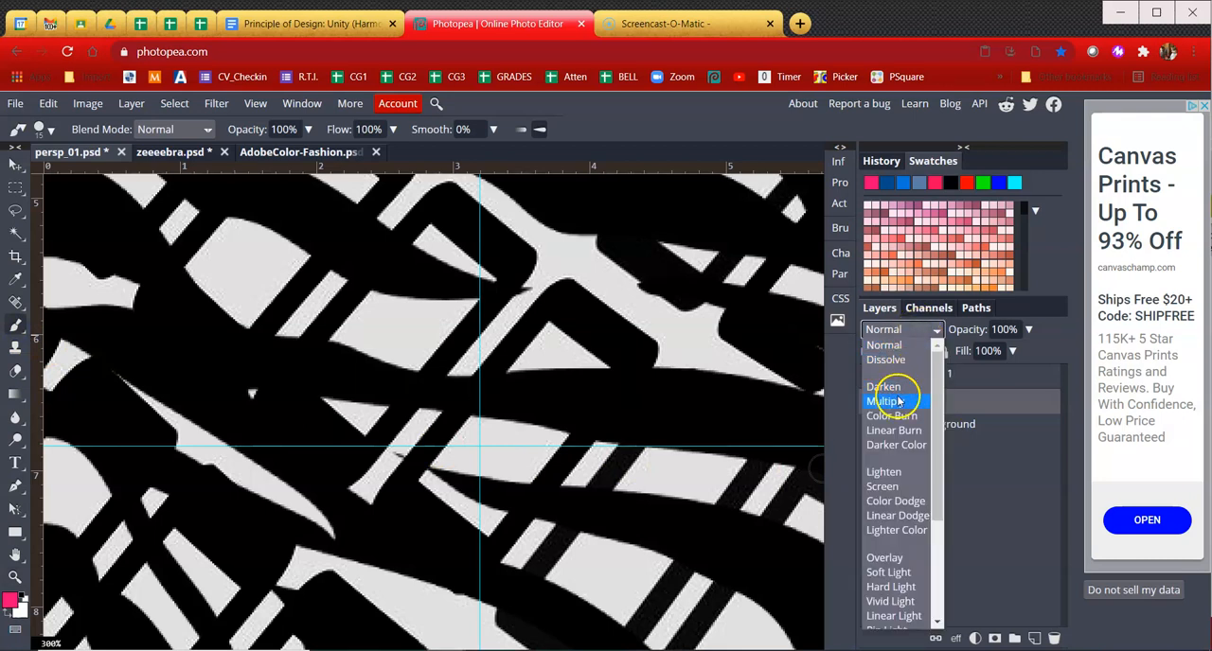
{"action": "left_click", "coordinate": [886, 402]}
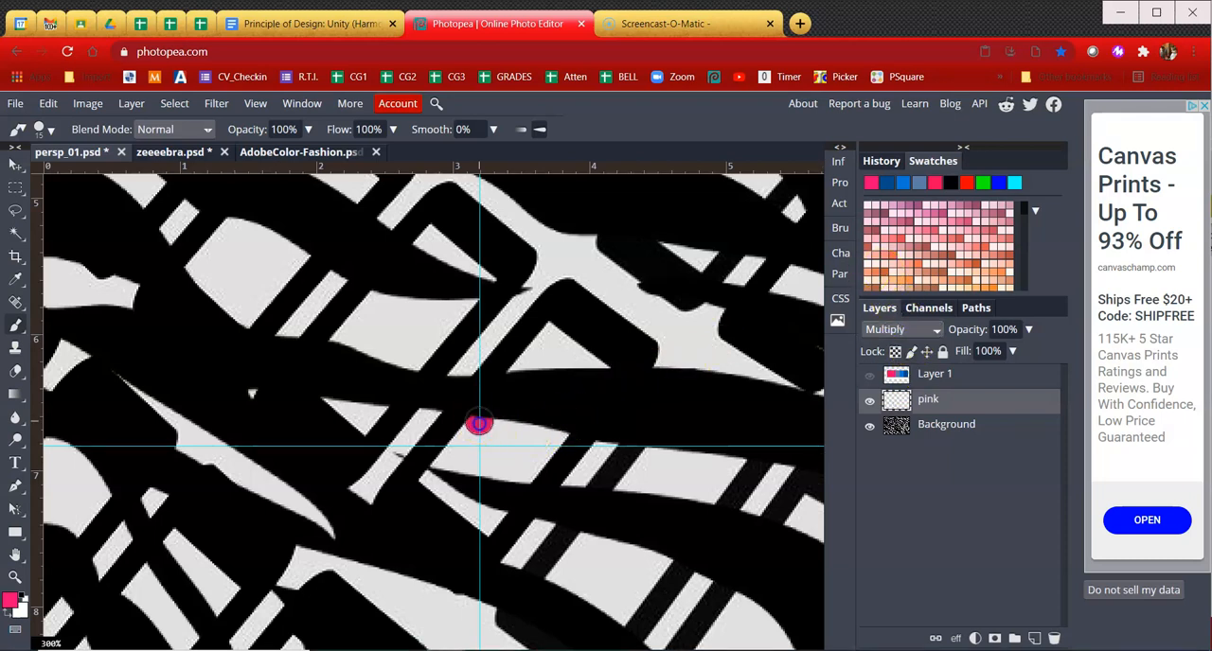
Brush pink into a white gap near the centre and add an empty layer for the next colour
{"action": "left_click_drag", "start_coordinate": [481, 424], "coordinate": [444, 461]}
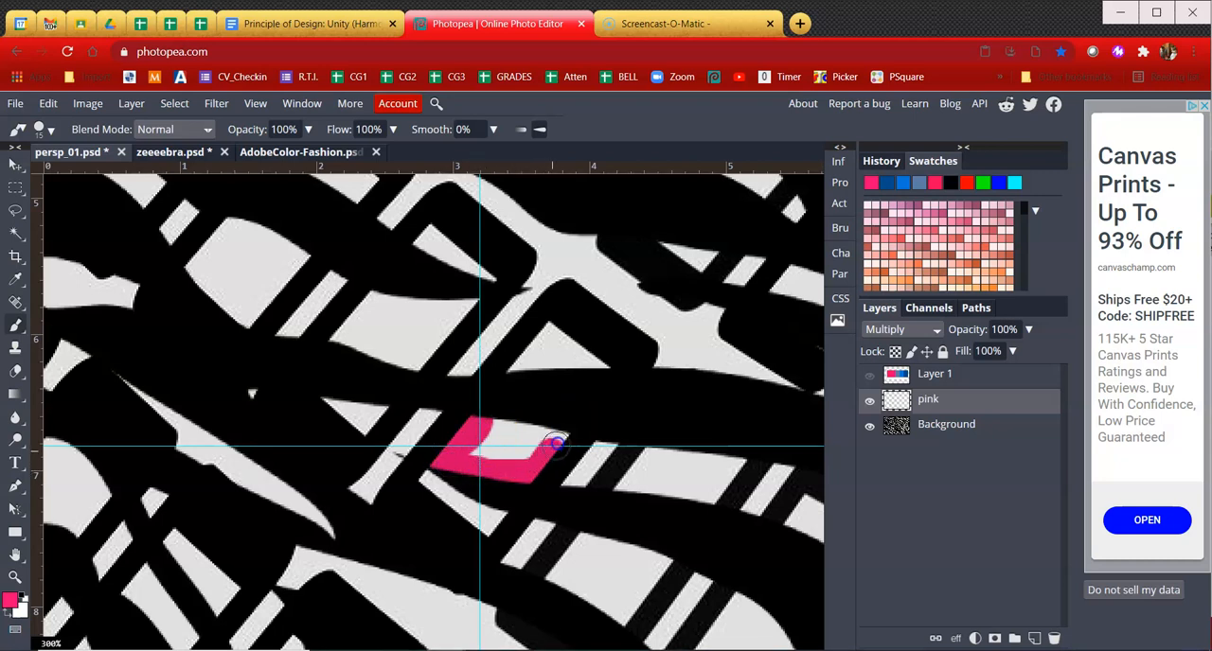
{"action": "left_click_drag", "start_coordinate": [553, 445], "coordinate": [526, 445]}
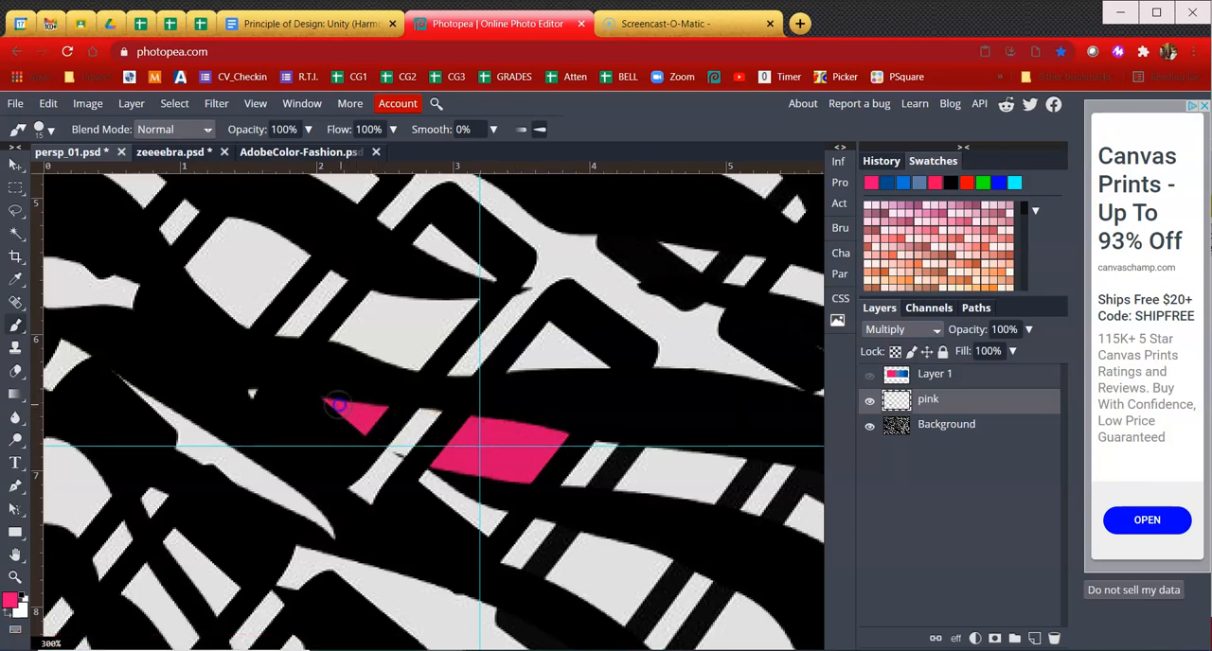
{"action": "left_click", "coordinate": [1033, 636]}
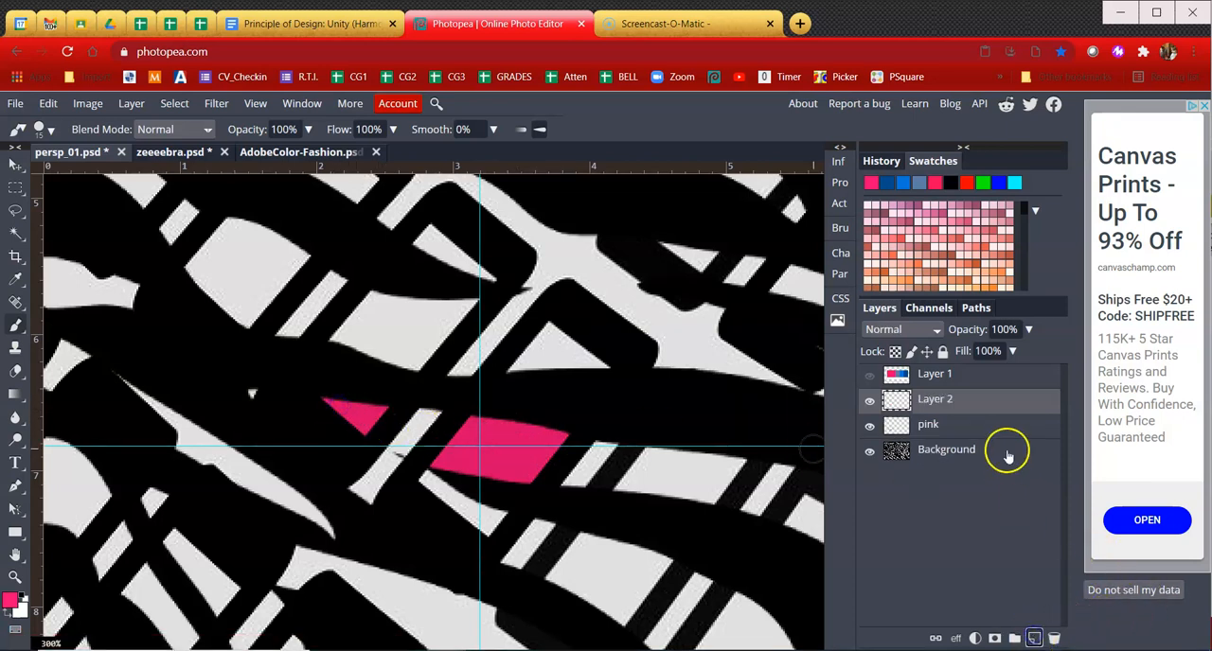
Rename Layer 2 to 'red' for the red Multiply fills
{"action": "double_click", "coordinate": [935, 397]}
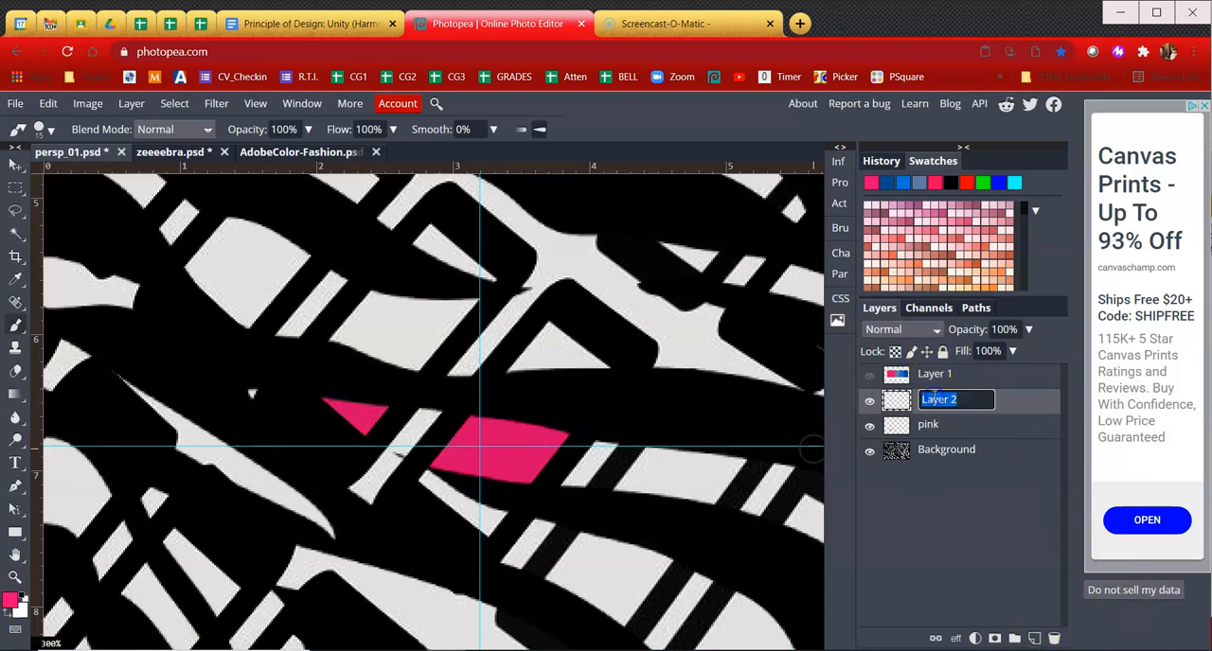
{"action": "type", "text": "red"}
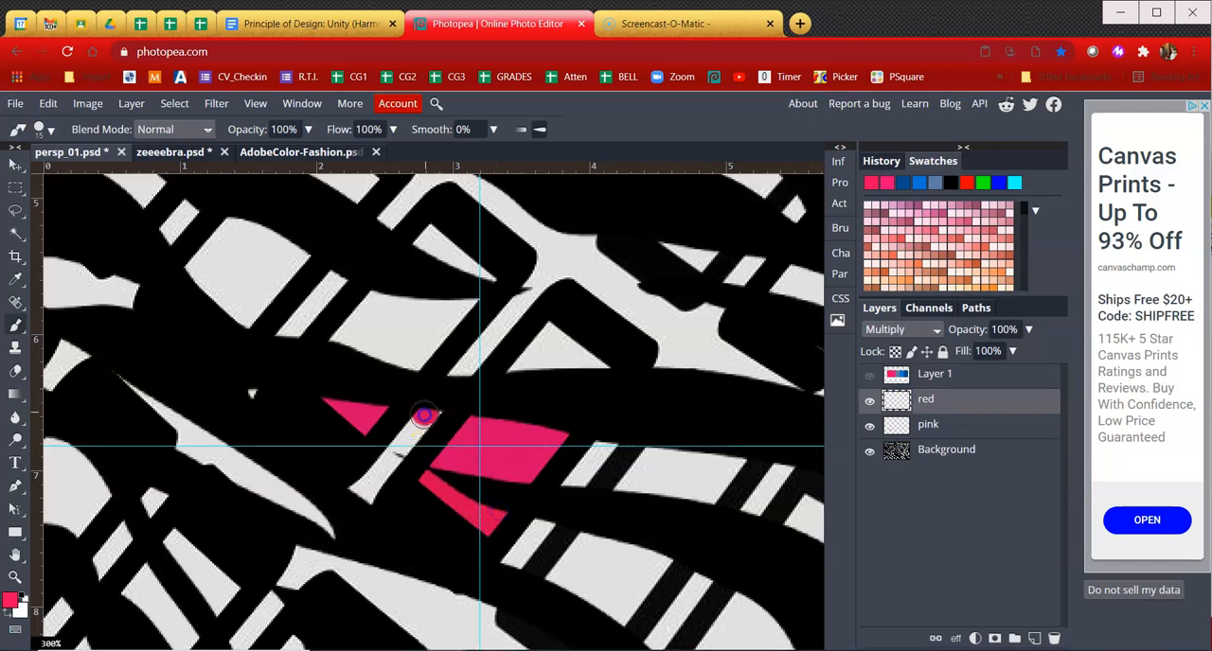
Brush red into a white gap and fill the long left sliver with red
{"action": "left_click_drag", "start_coordinate": [424, 414], "coordinate": [361, 489]}
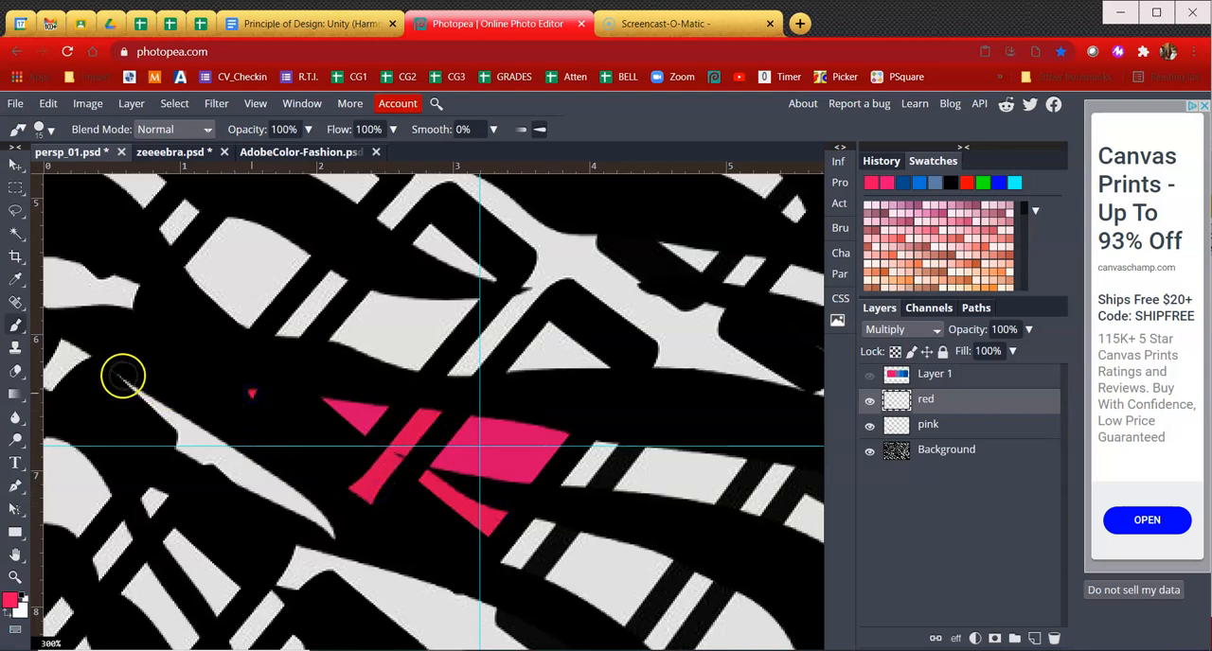
{"action": "left_click_drag", "start_coordinate": [124, 375], "coordinate": [326, 532]}
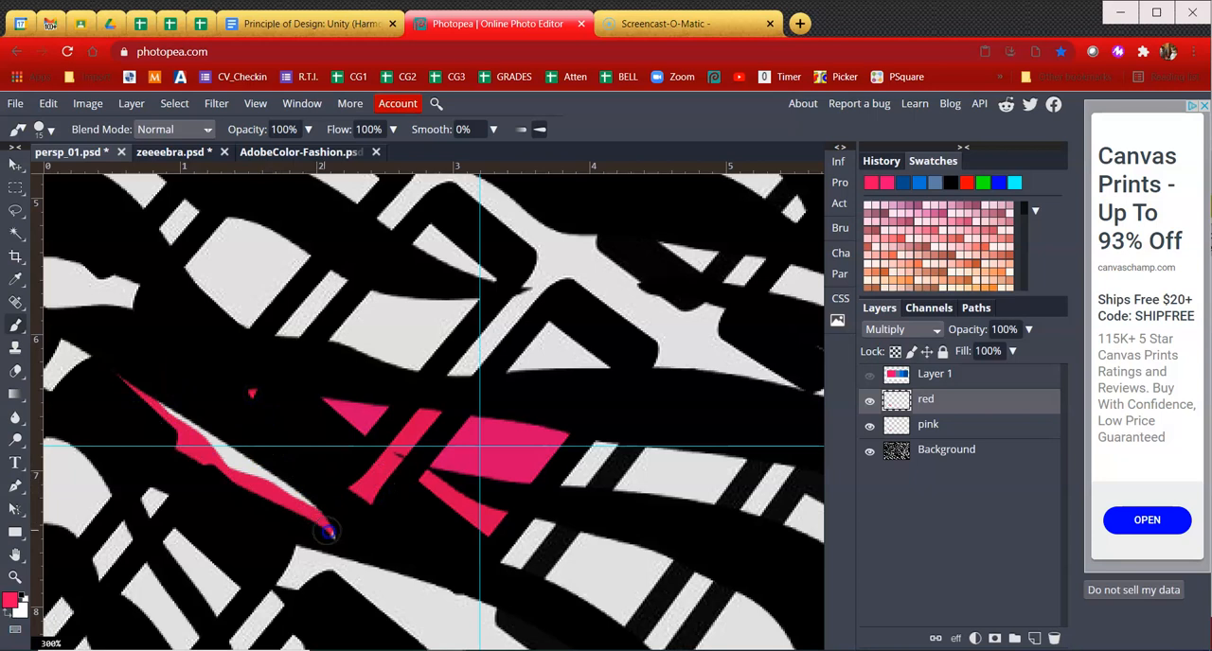
{"action": "left_click_drag", "start_coordinate": [326, 530], "coordinate": [148, 394]}
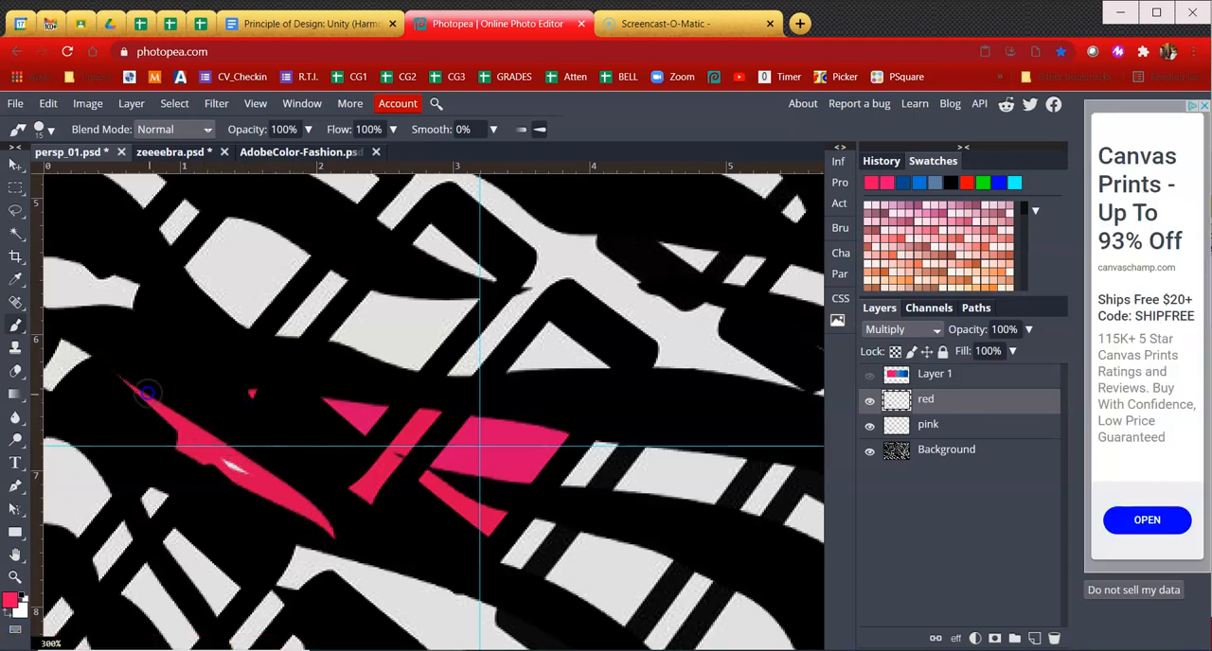
{"action": "left_click_drag", "start_coordinate": [148, 394], "coordinate": [275, 488]}
{"action": "type", "text": "light_blue"}
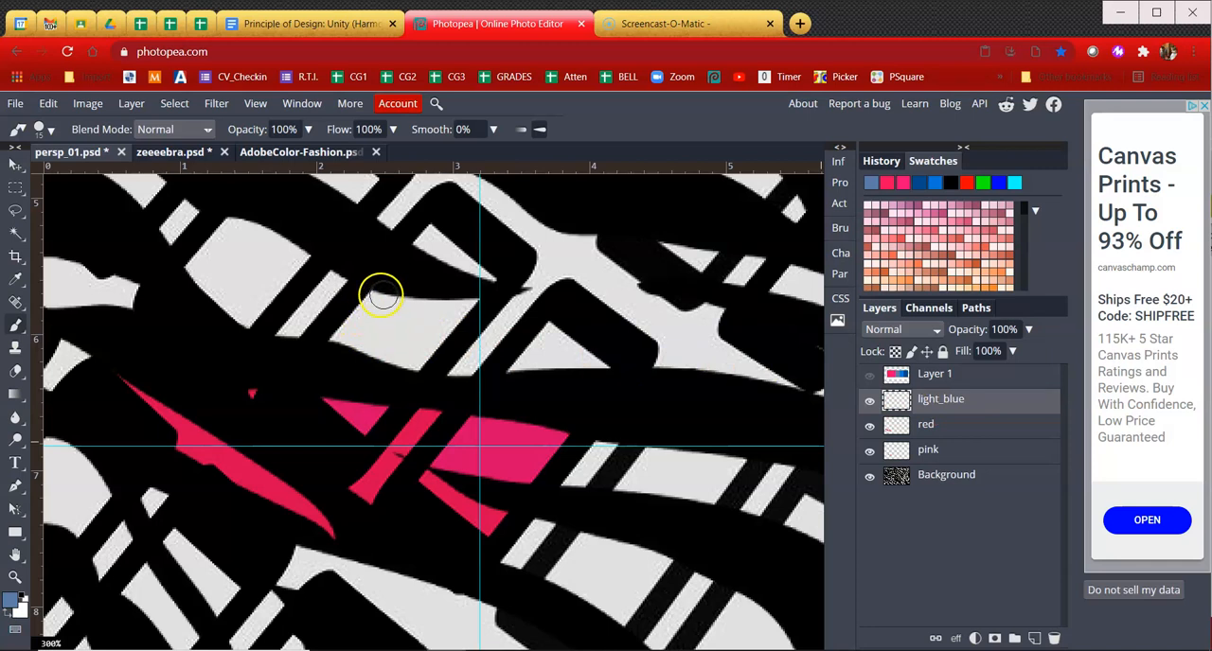
Paint light blue into the gap above the pink, set light_blue to Multiply, and dab red on the central strip
{"action": "left_click_drag", "start_coordinate": [379, 299], "coordinate": [420, 358]}
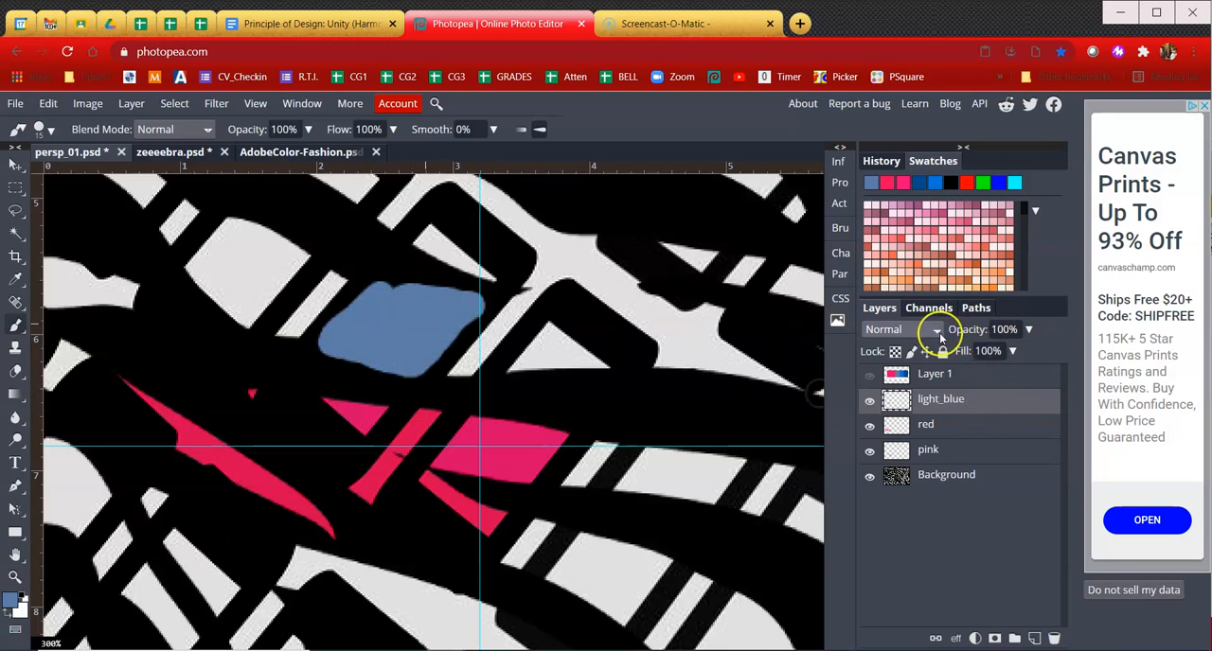
{"action": "left_click", "coordinate": [899, 330]}
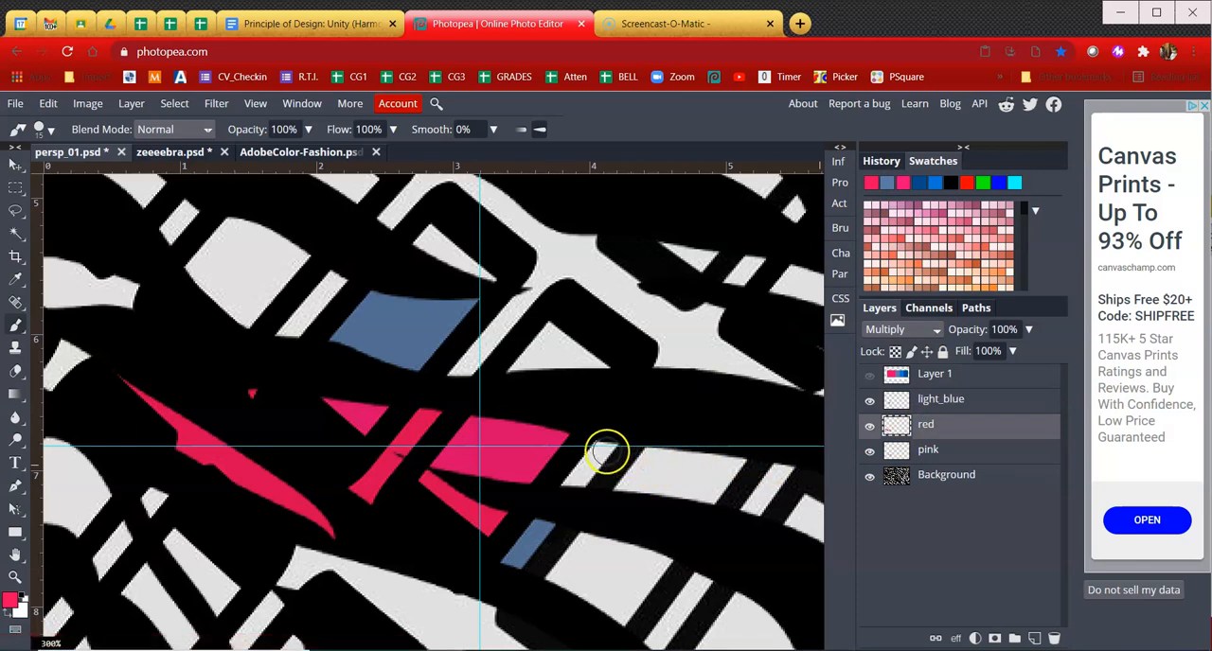
{"action": "left_click", "coordinate": [587, 464]}
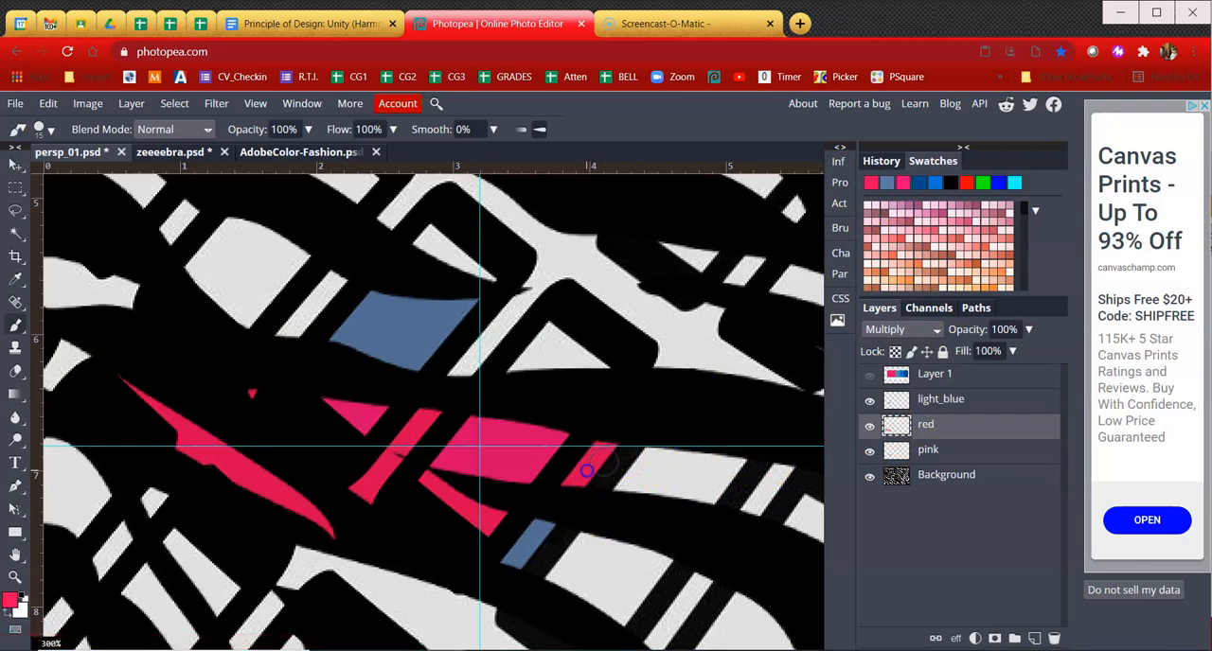